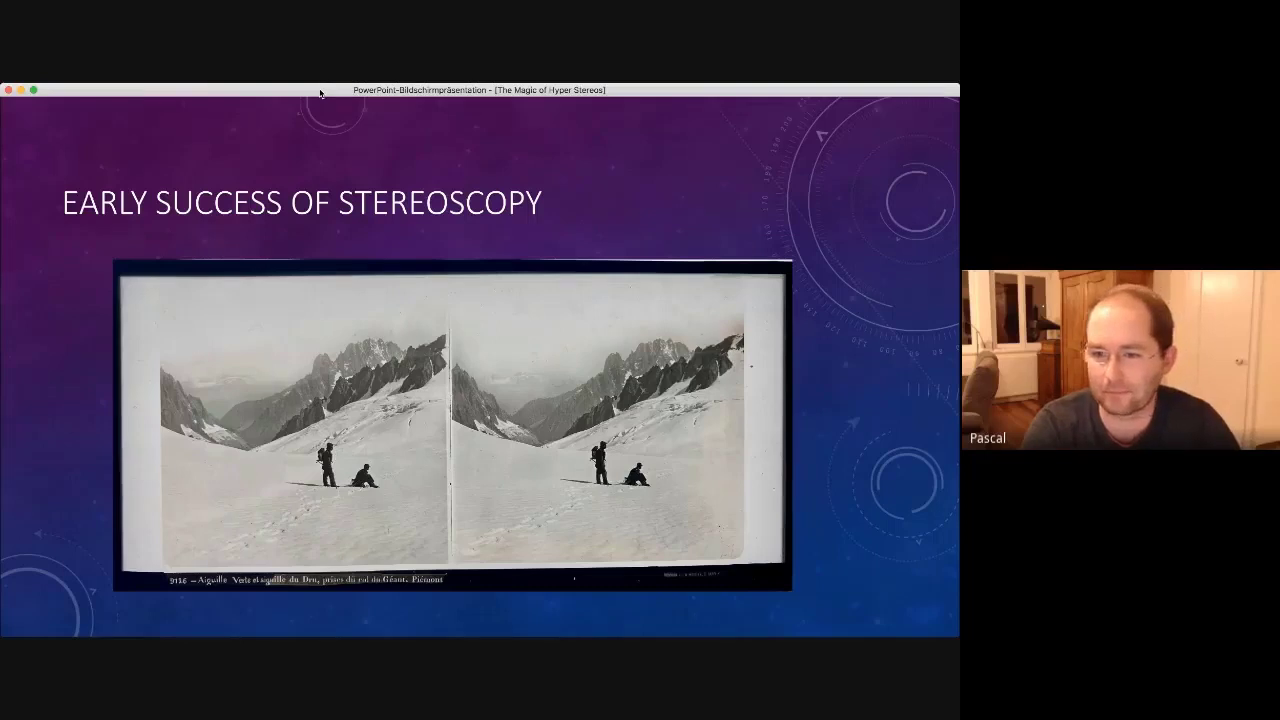
Advance the slideshow to the LIMITATIONS slide with the Chamonix glacier stereo card
key("right")
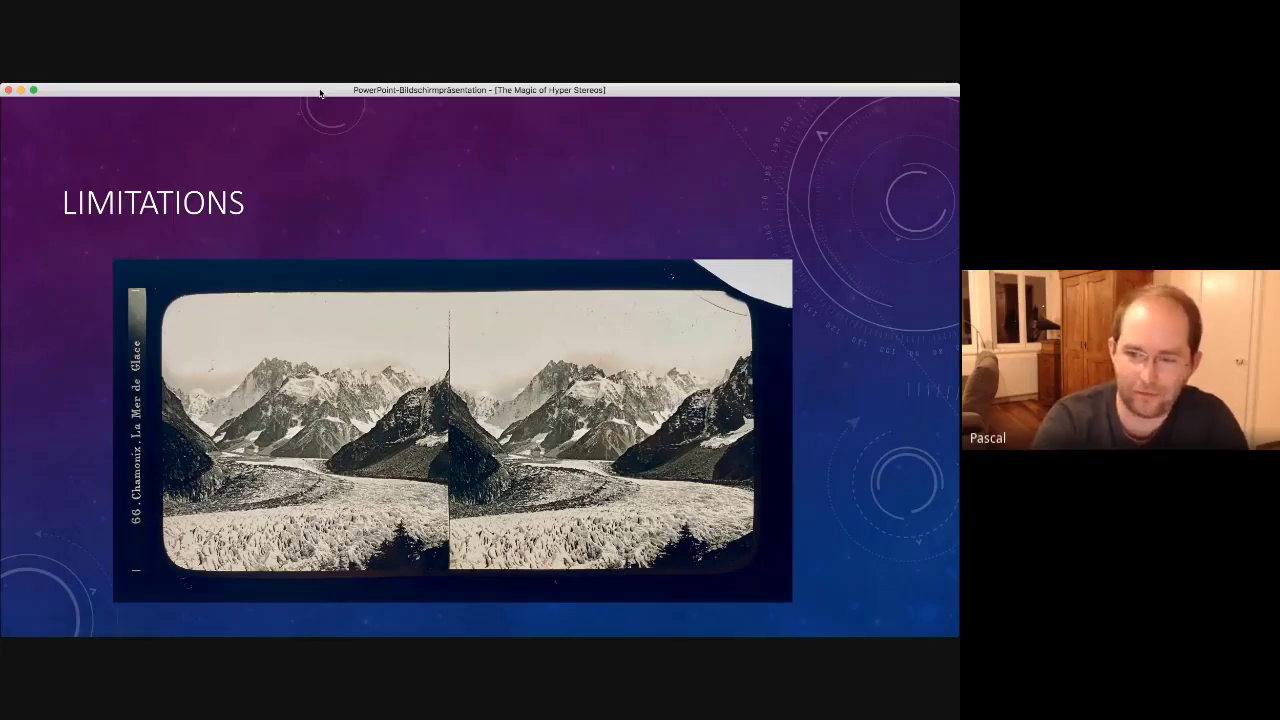
Advance to the PUT SOMETHING IN THE FOREGROUND slide with the rock-framed glacier pair
key("right")
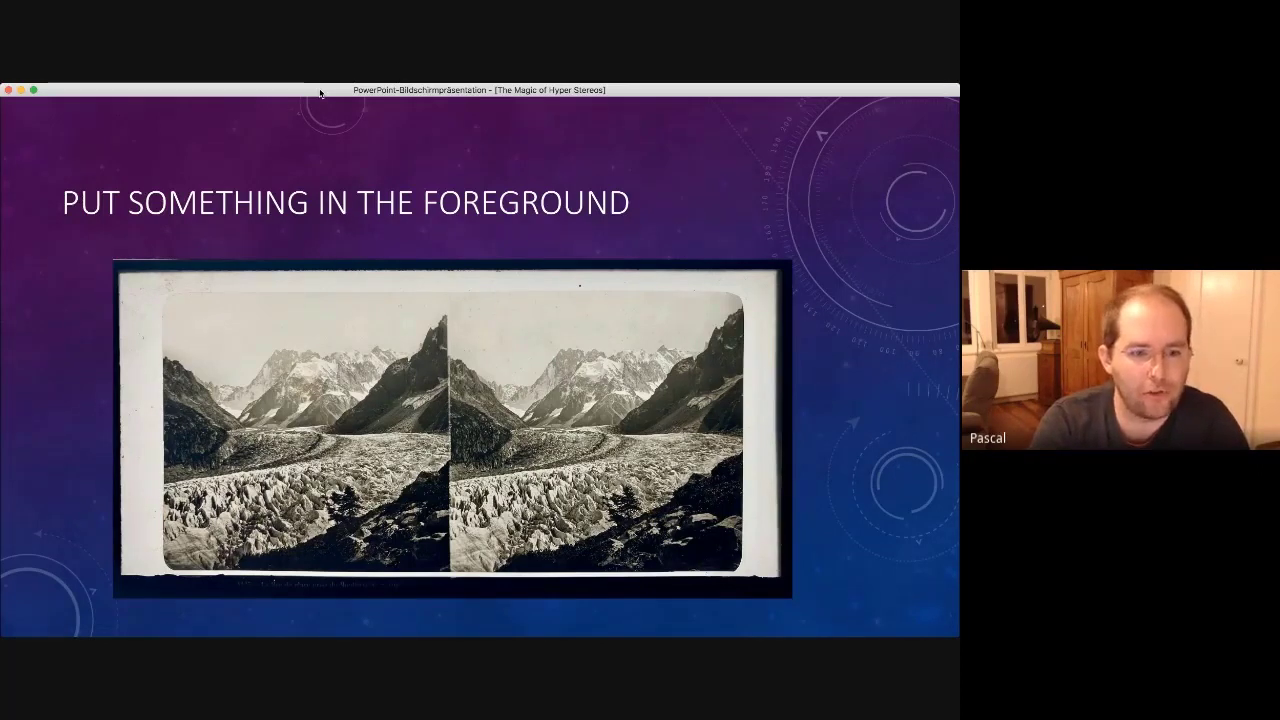
Advance past the Tuileries example to the USE SPECIAL EFFECTS mountain-lake reflection slide
key("right")
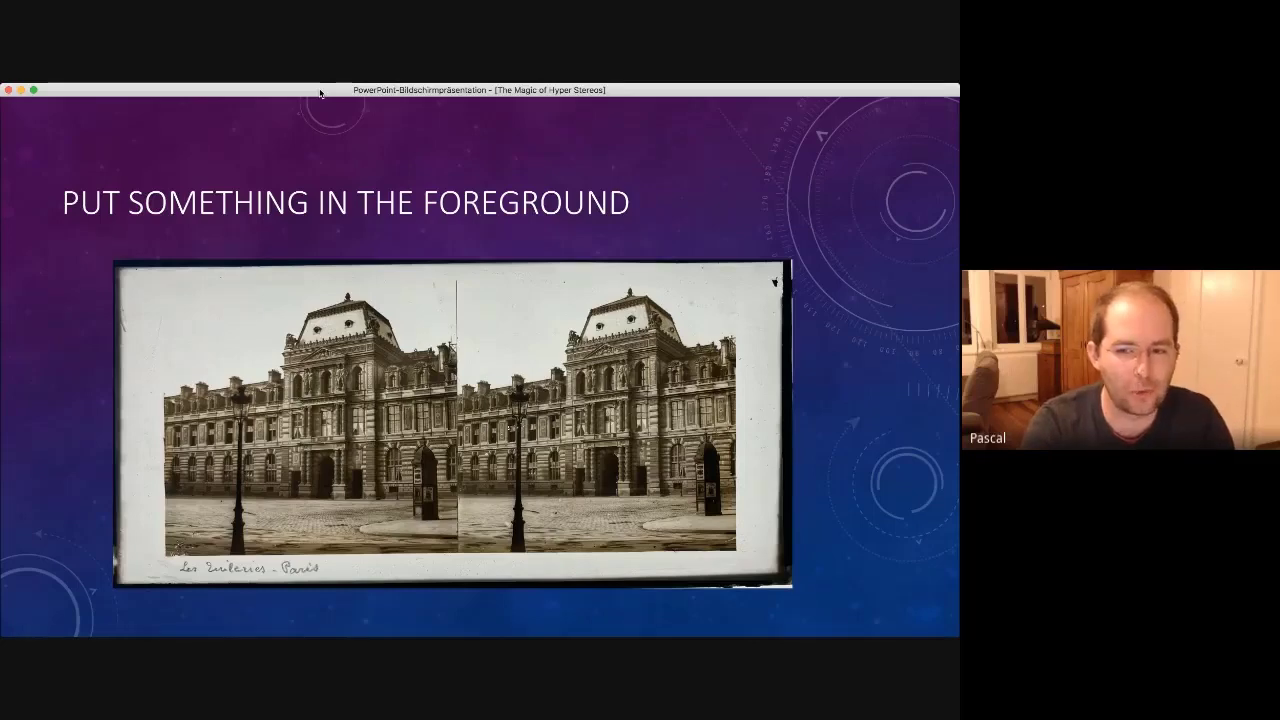
key("right")
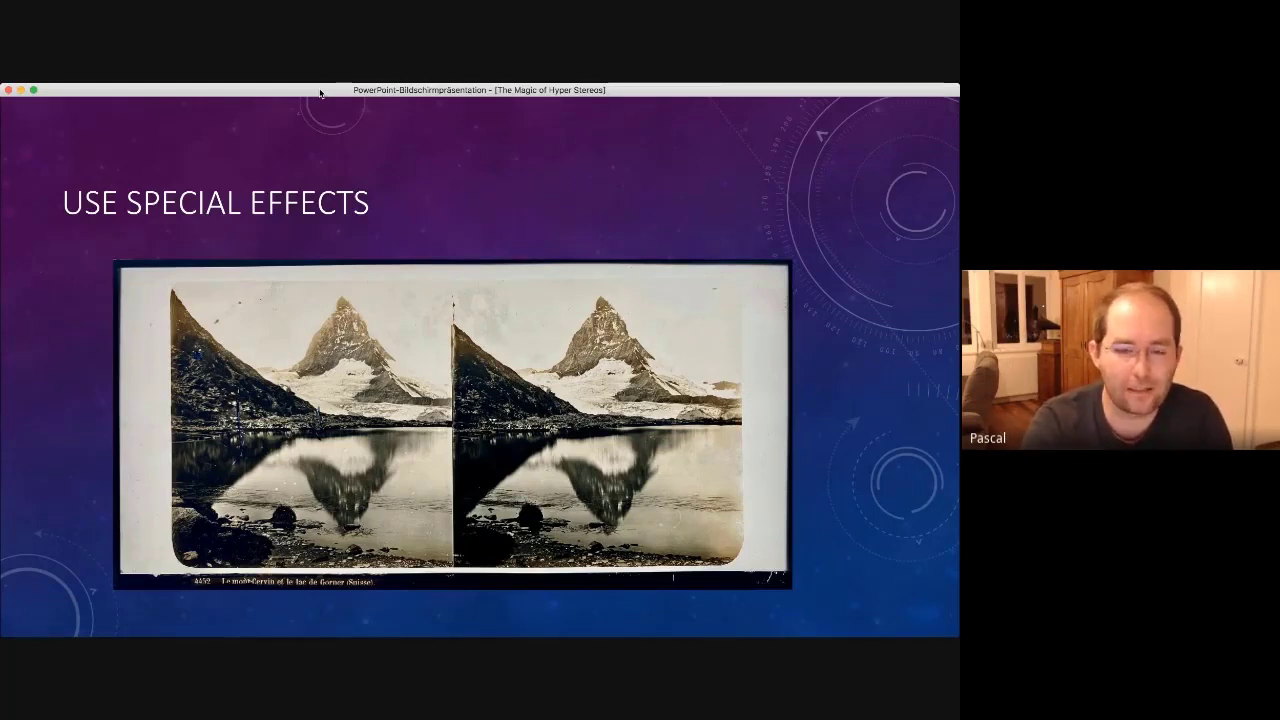
Advance past the Windsor castle example to the TELL A STORY alpine gorge slide
key("right")
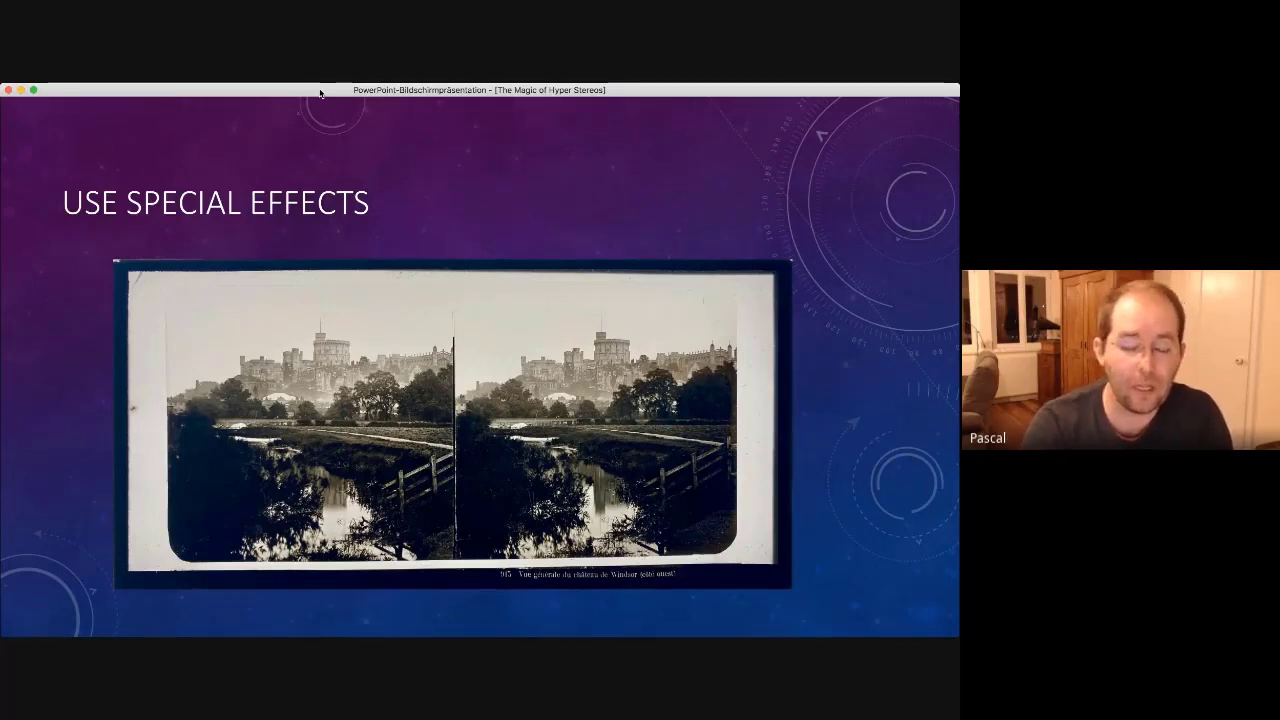
key("right")
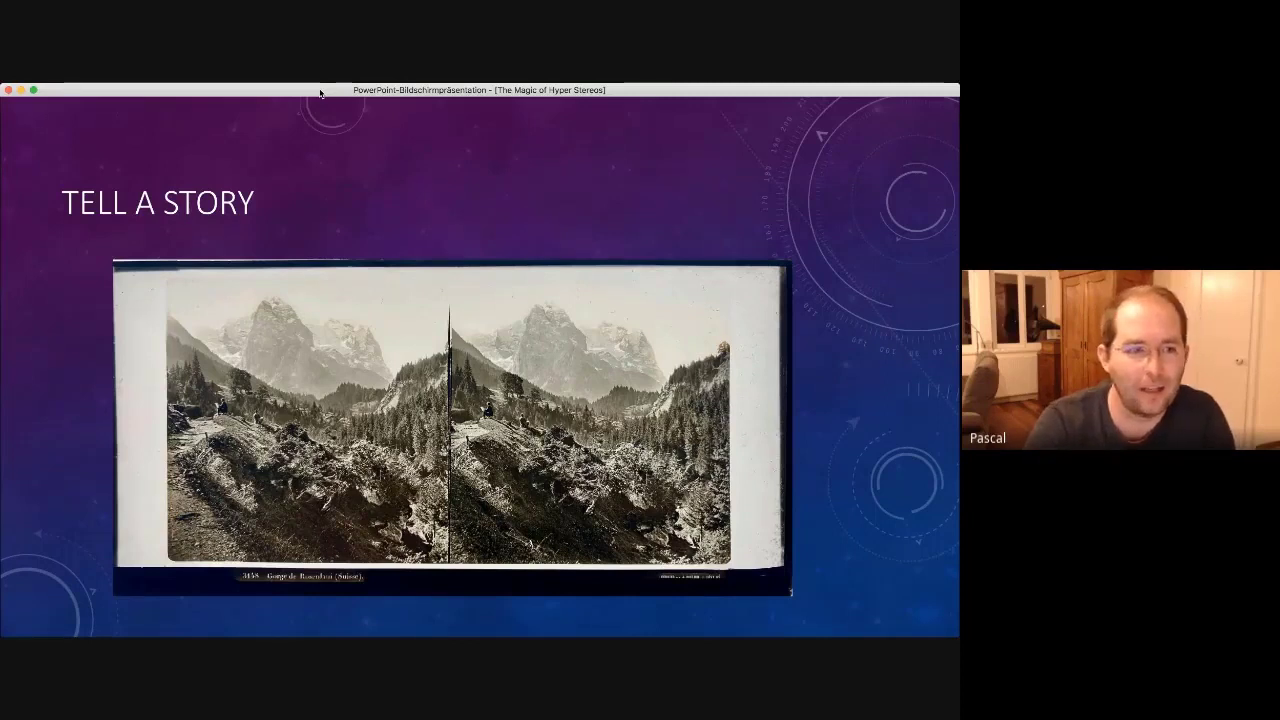
Advance to the CAREFUL BASELINE INCREASEMENT slide with the river canyon stereo pair
key("right")
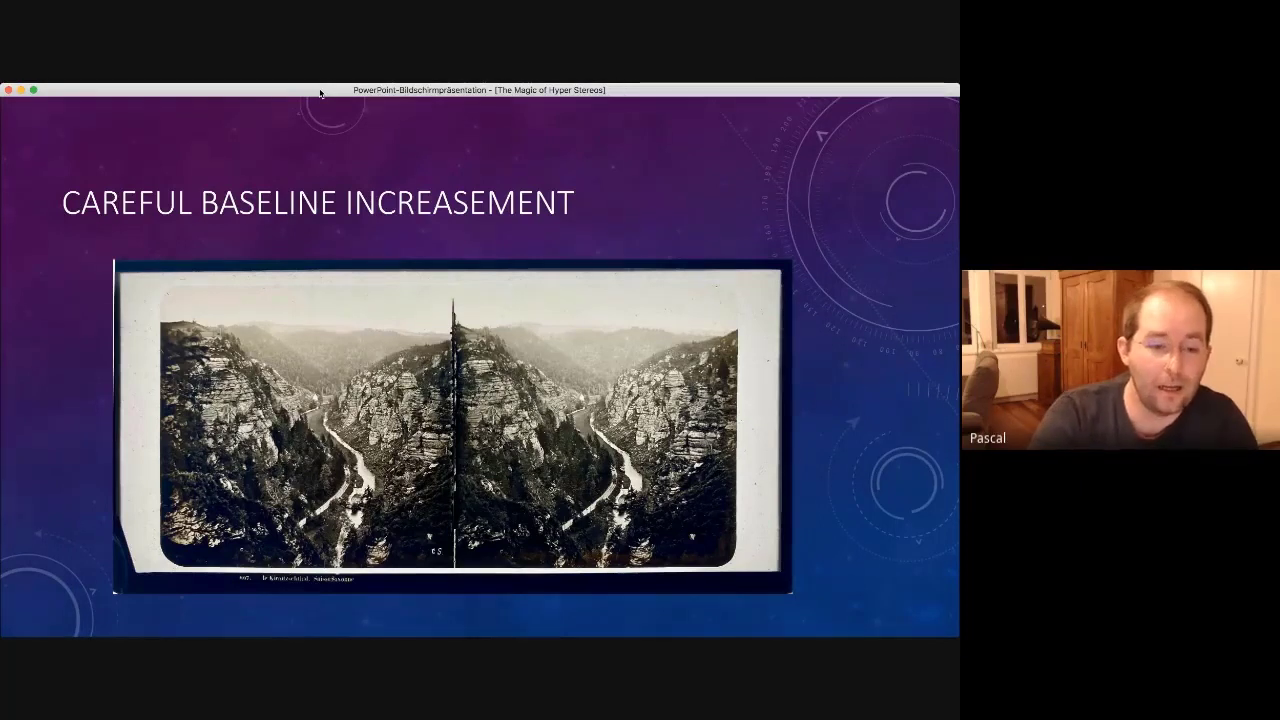
key("right")
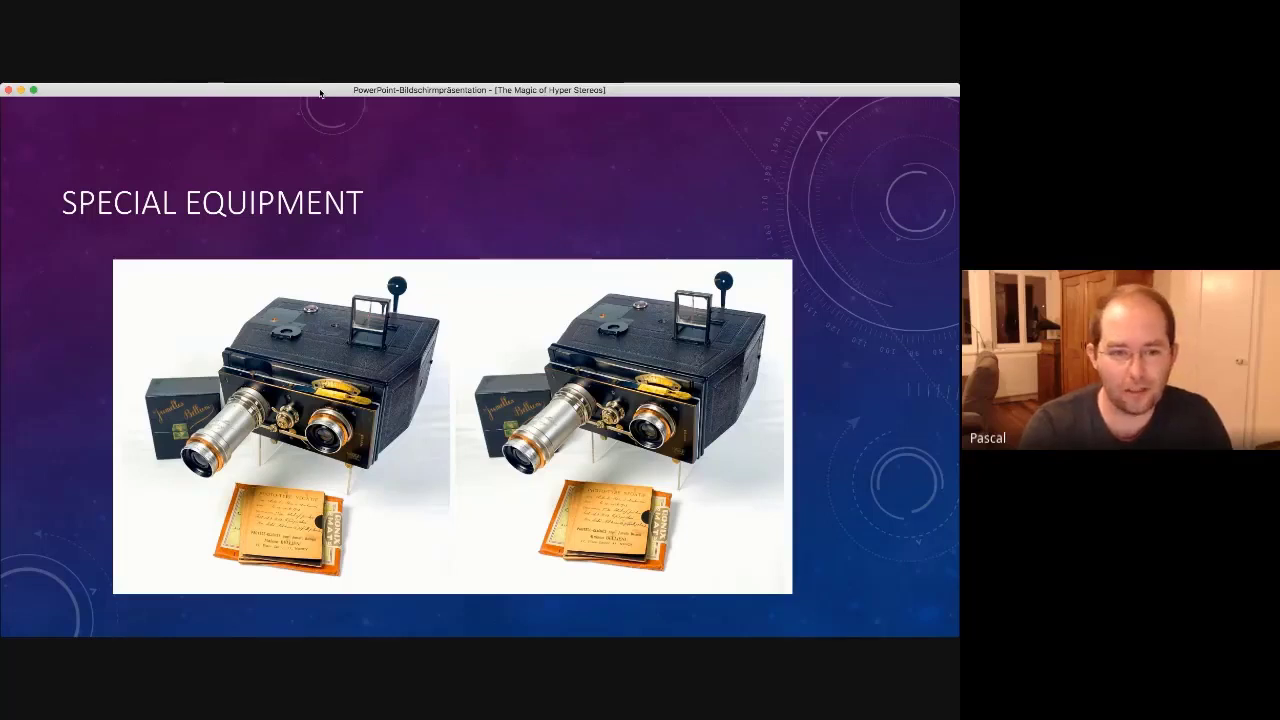
key("right")
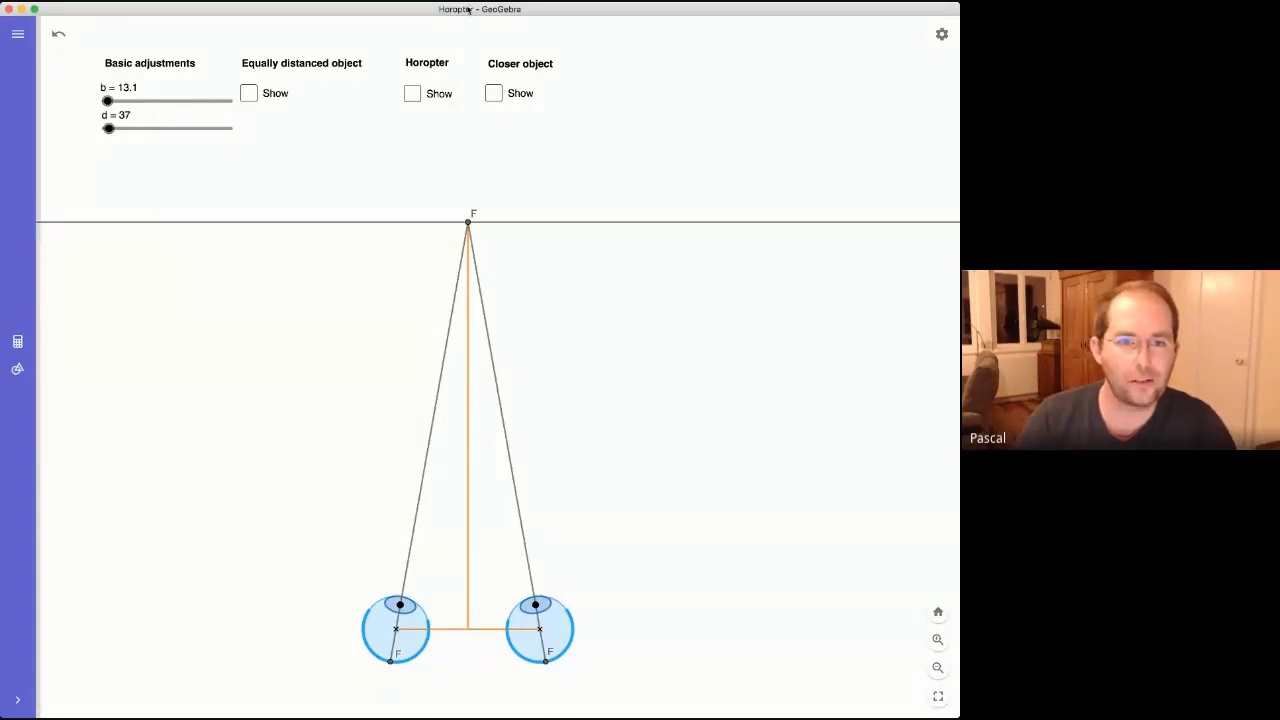
mouse_move(492, 150)
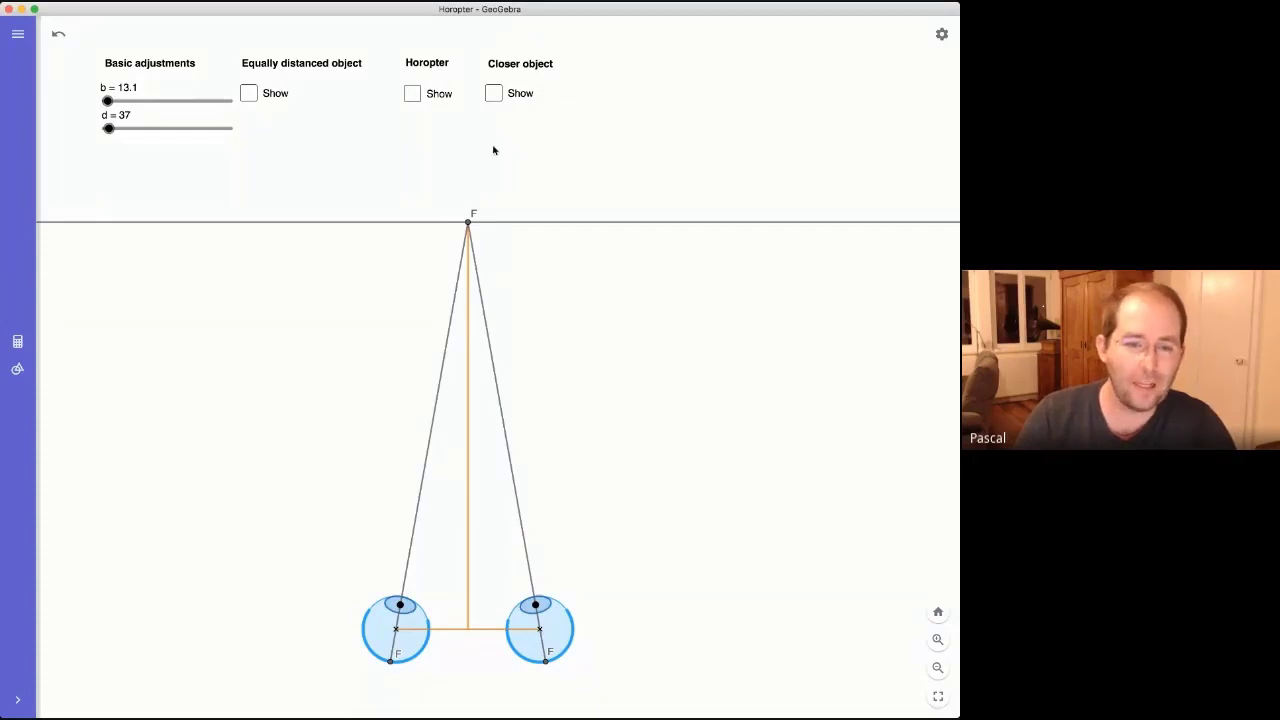
mouse_move(237, 242)
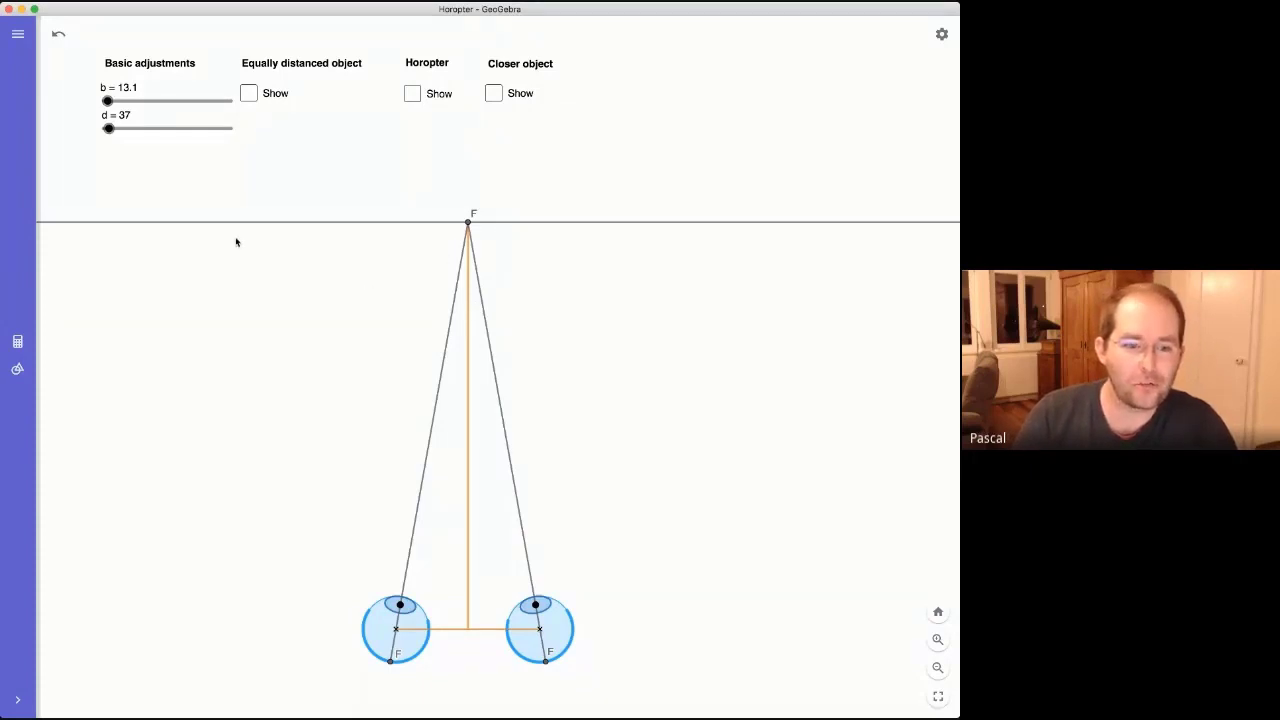
mouse_move(434, 344)
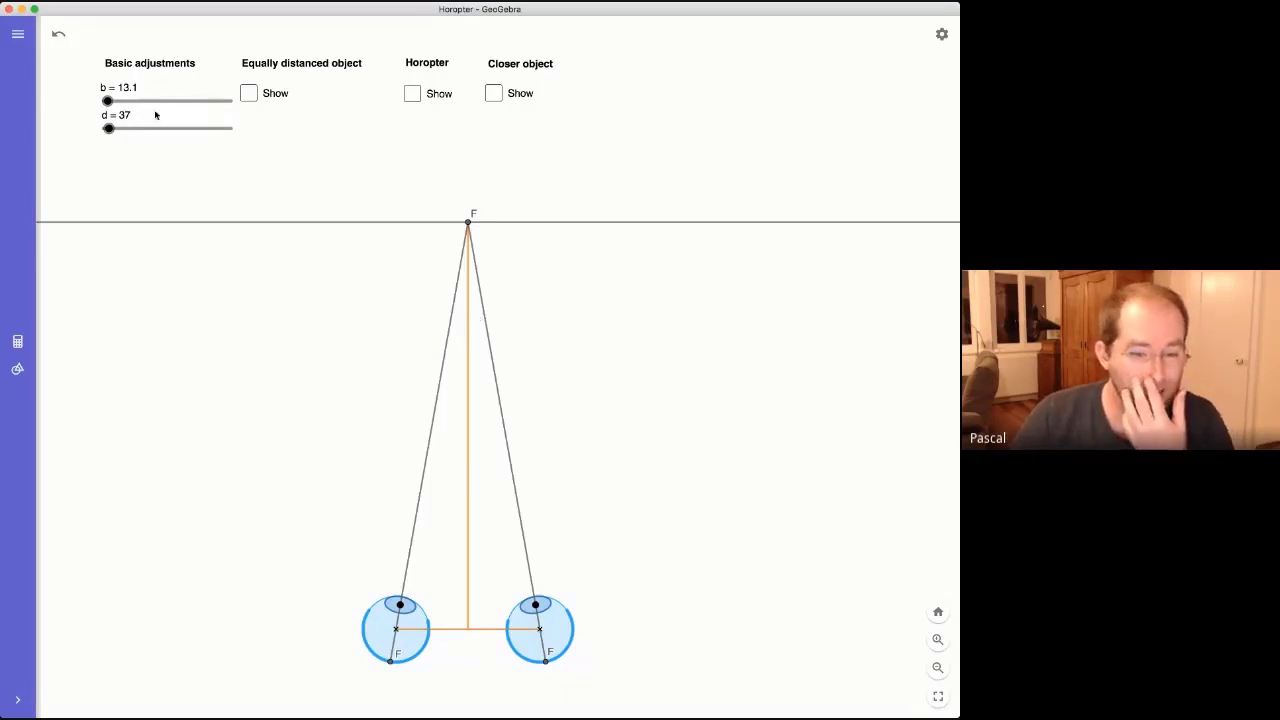
mouse_move(451, 202)
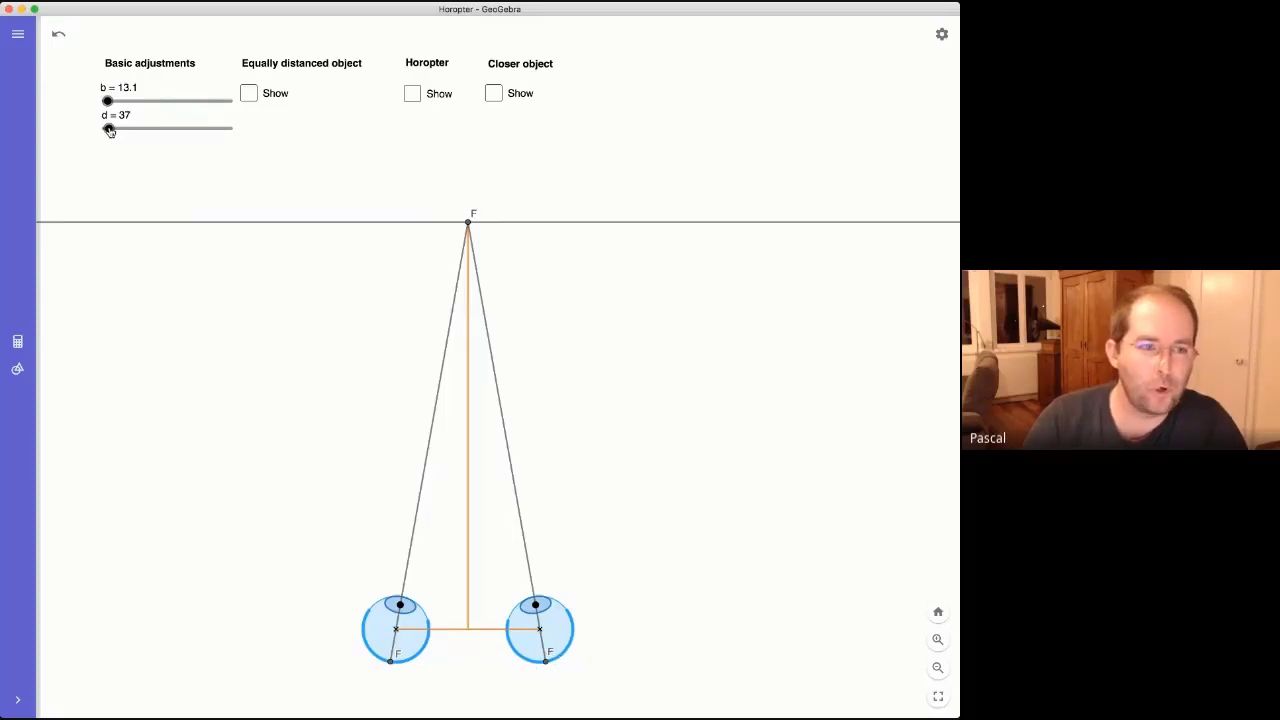
Push the fixation distance d up to 400, then bring it back down to 37
left_click_drag(108, 128, 112, 128)
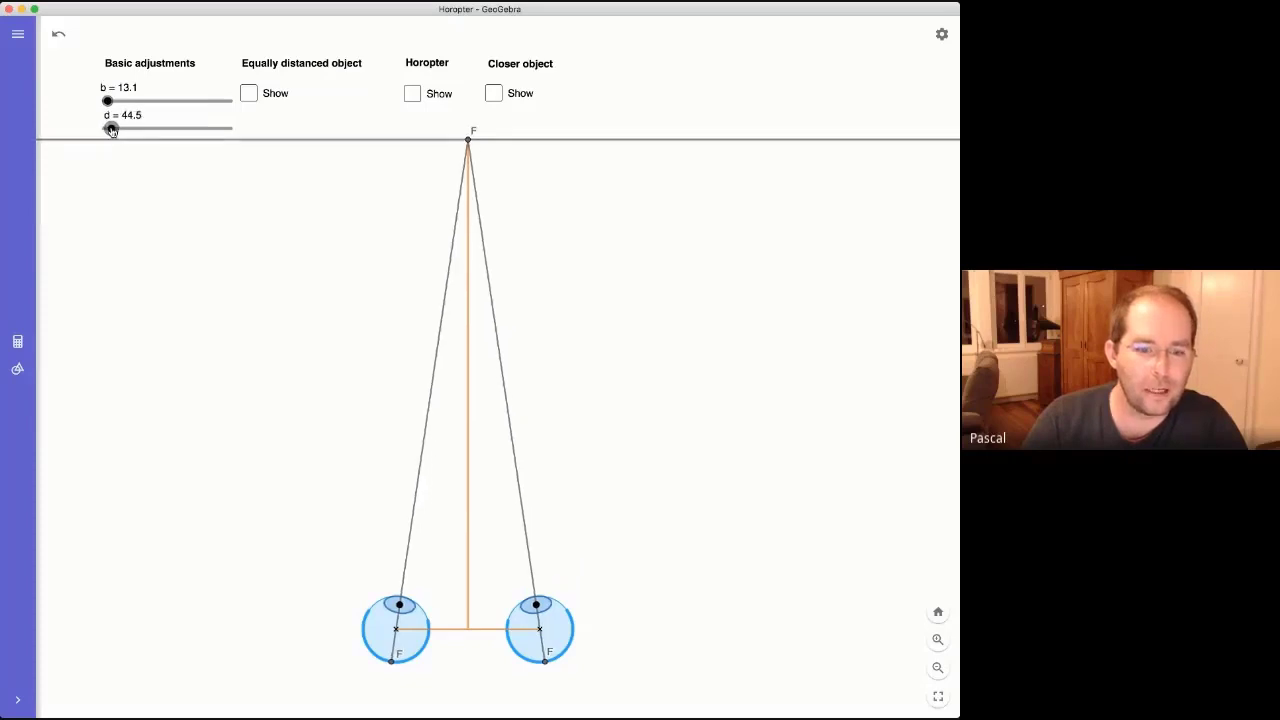
left_click_drag(112, 130, 117, 130)
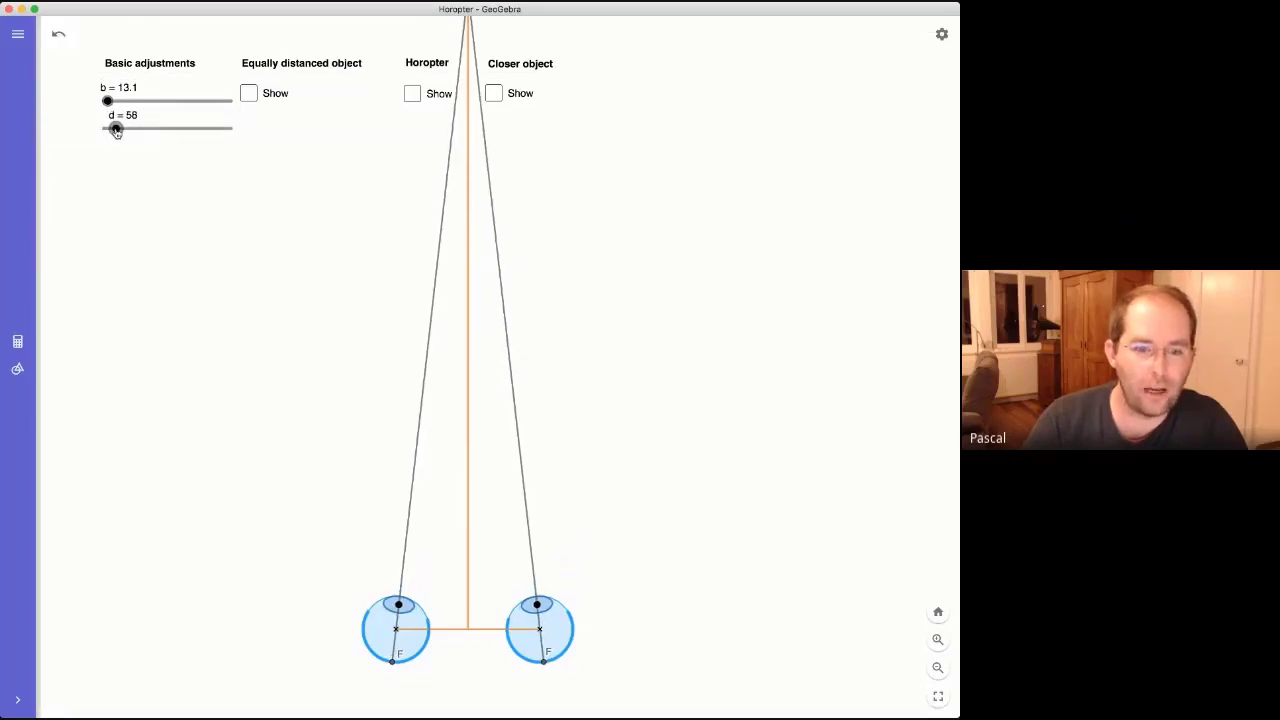
left_click_drag(115, 128, 128, 128)
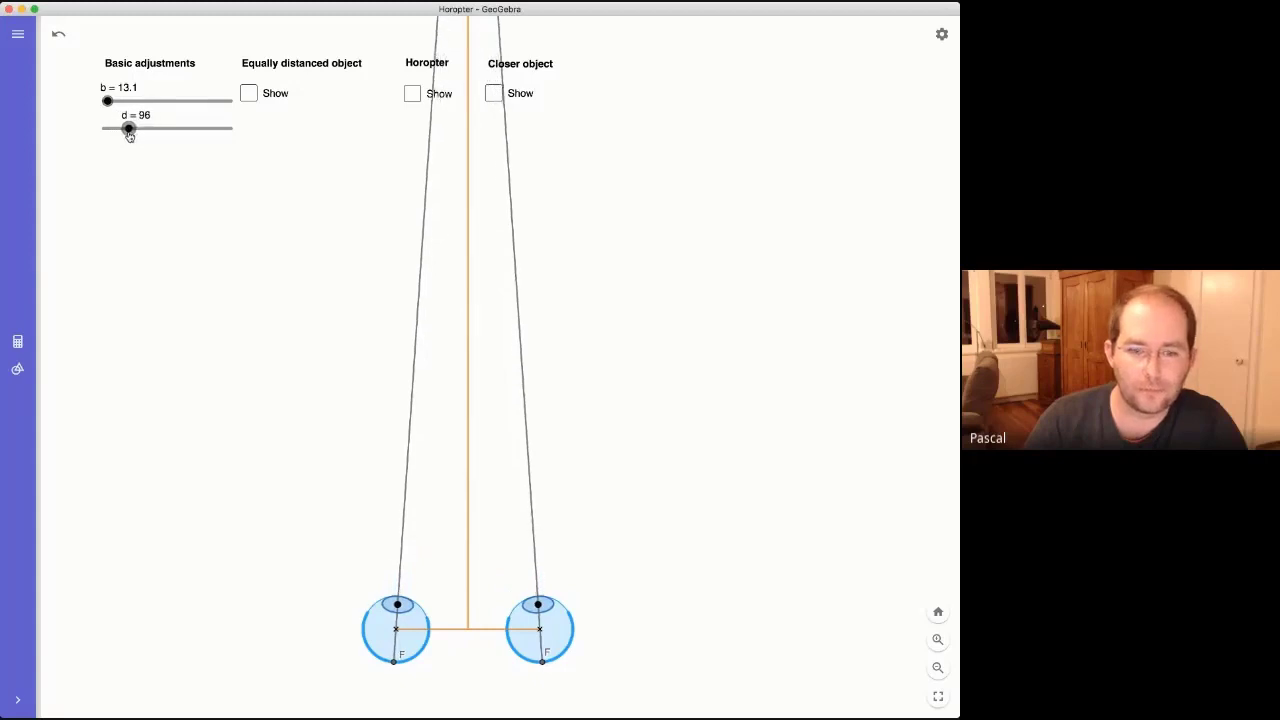
left_click_drag(124, 128, 181, 128)
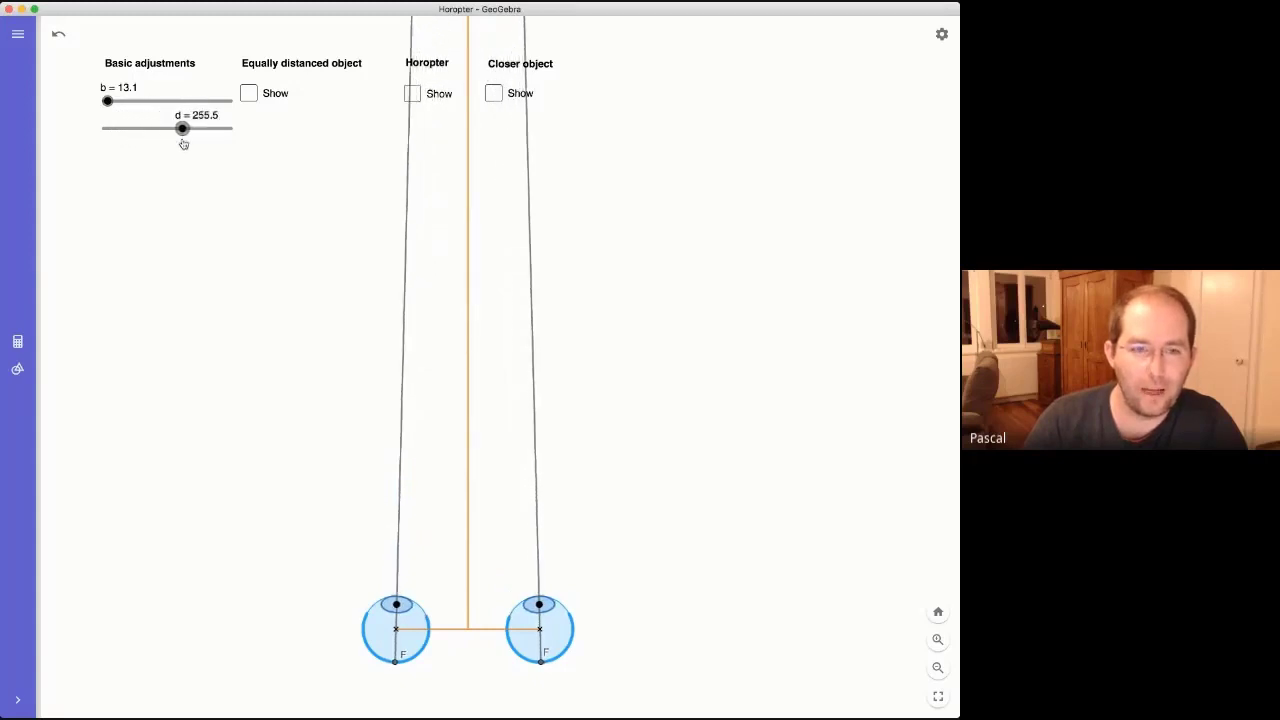
left_click_drag(182, 128, 231, 128)
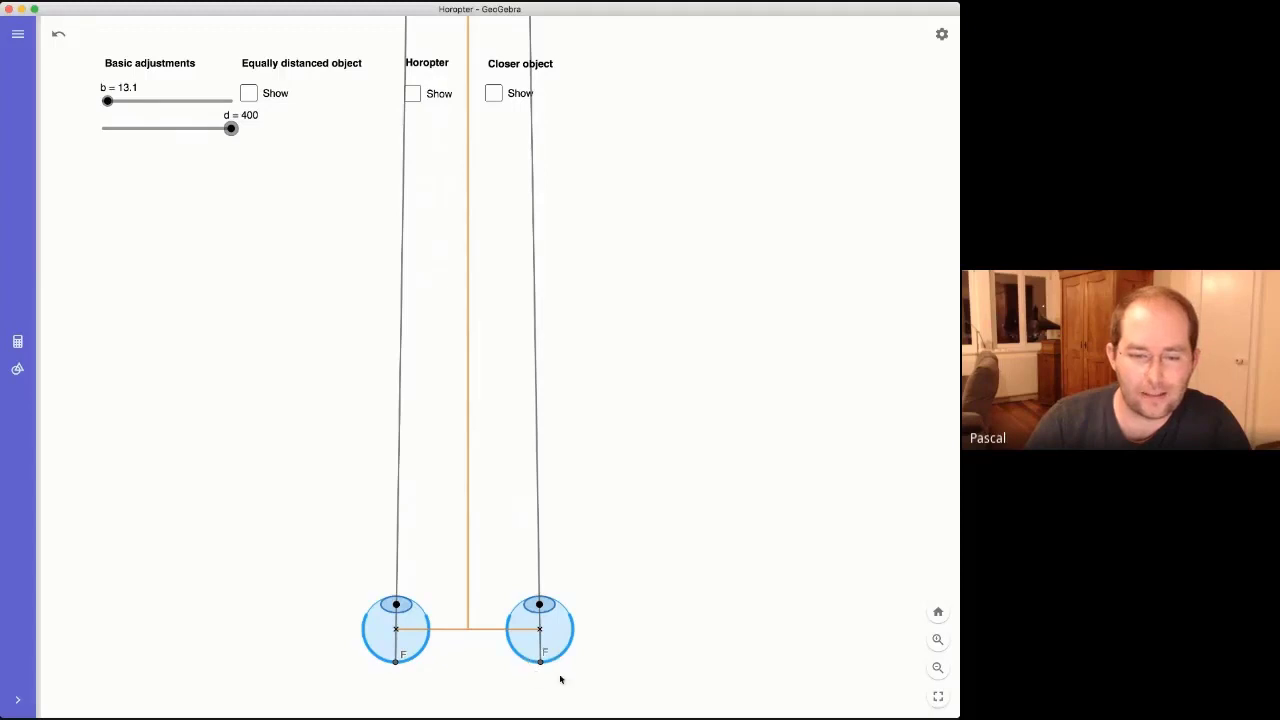
mouse_move(375, 266)
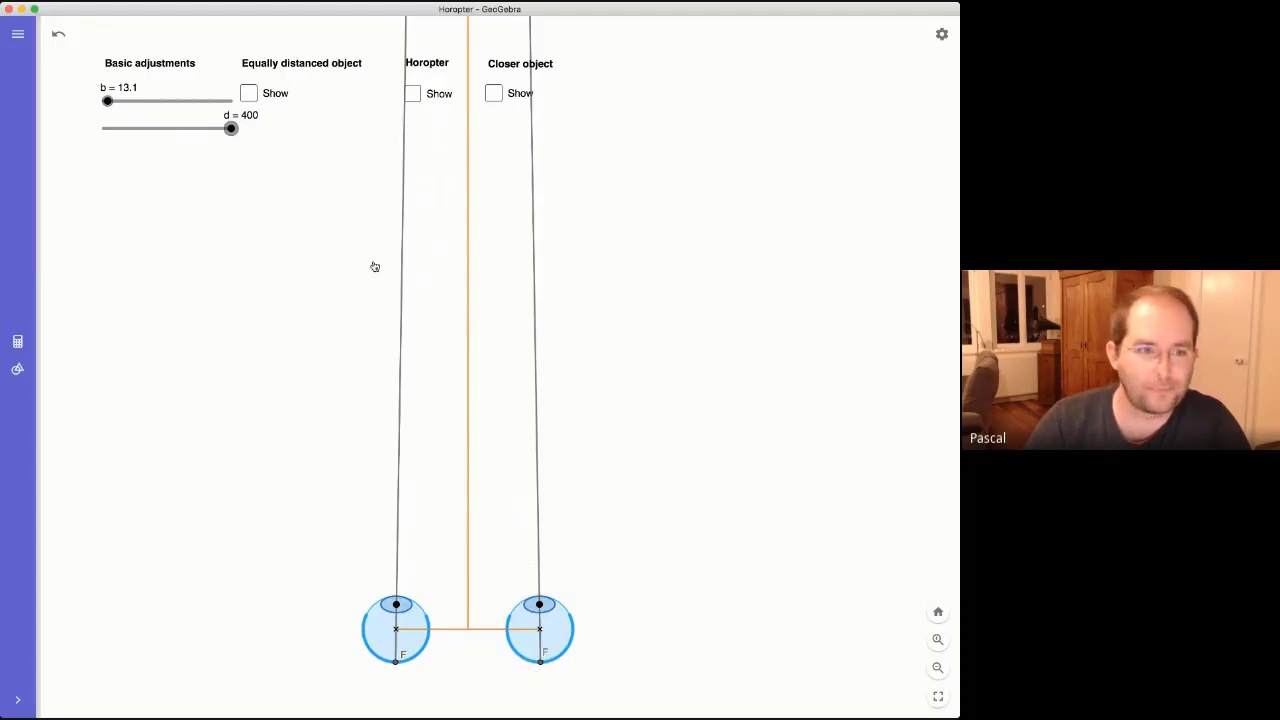
left_click_drag(230, 128, 198, 128)
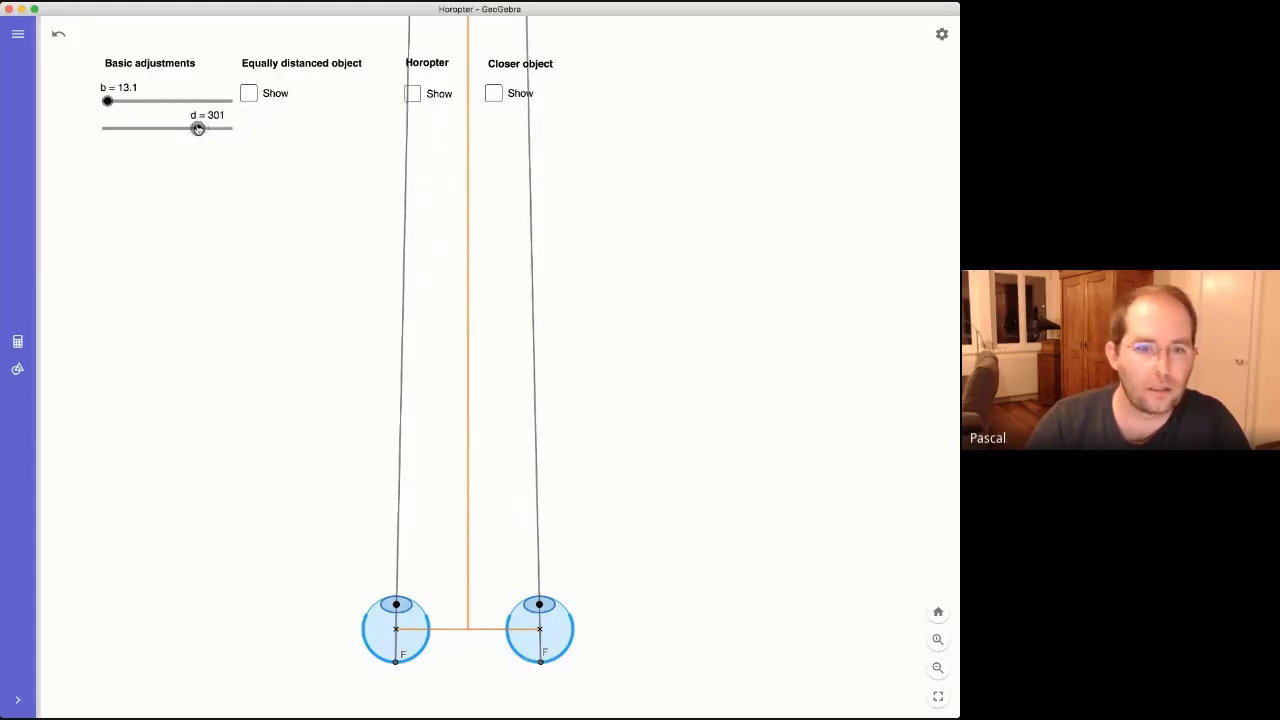
left_click_drag(198, 129, 111, 129)
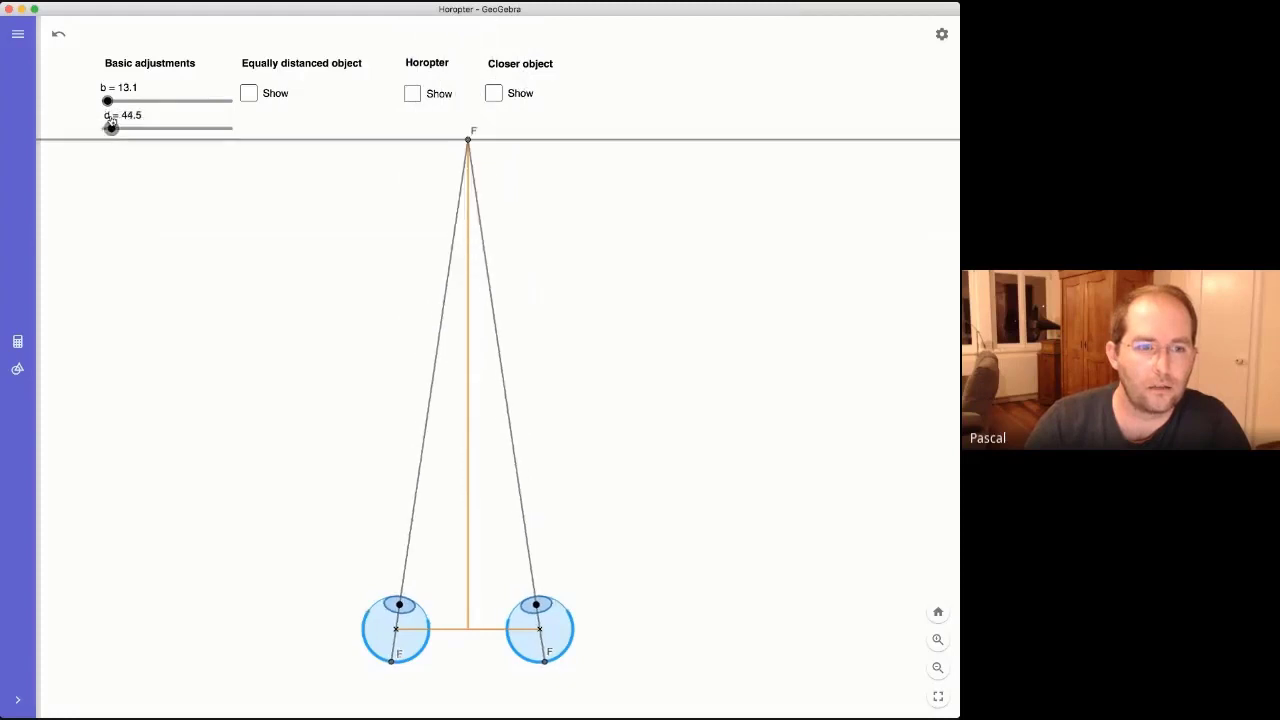
left_click_drag(114, 128, 108, 128)
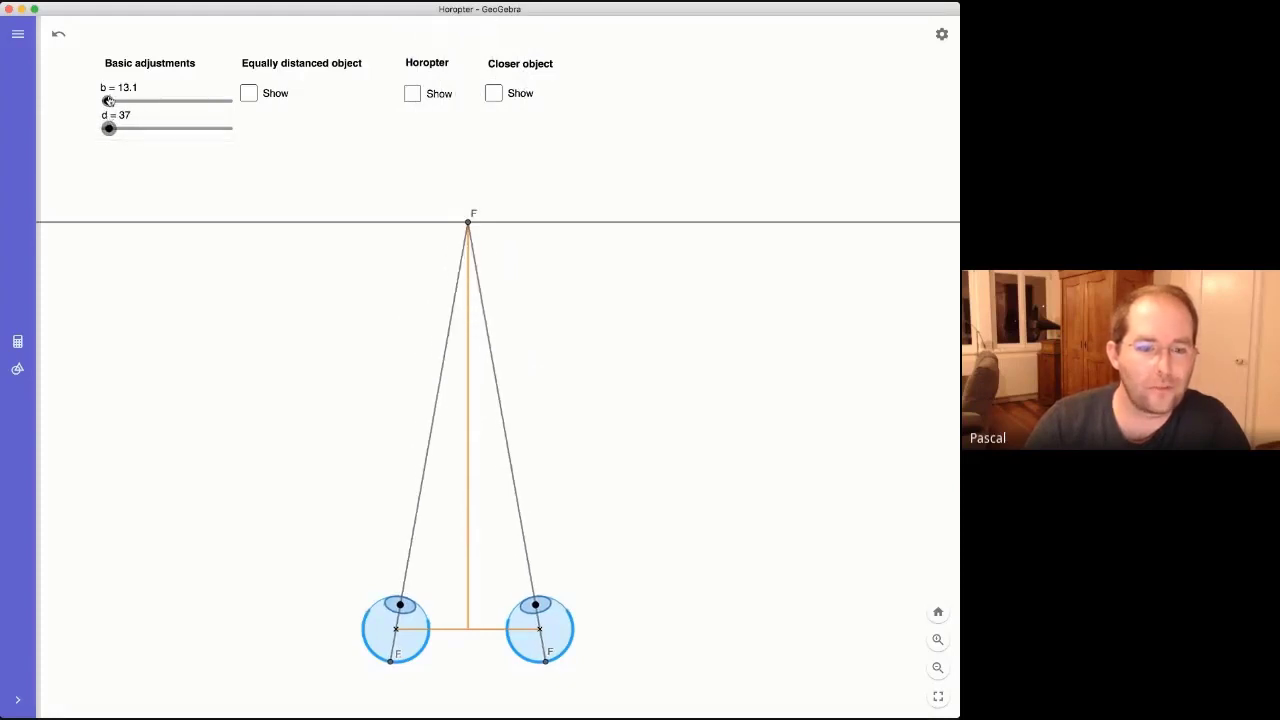
Widen and then narrow the eye separation b, ending at 12.7
left_click_drag(108, 100, 124, 100)
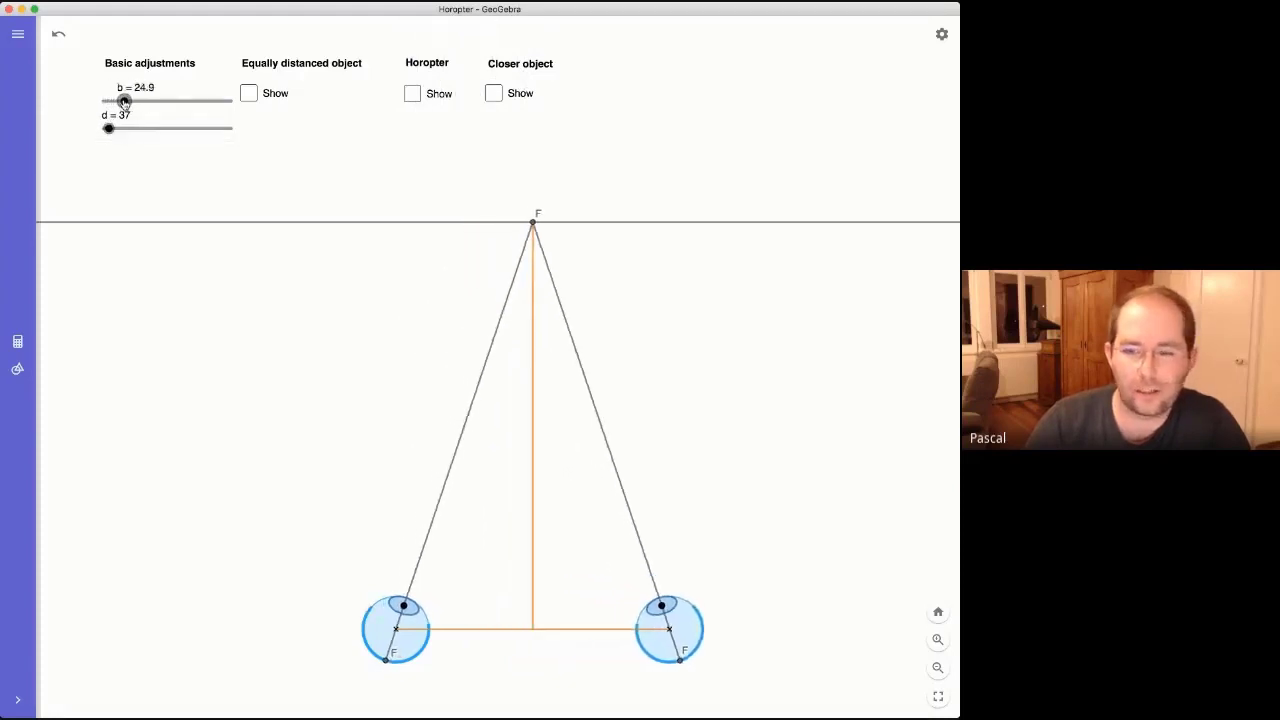
left_click_drag(123, 100, 110, 100)
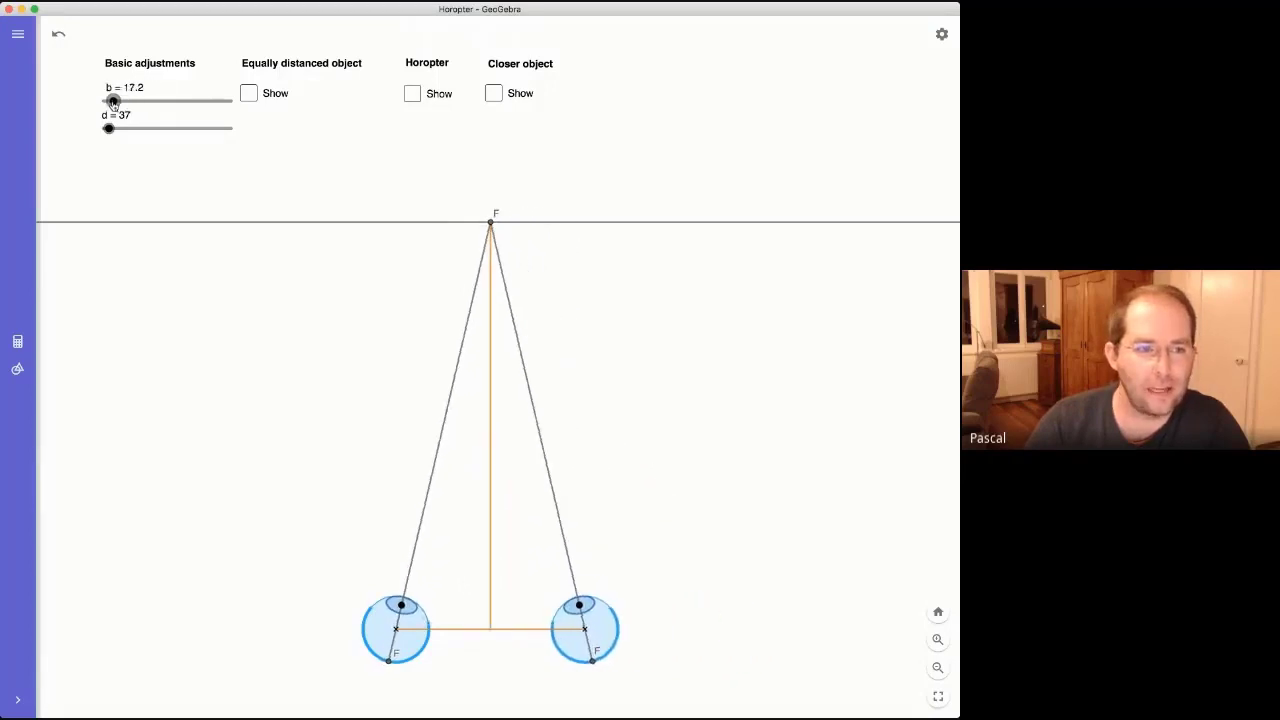
left_click_drag(113, 101, 107, 101)
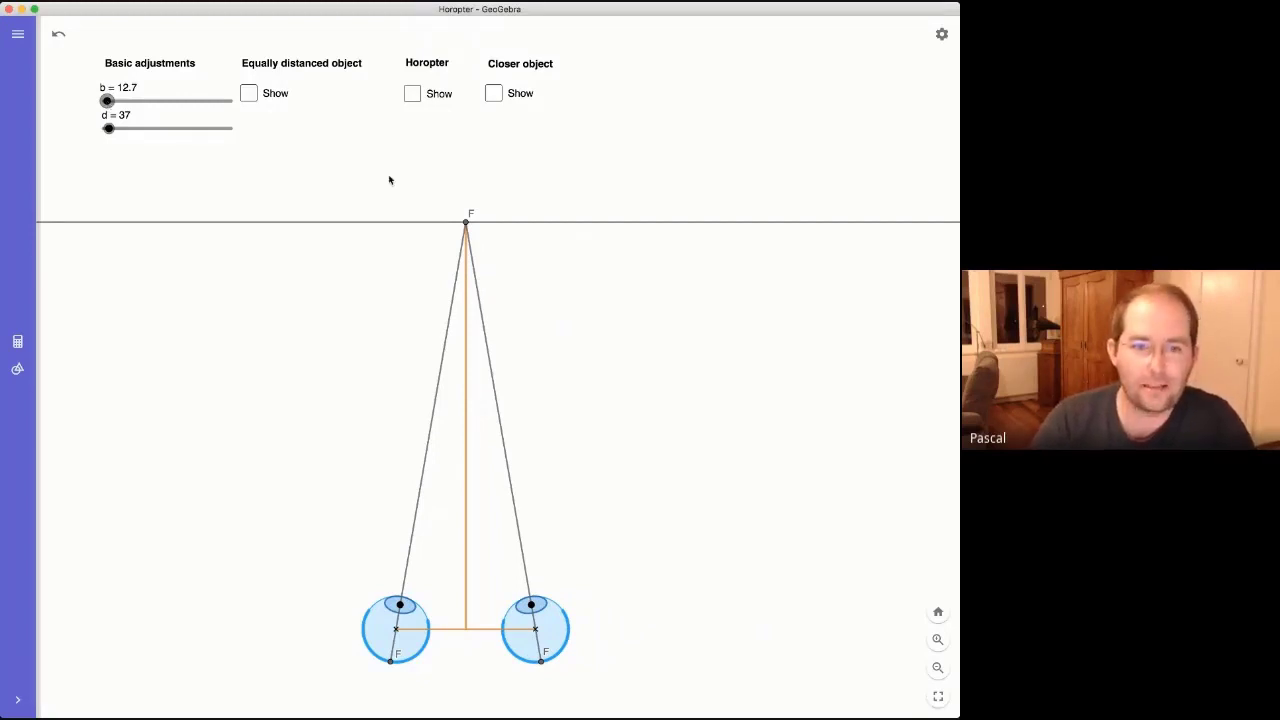
mouse_move(454, 198)
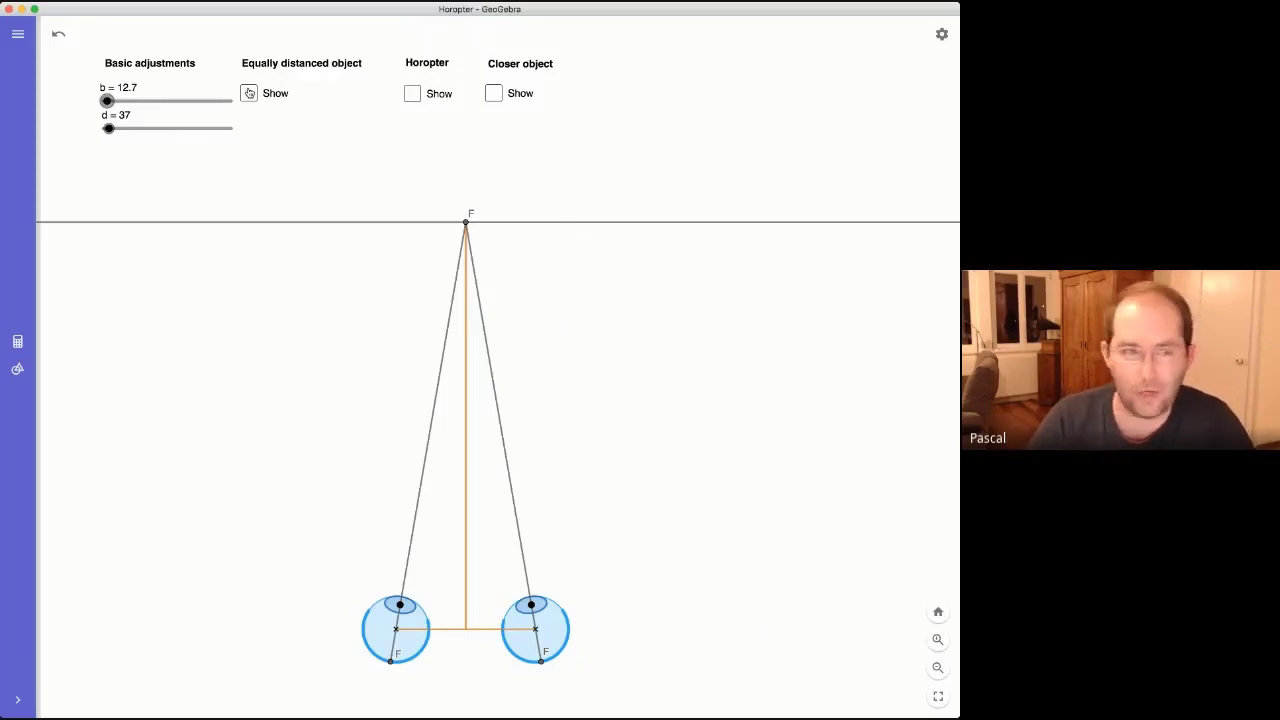
Show object O and set its distance d_o to 5.5, just right of F
left_click(248, 93)
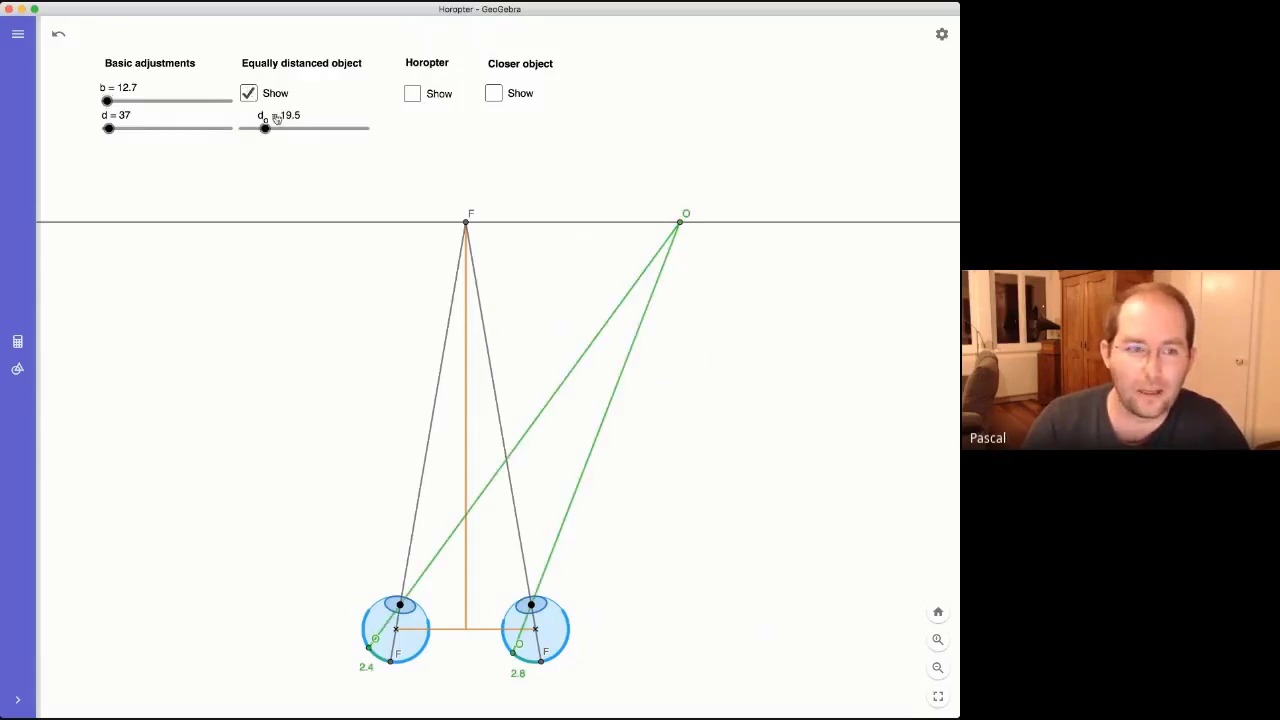
left_click_drag(265, 128, 255, 128)
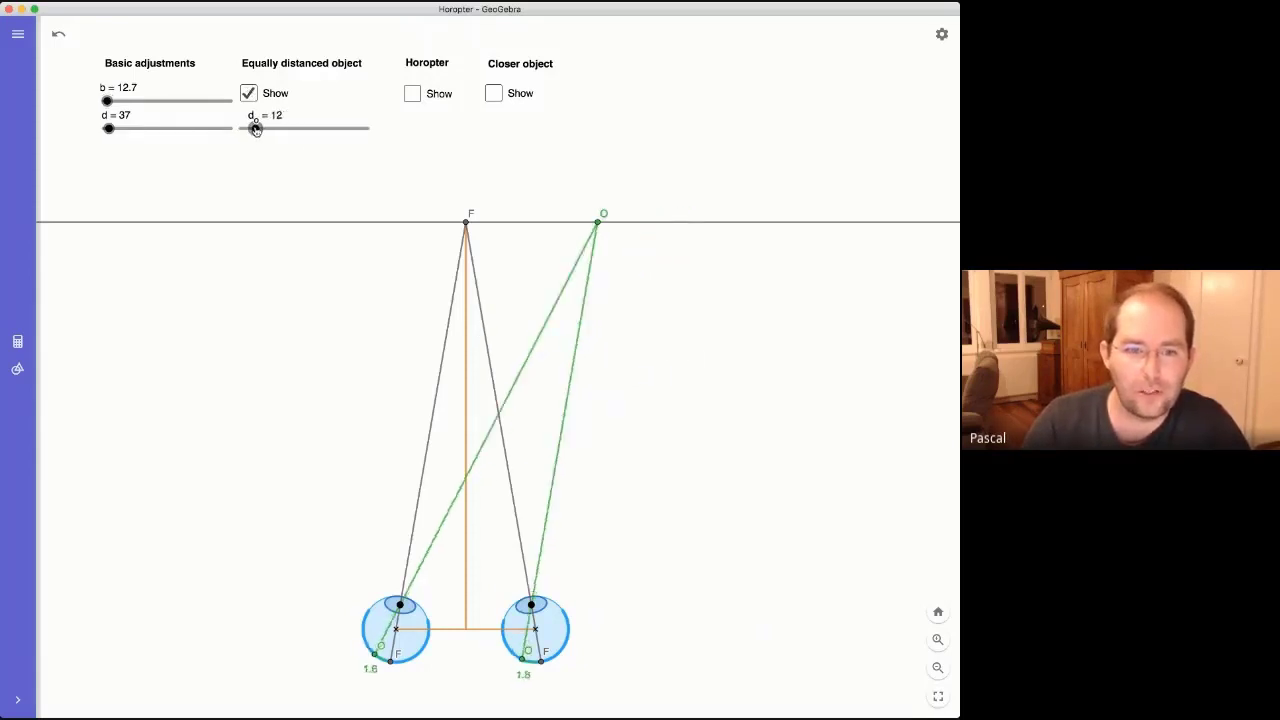
left_click_drag(255, 128, 244, 128)
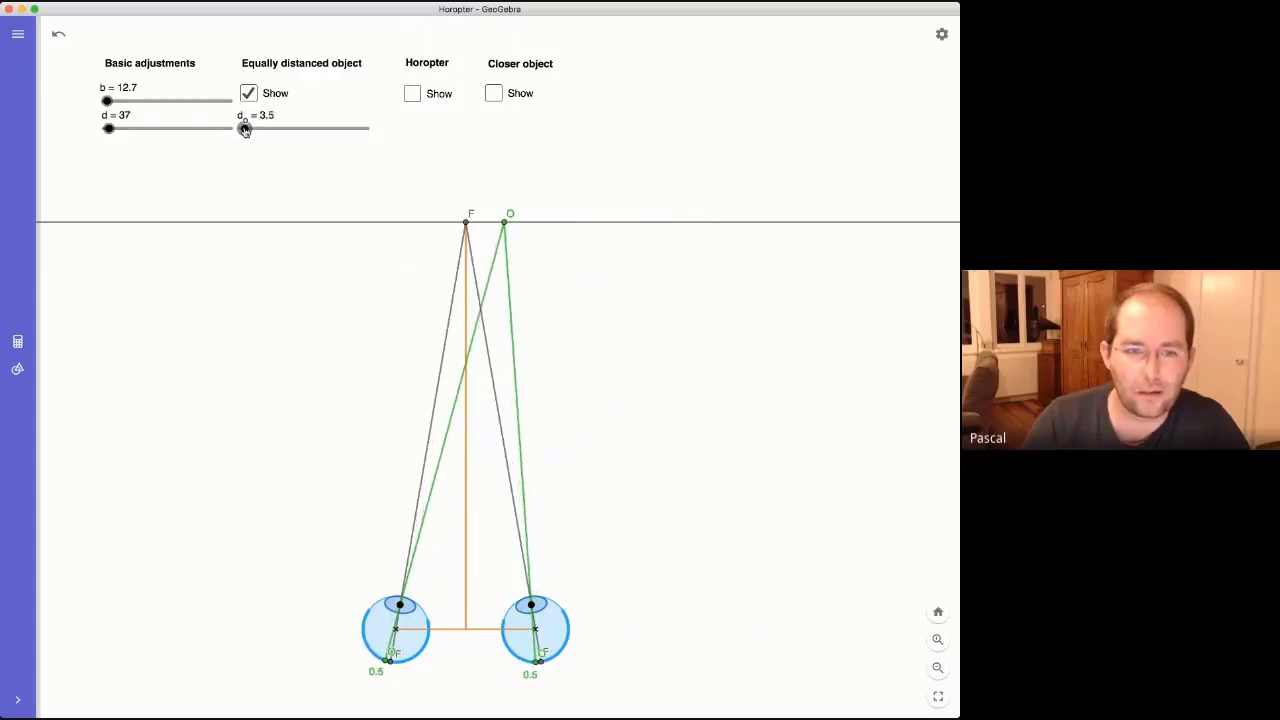
left_click_drag(241, 128, 247, 128)
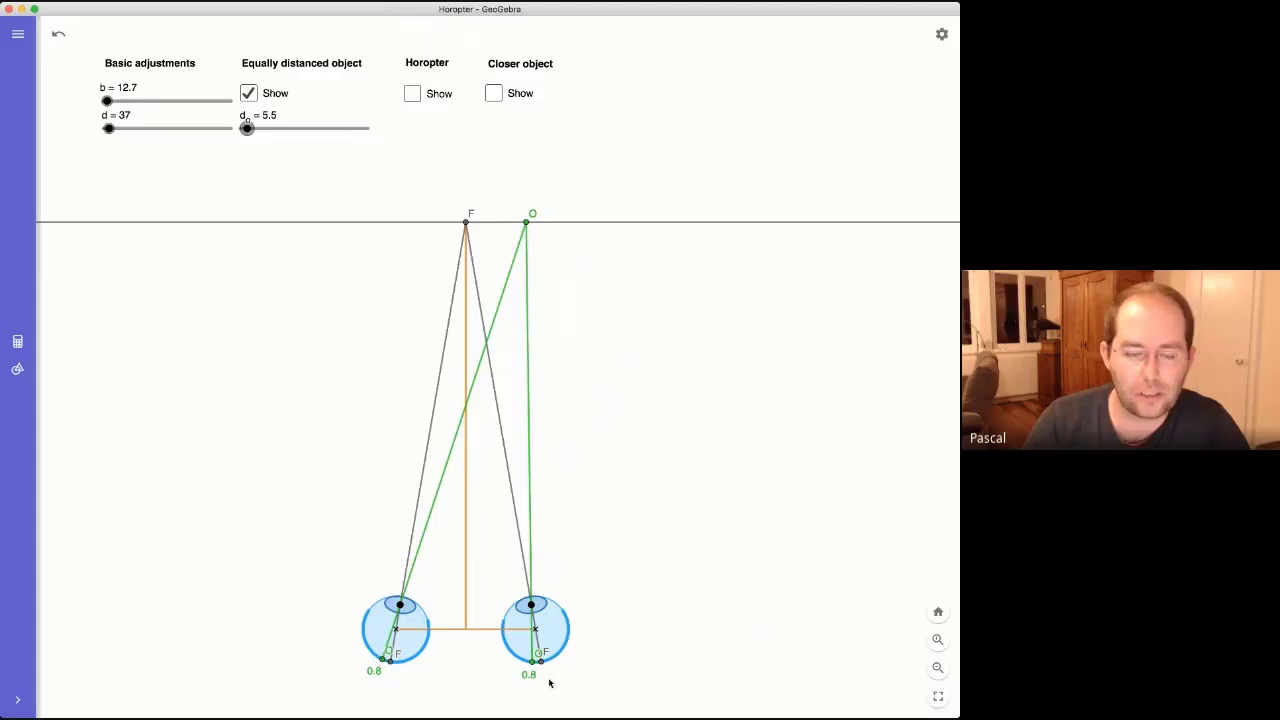
mouse_move(527, 680)
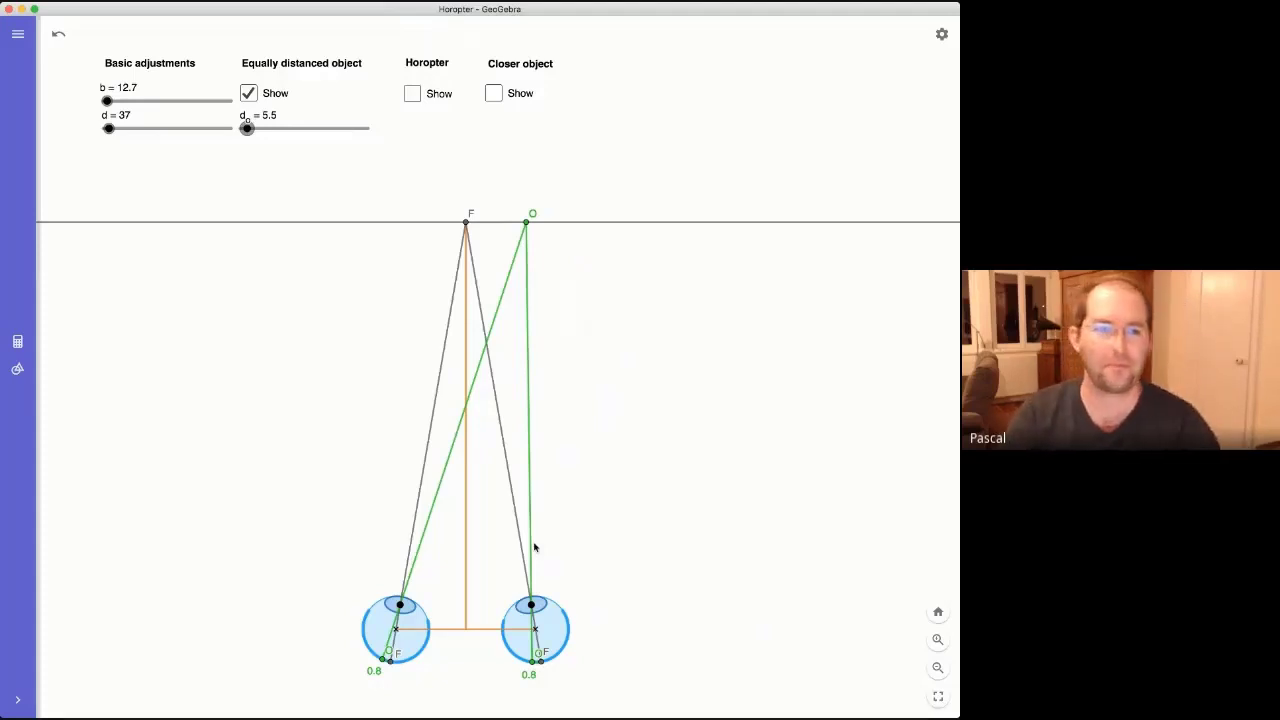
mouse_move(360, 292)
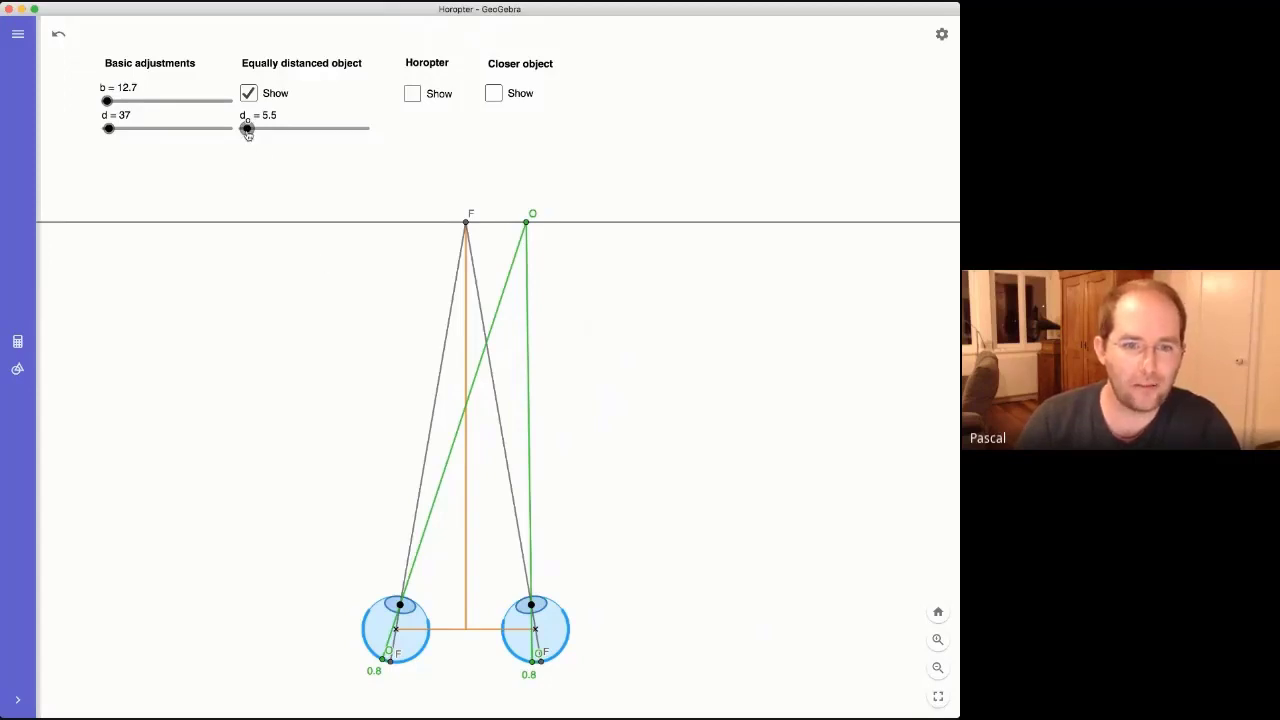
Move object O far to the right of F, then hide it
left_click_drag(247, 128, 253, 128)
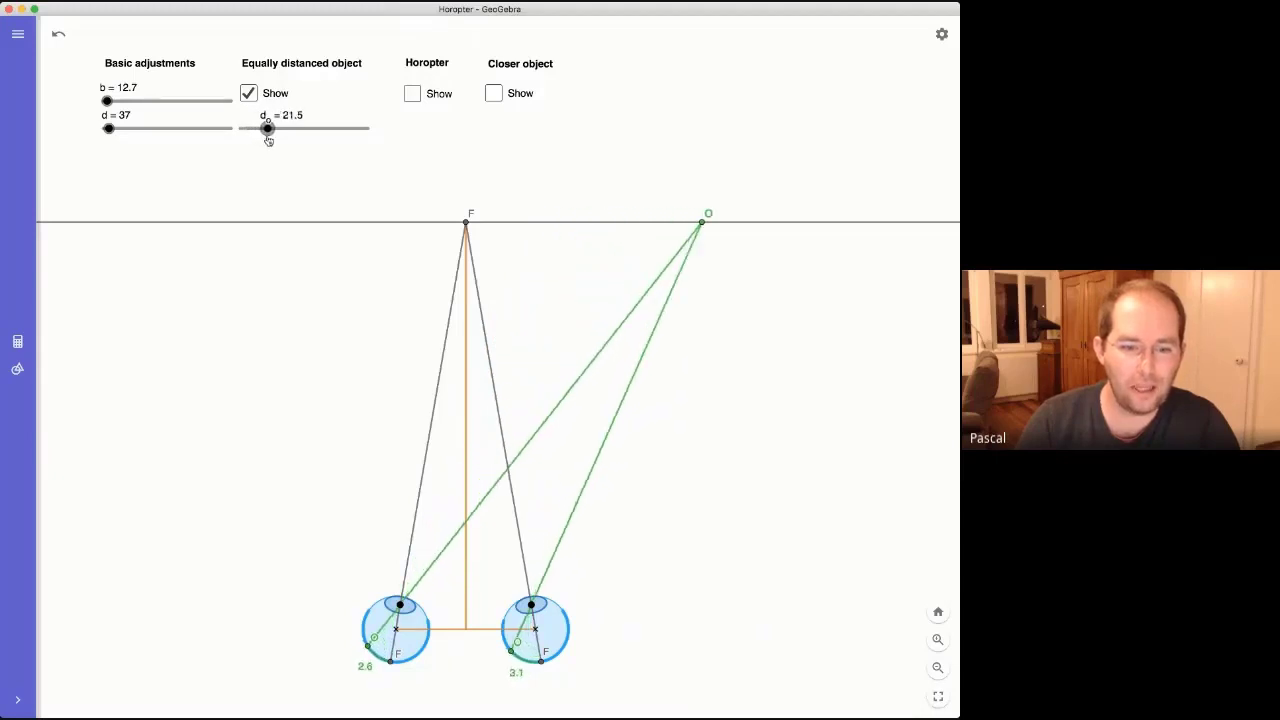
left_click_drag(268, 128, 293, 128)
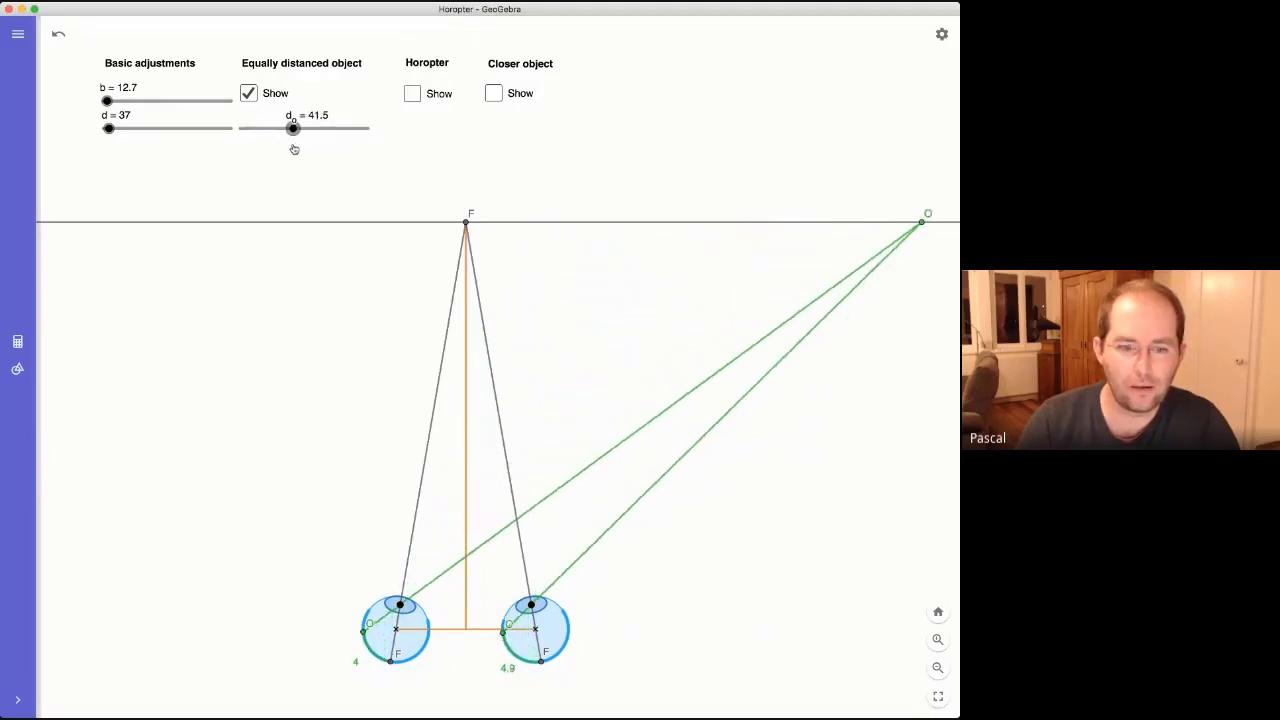
left_click_drag(293, 128, 300, 128)
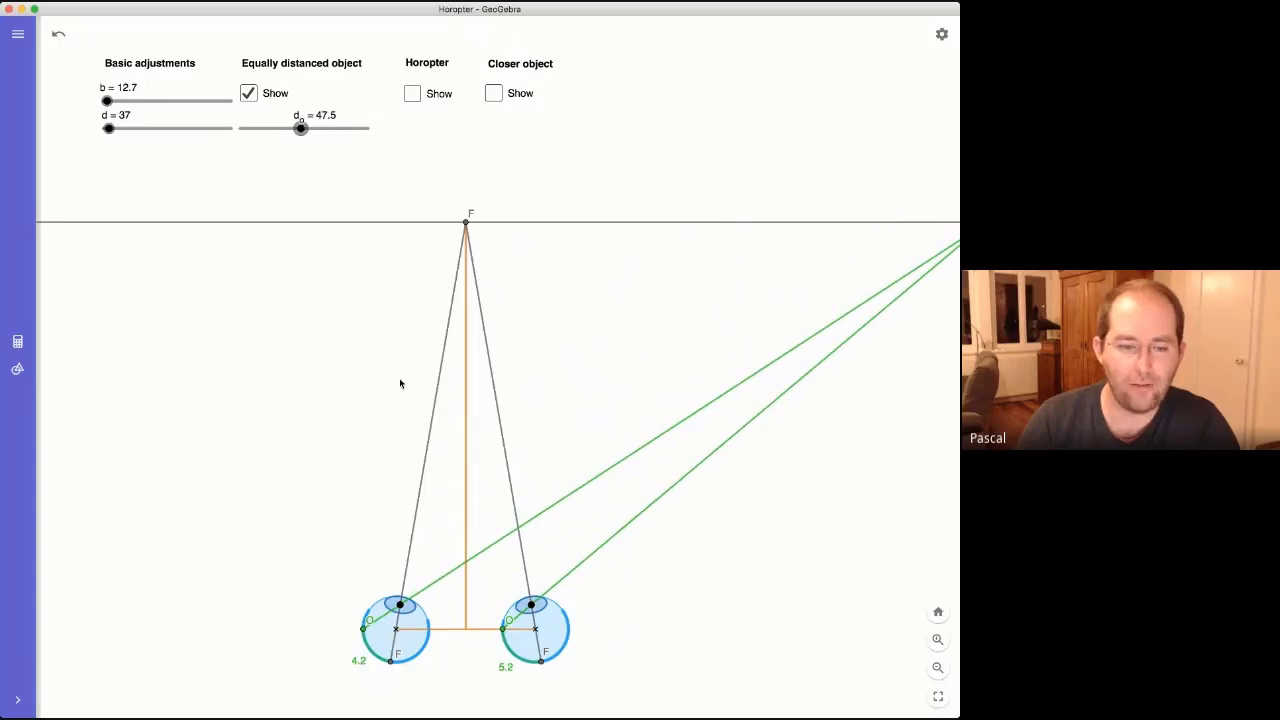
mouse_move(505, 675)
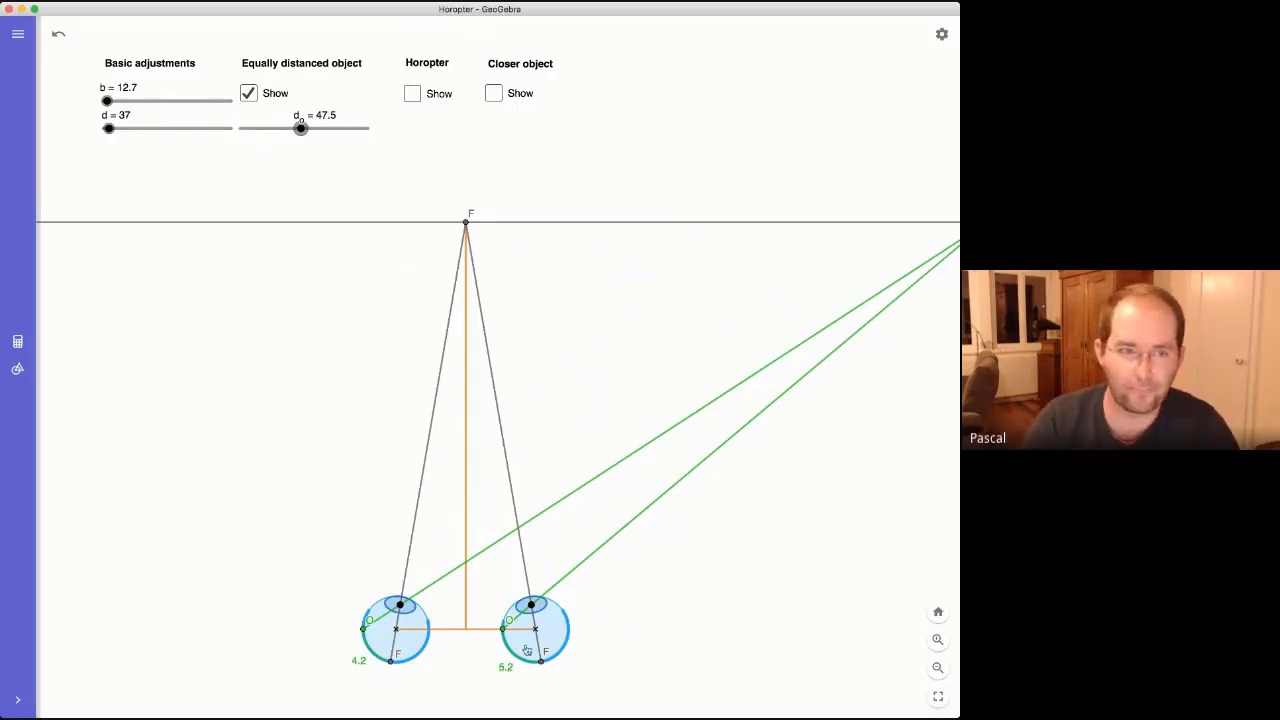
left_click(248, 93)
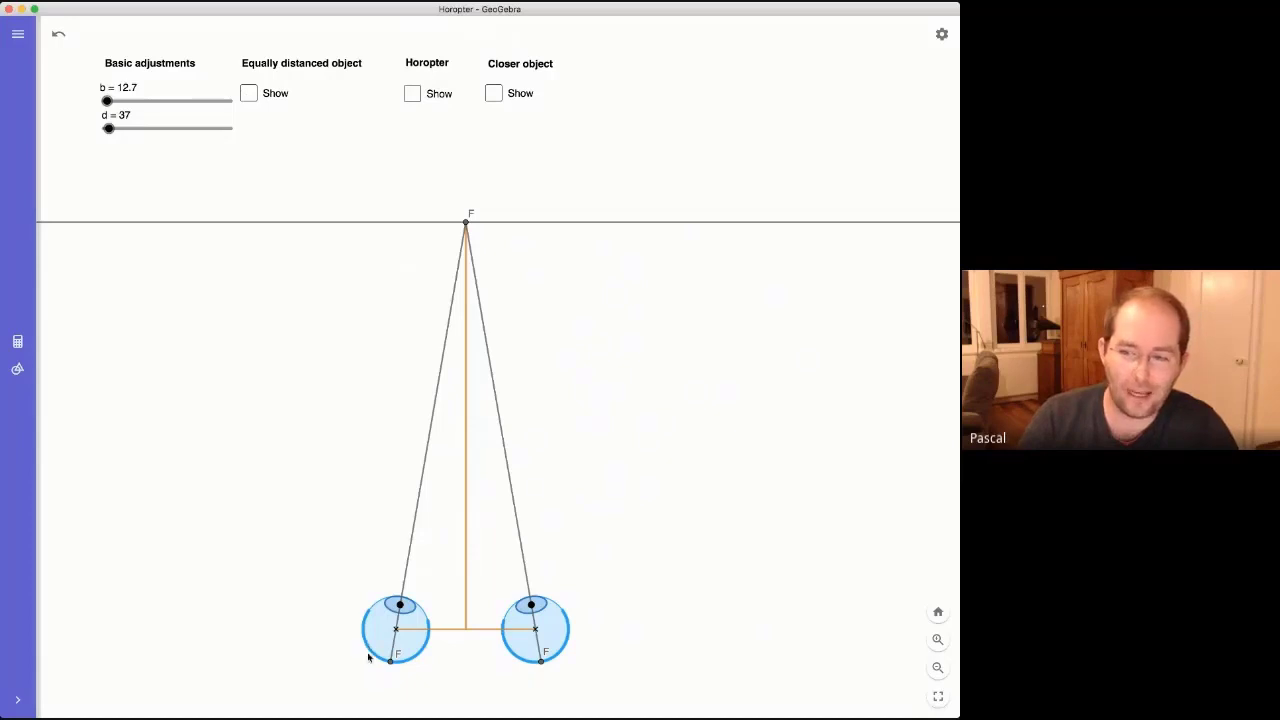
mouse_move(584, 682)
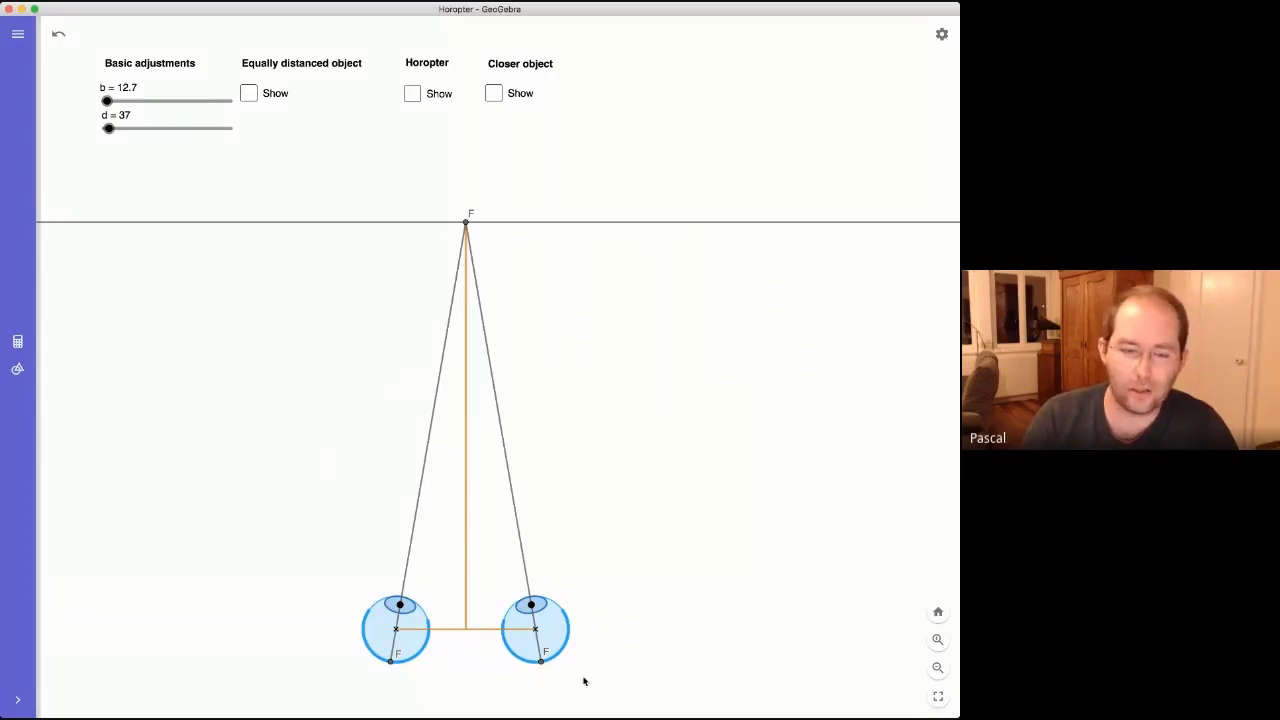
mouse_move(516, 292)
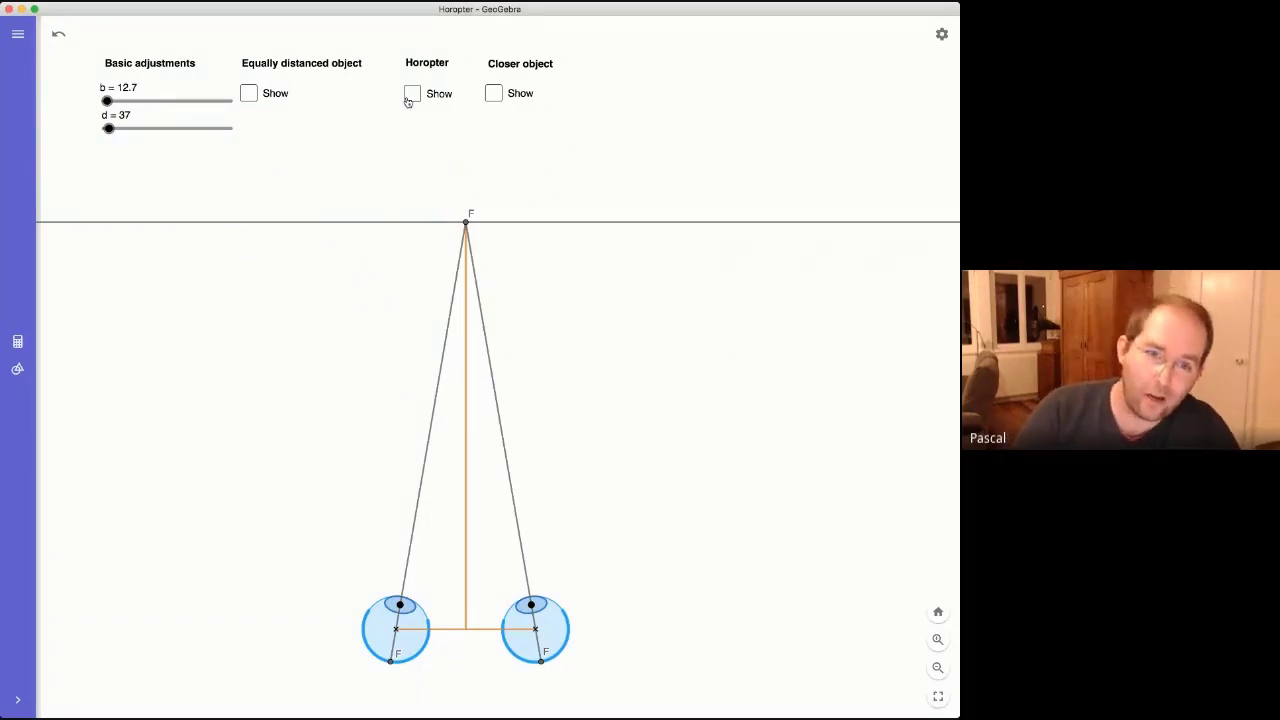
Turn on the horopter circle through F and points 1–5
left_click(412, 93)
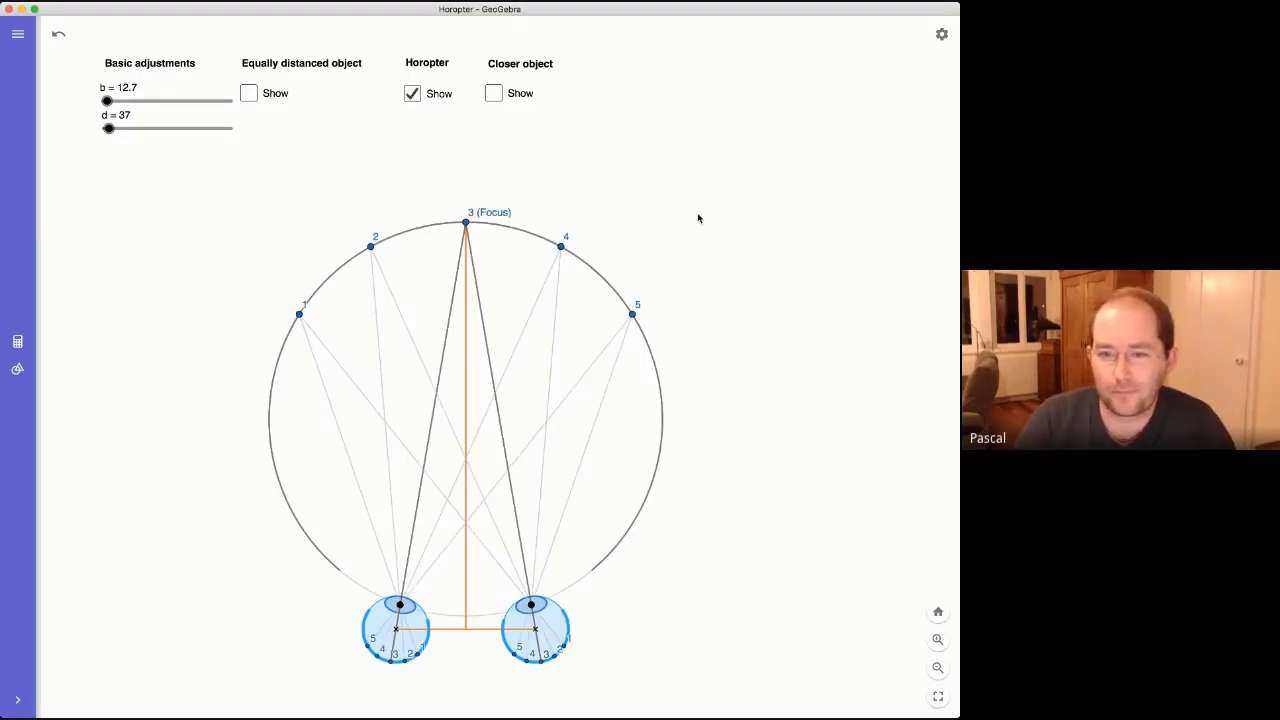
mouse_move(770, 286)
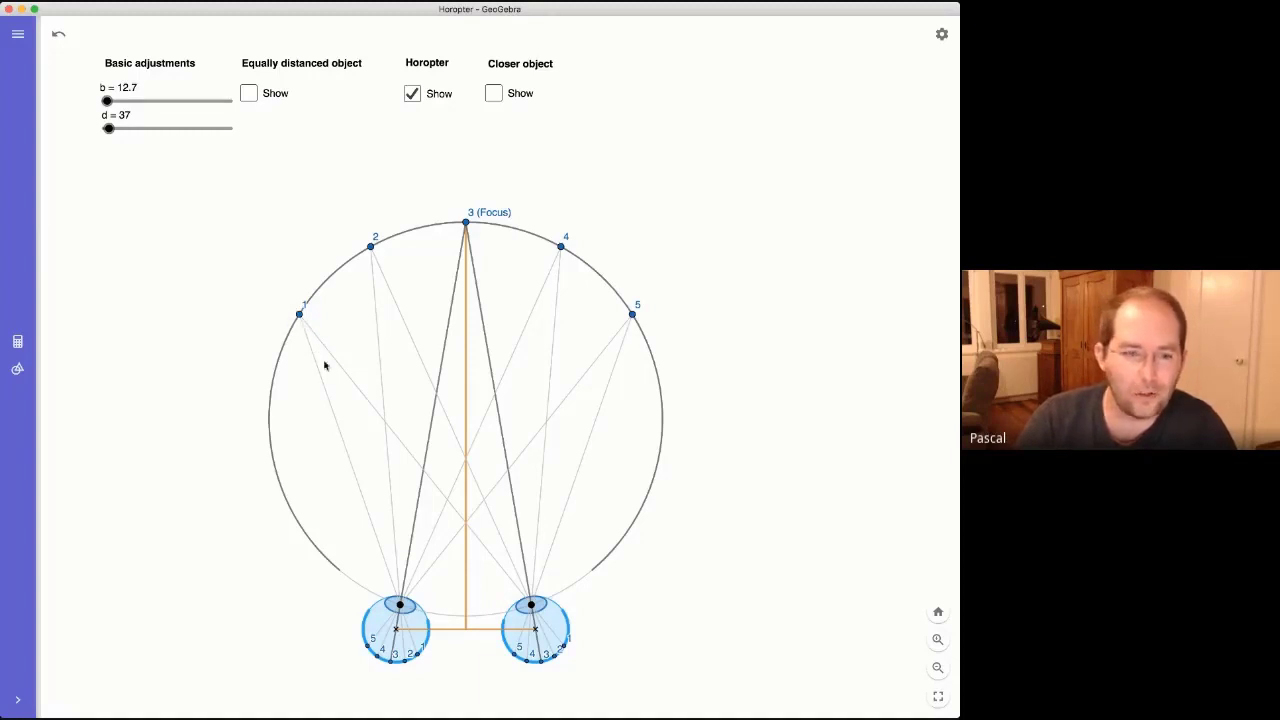
mouse_move(420, 663)
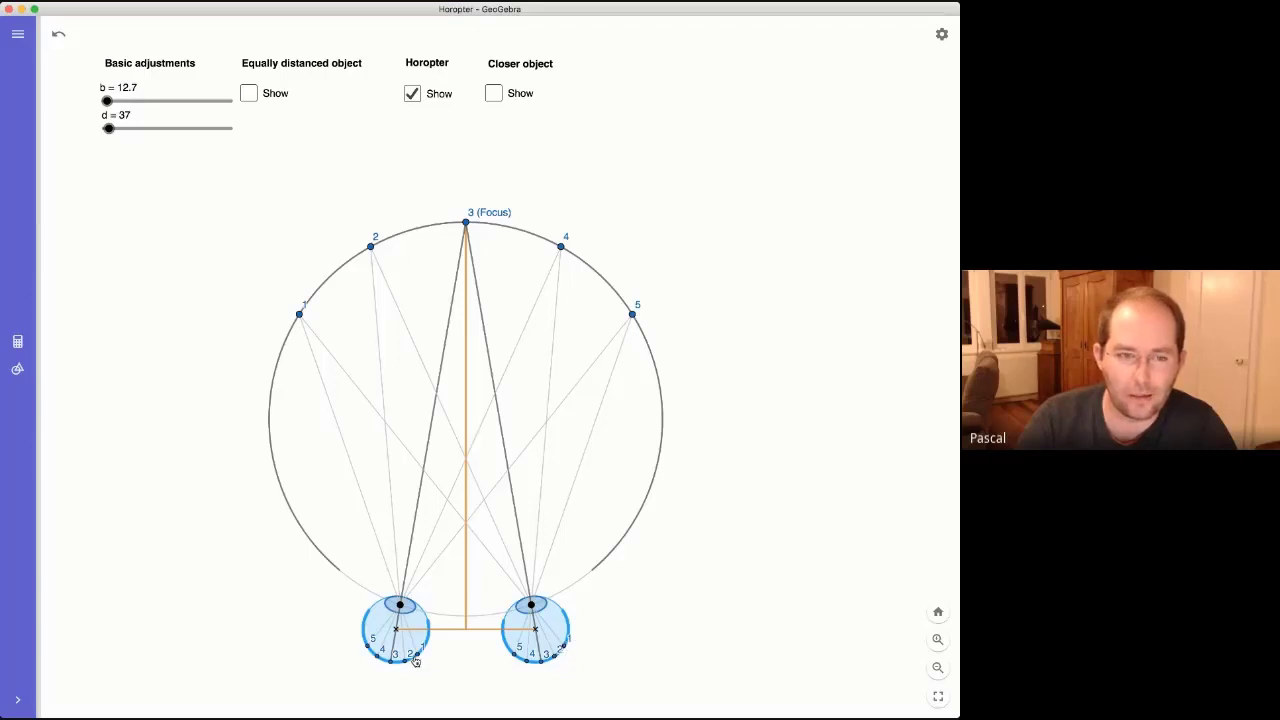
mouse_move(448, 238)
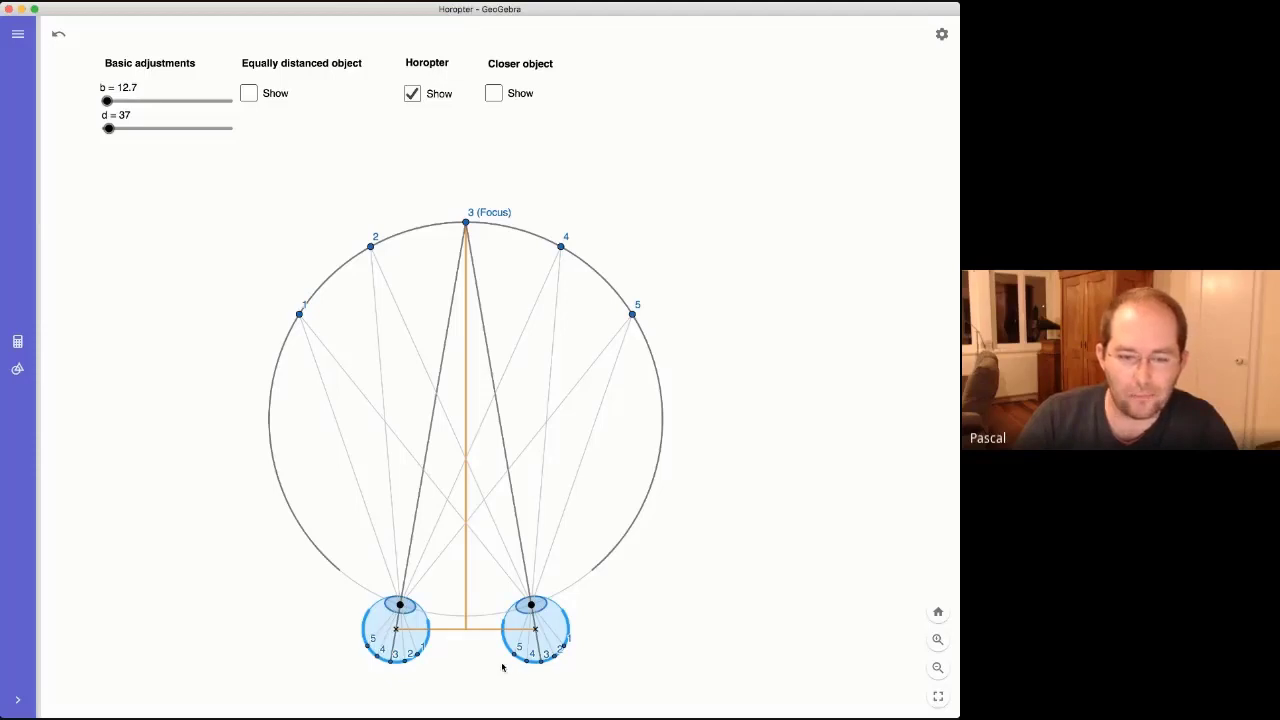
mouse_move(548, 660)
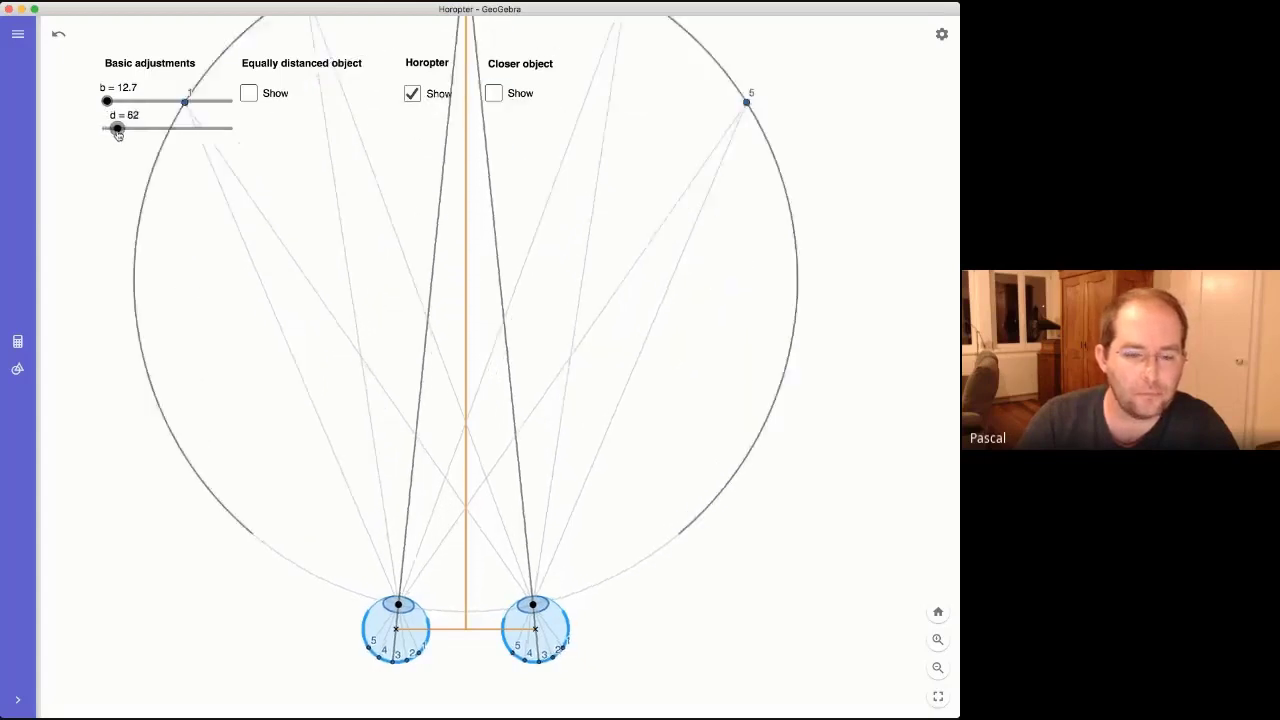
Drag fixation distance d to its 400 maximum, then back down to about 39
left_click_drag(117, 128, 178, 128)
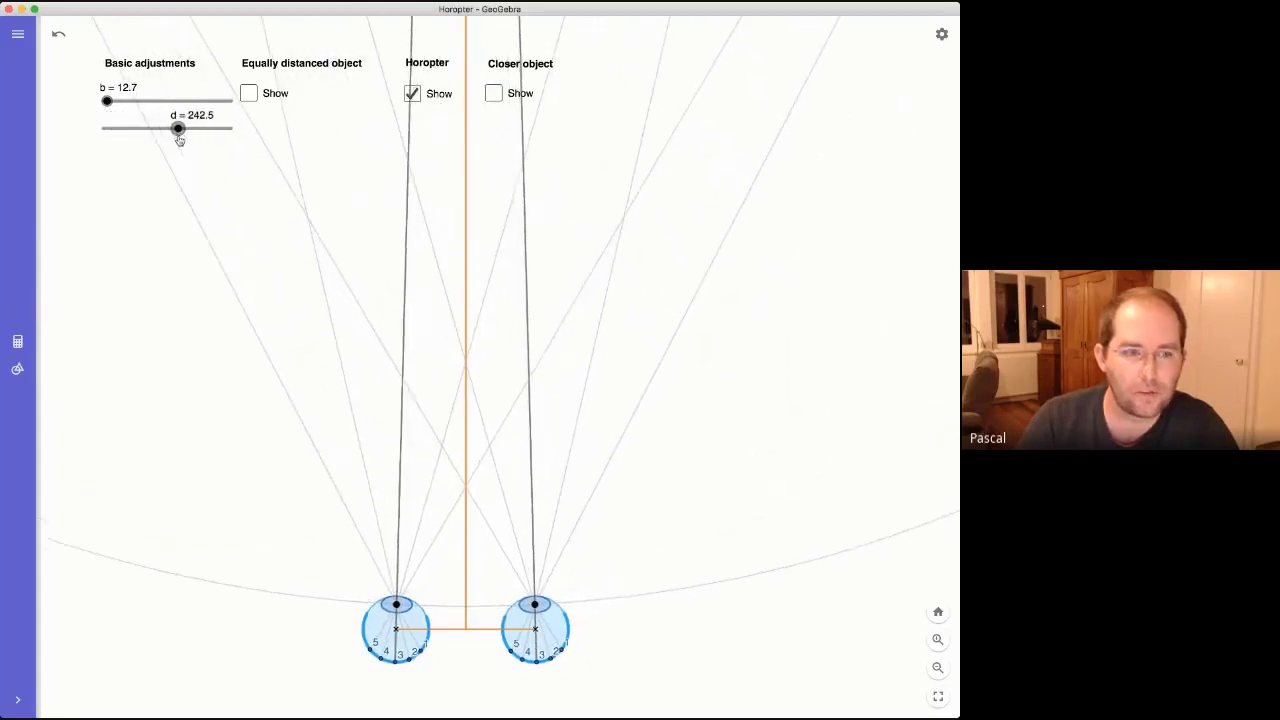
left_click_drag(178, 128, 231, 128)
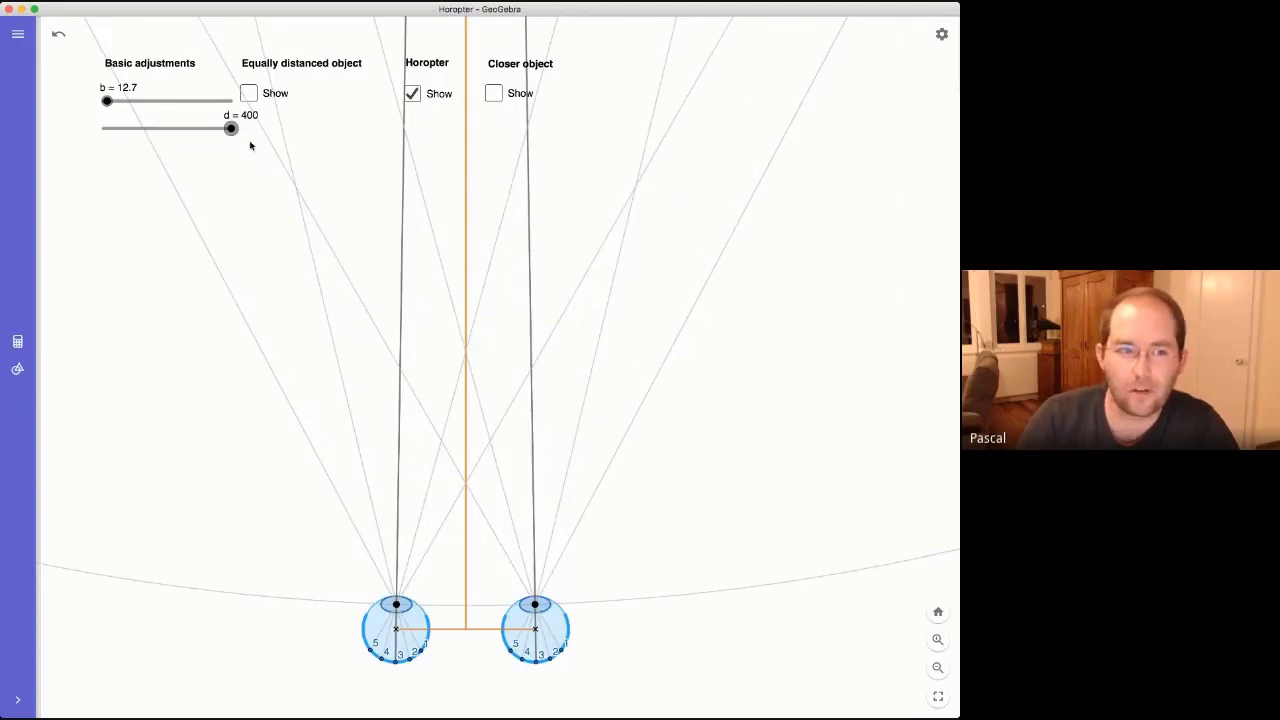
left_click_drag(231, 128, 227, 128)
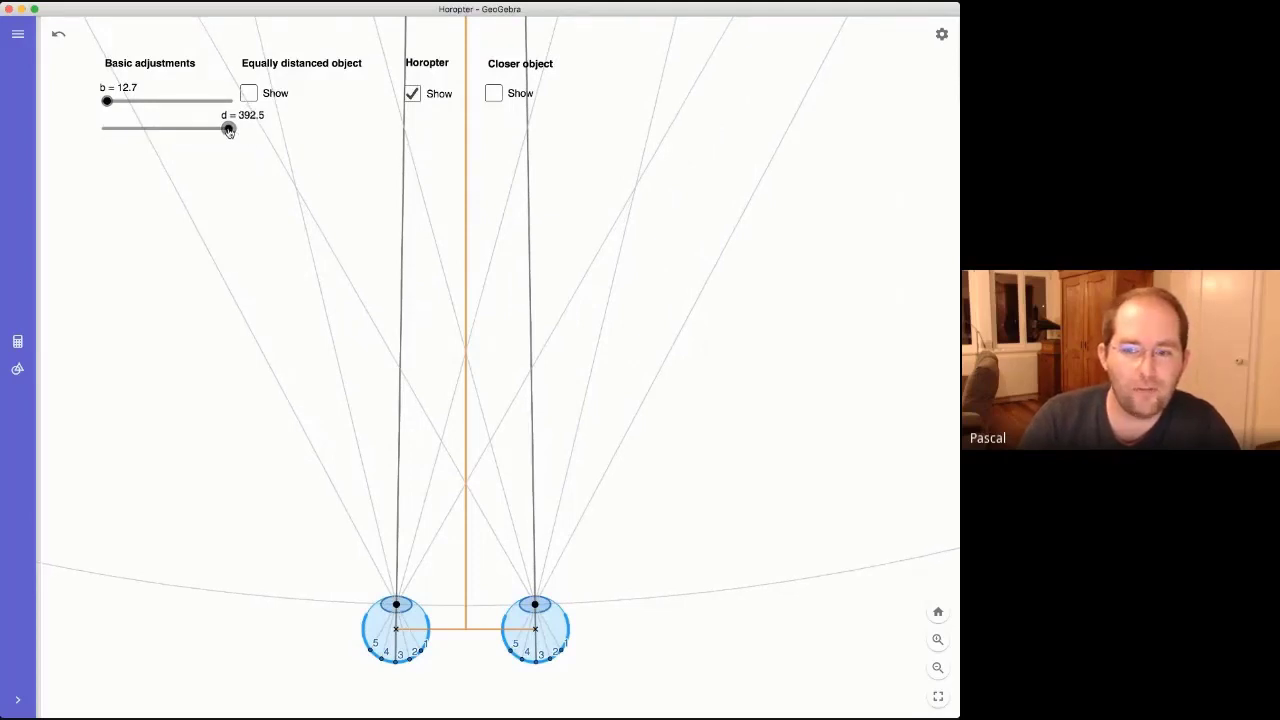
left_click_drag(226, 129, 182, 129)
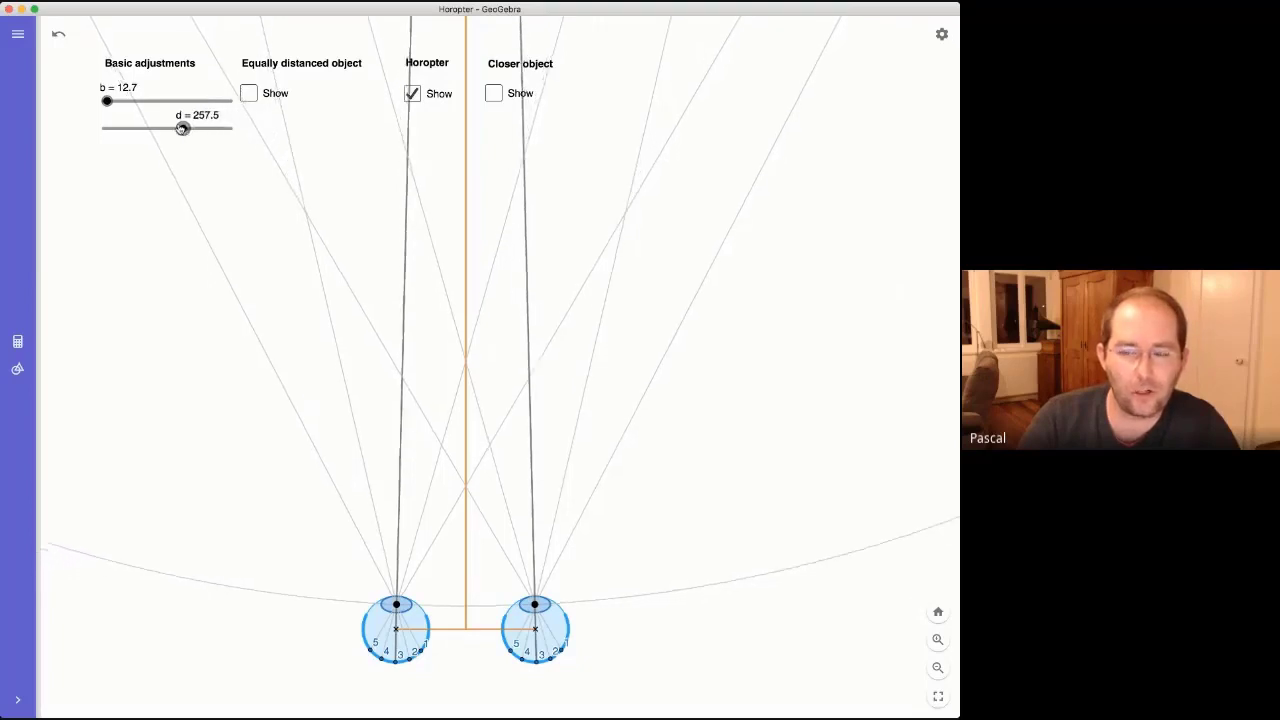
left_click_drag(182, 128, 109, 128)
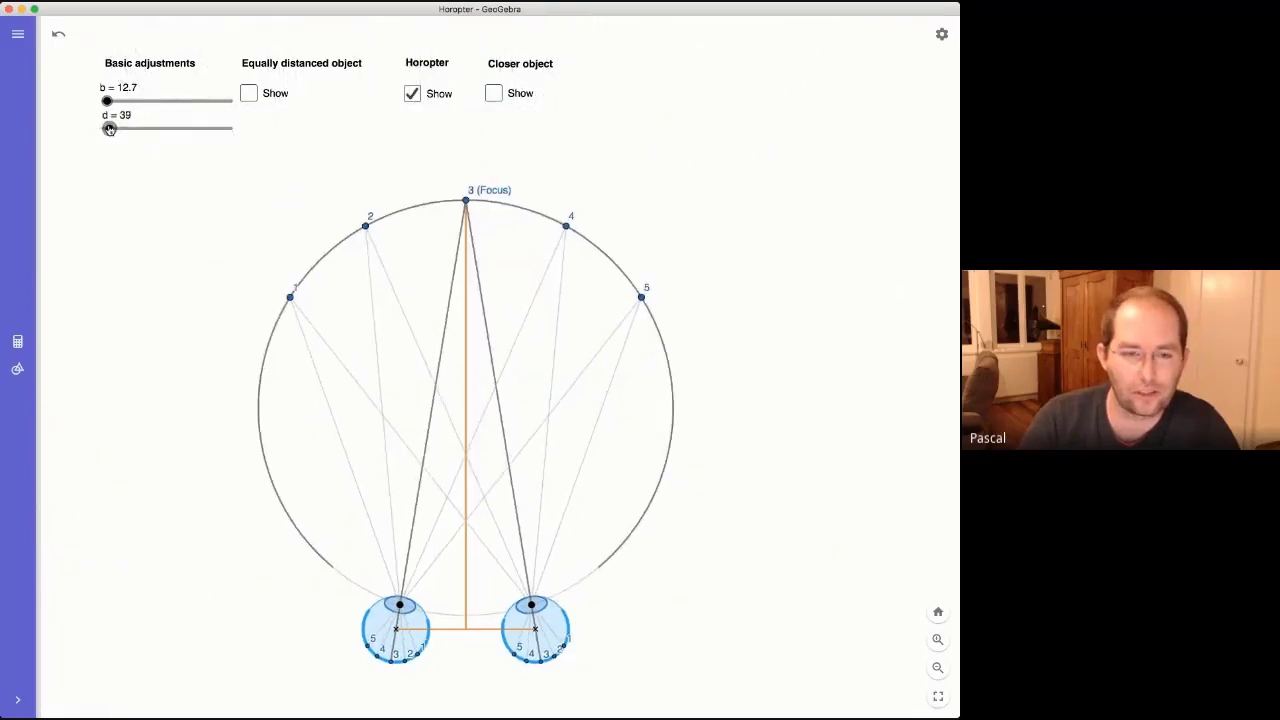
Nudge the fixation distance slider d to 43, slightly enlarging the horopter circle
left_click_drag(110, 128, 118, 128)
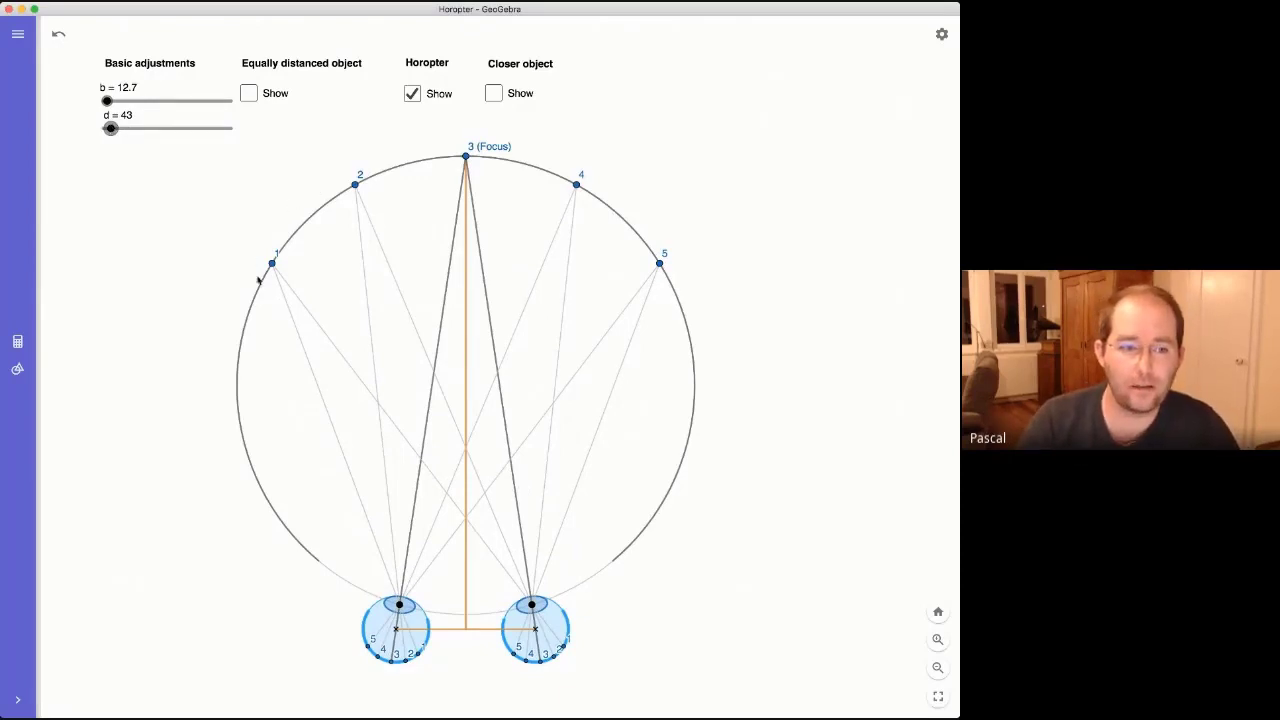
mouse_move(527, 228)
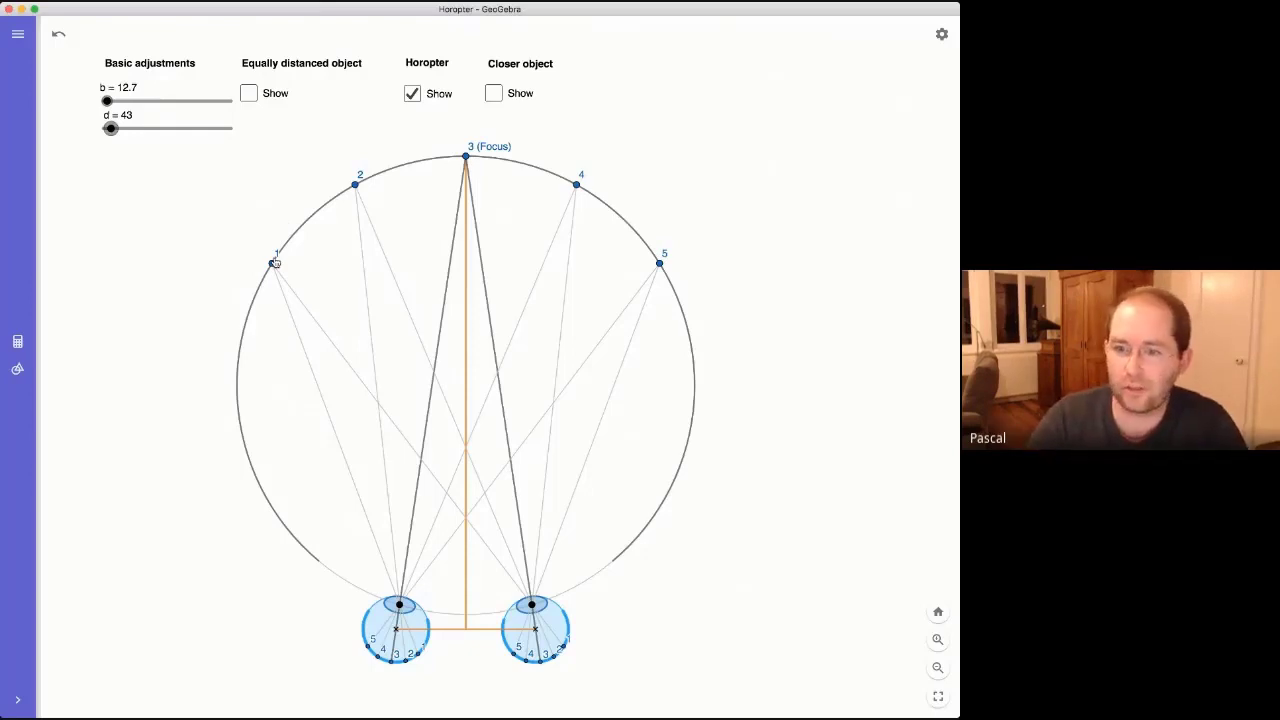
mouse_move(327, 261)
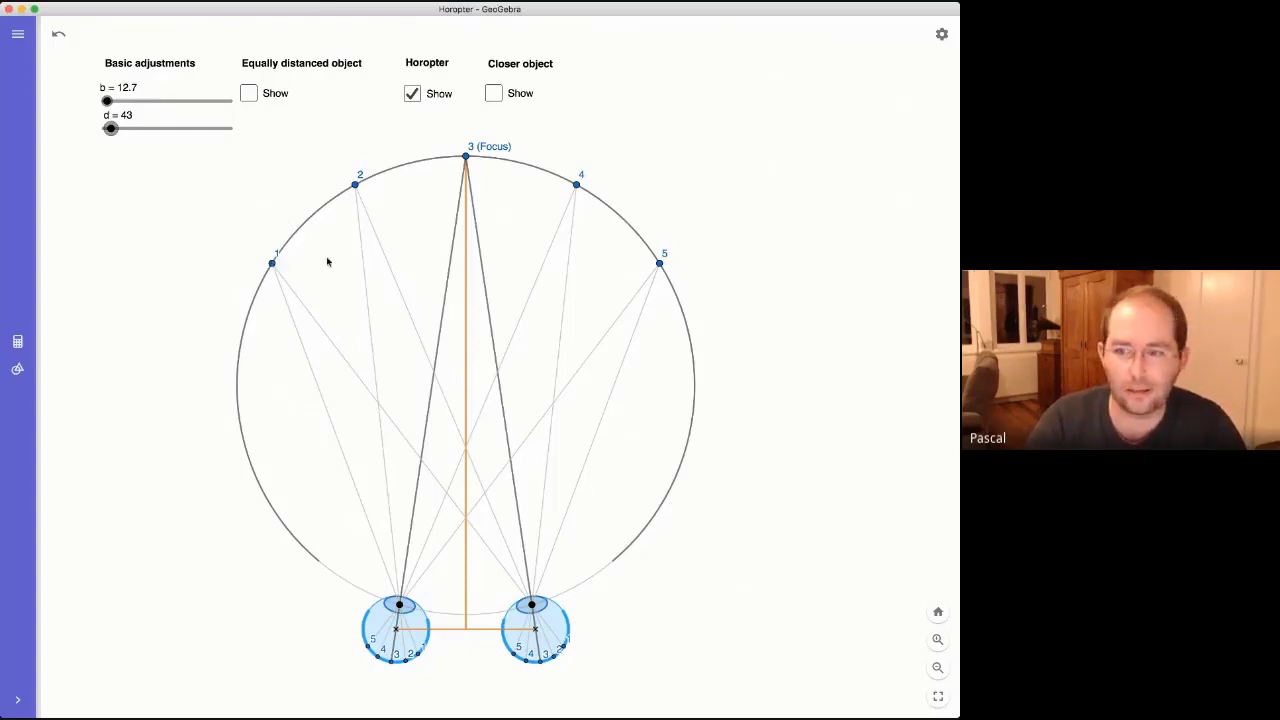
mouse_move(544, 182)
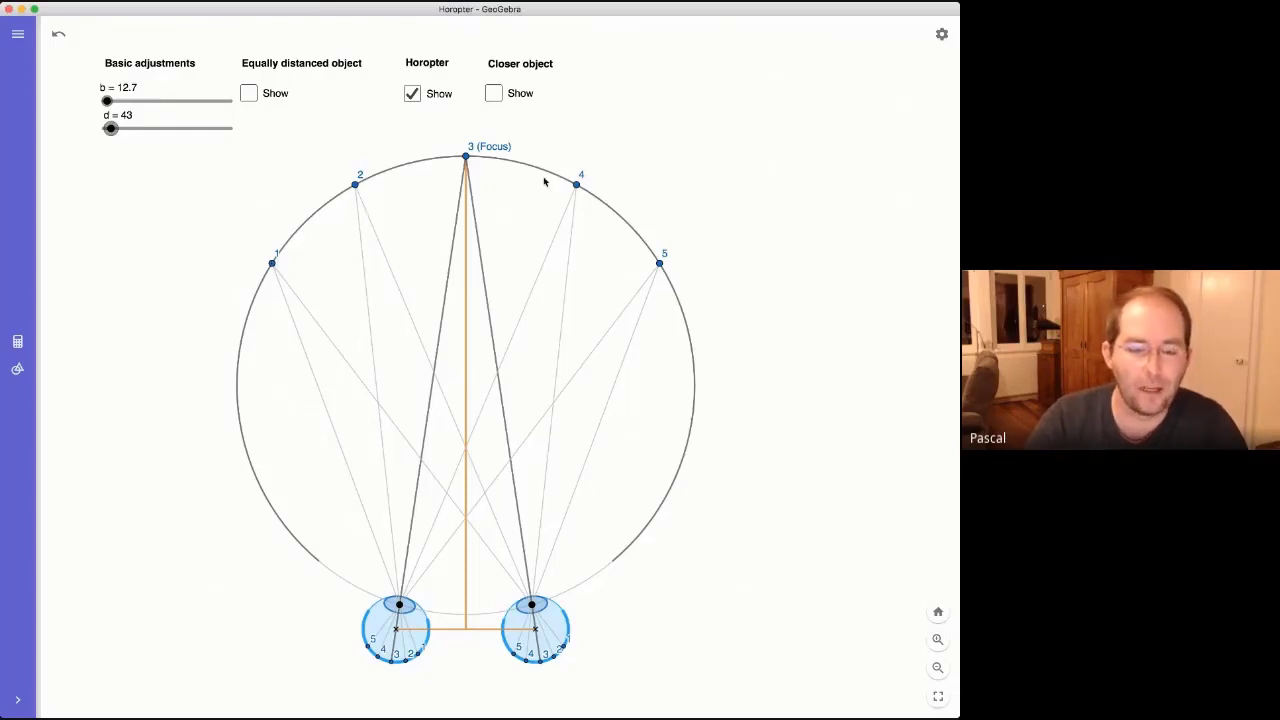
mouse_move(473, 107)
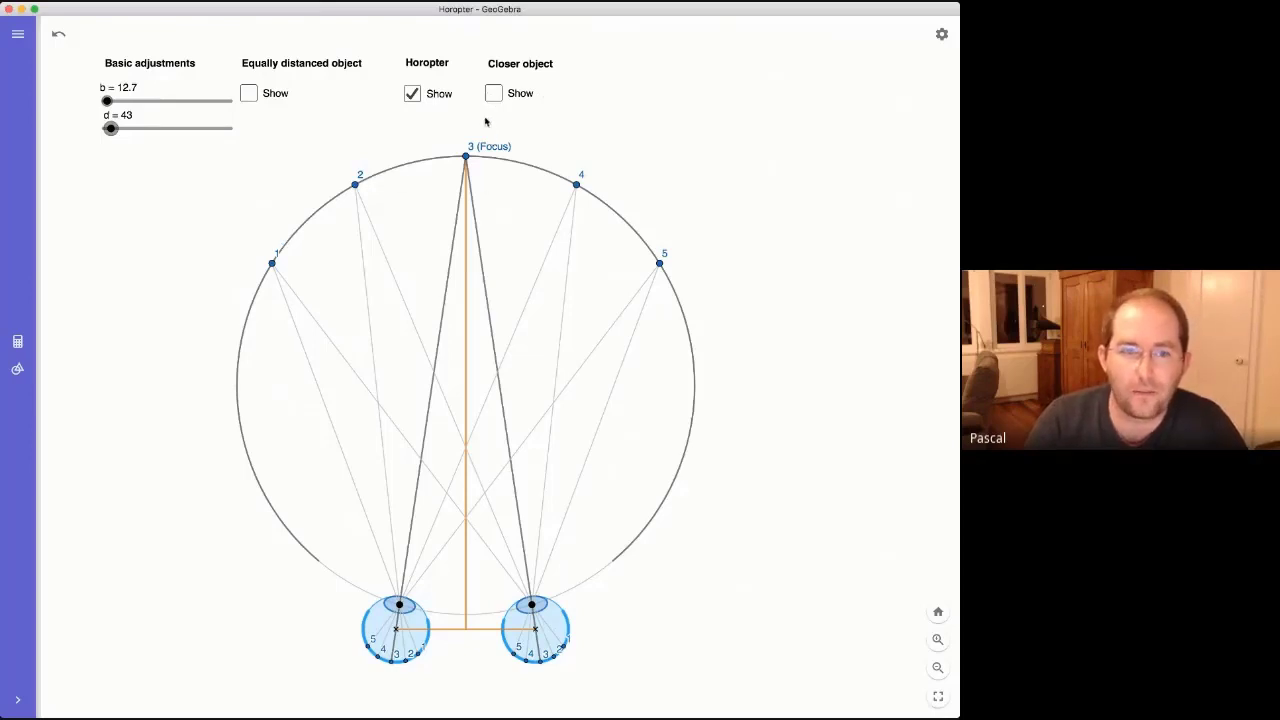
Tick Show under Closer object to display point O with red sight lines
left_click(493, 93)
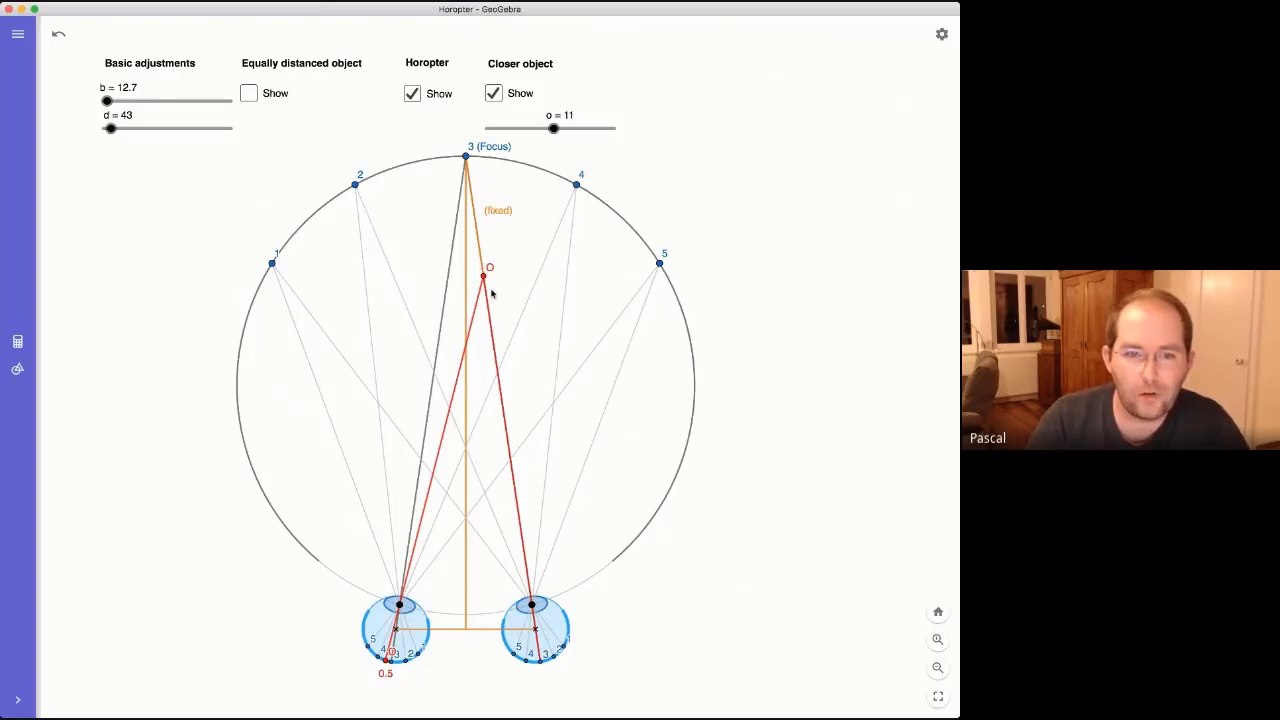
mouse_move(544, 680)
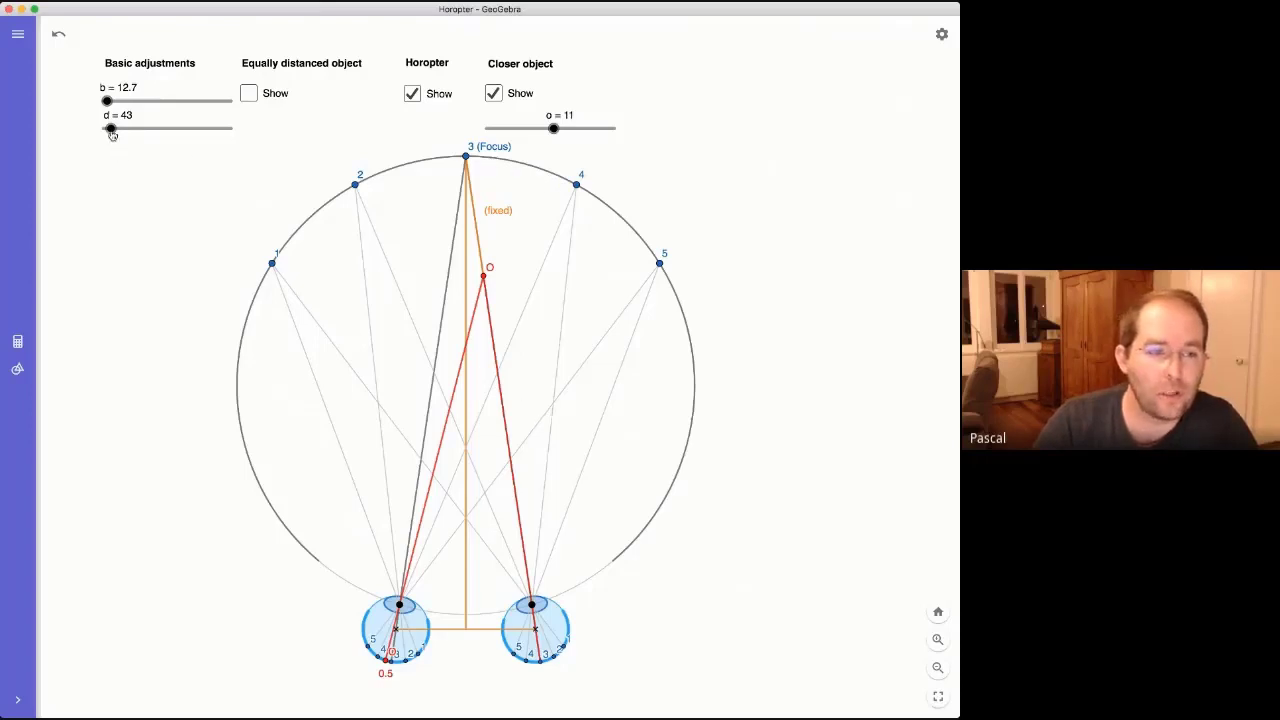
Sweep fixation distance d out to about 109.5, then back down to 37
left_click_drag(110, 131, 115, 131)
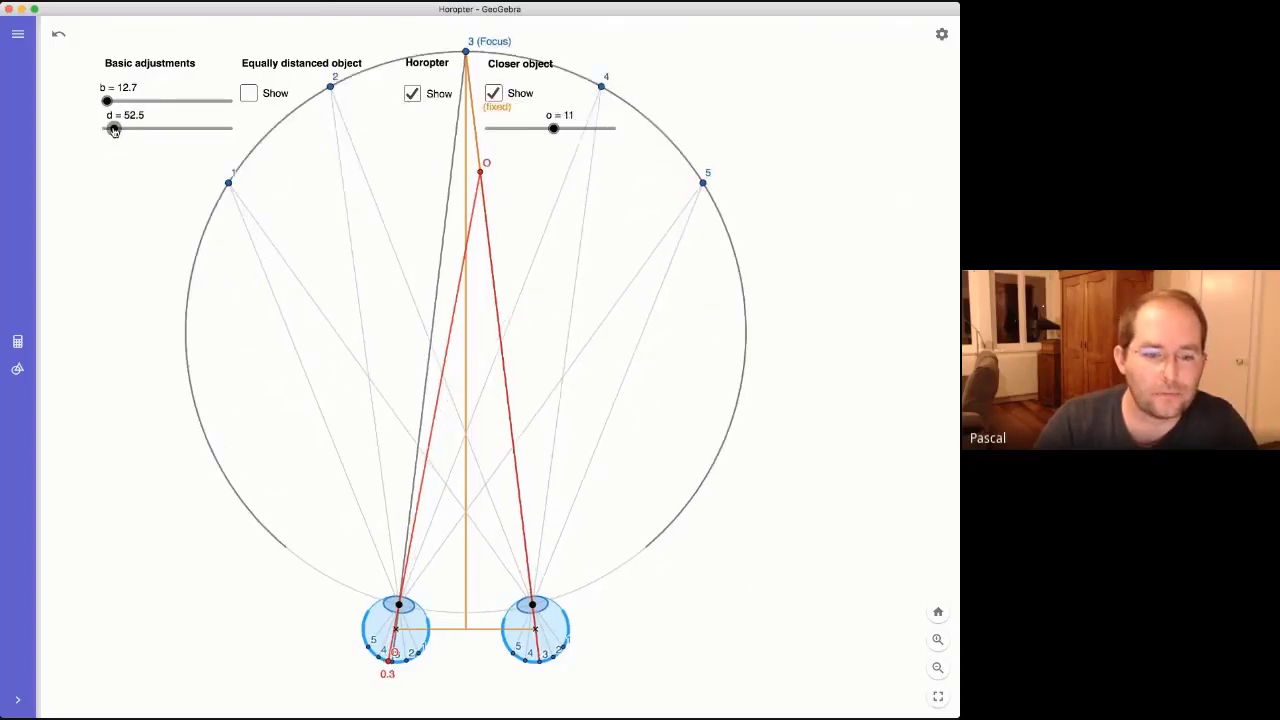
left_click_drag(113, 128, 123, 128)
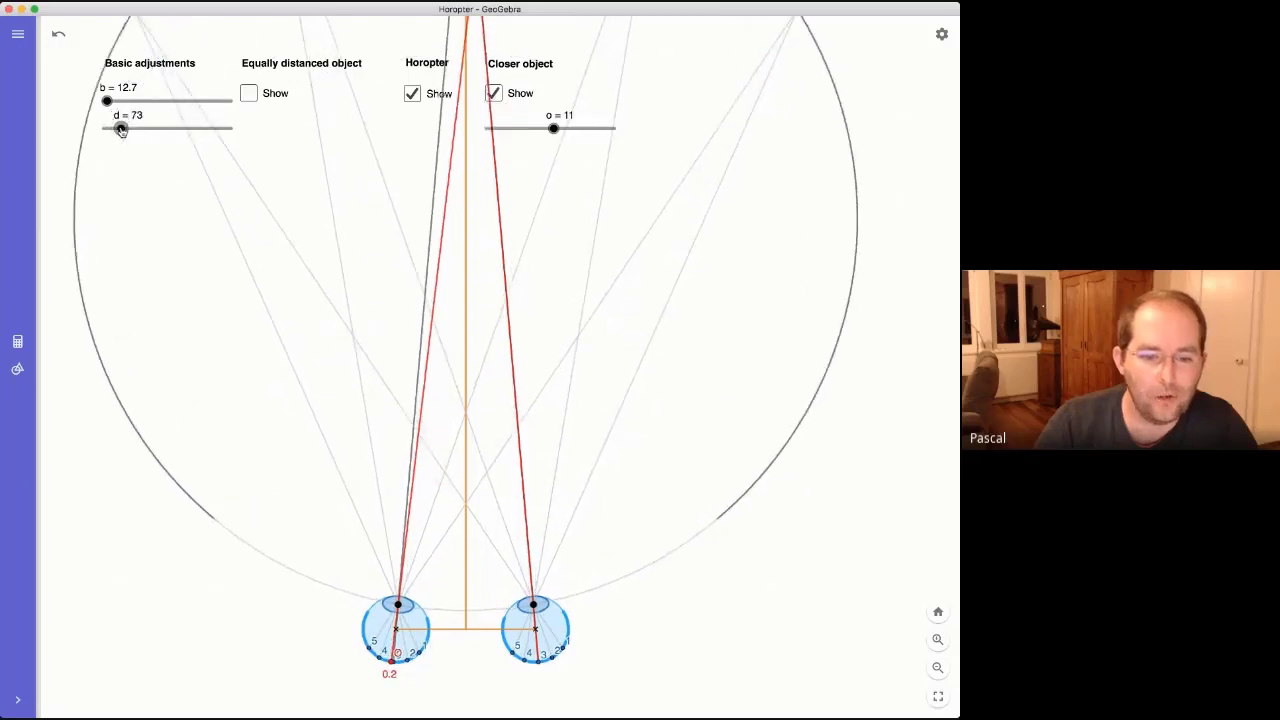
left_click_drag(119, 128, 128, 128)
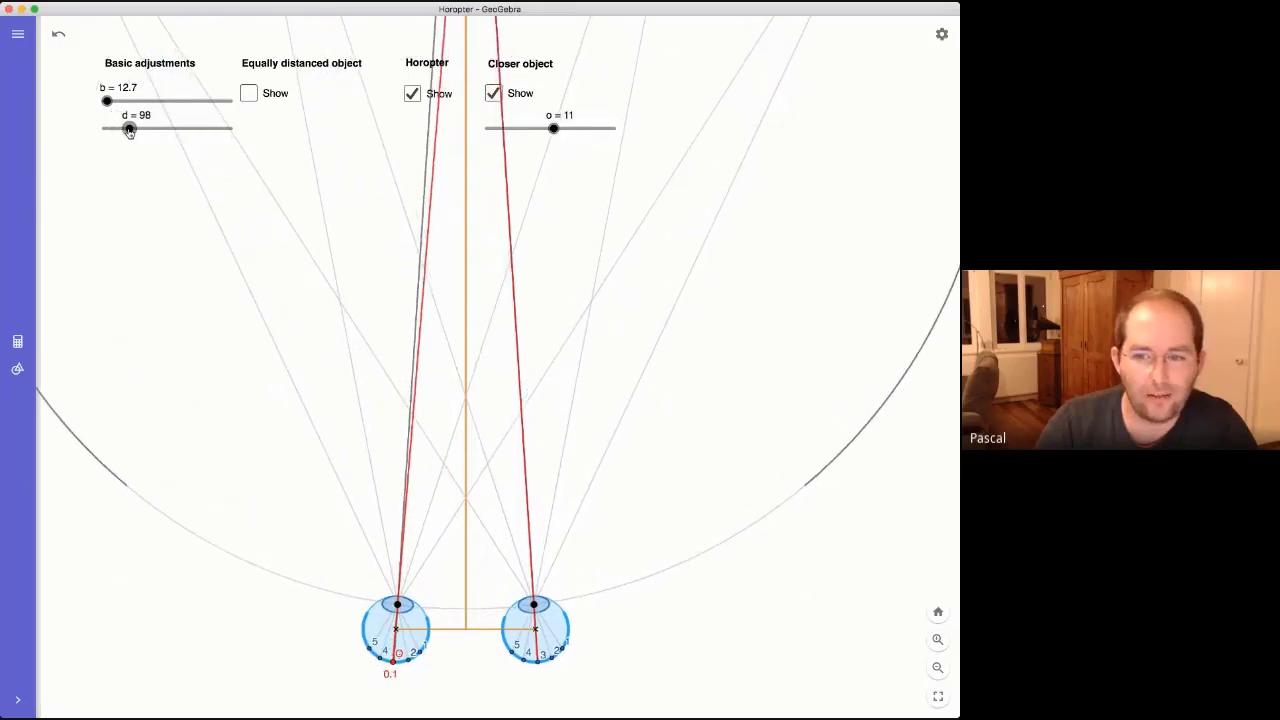
left_click_drag(127, 128, 140, 128)
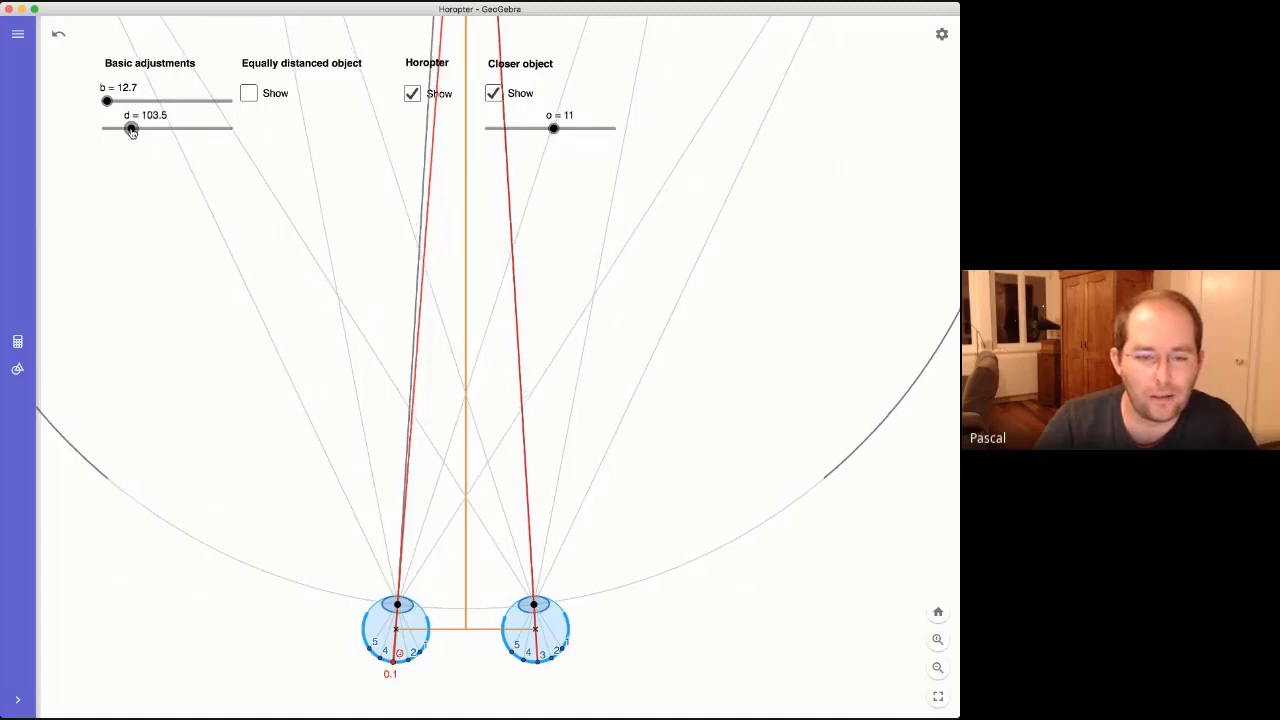
left_click_drag(128, 128, 134, 128)
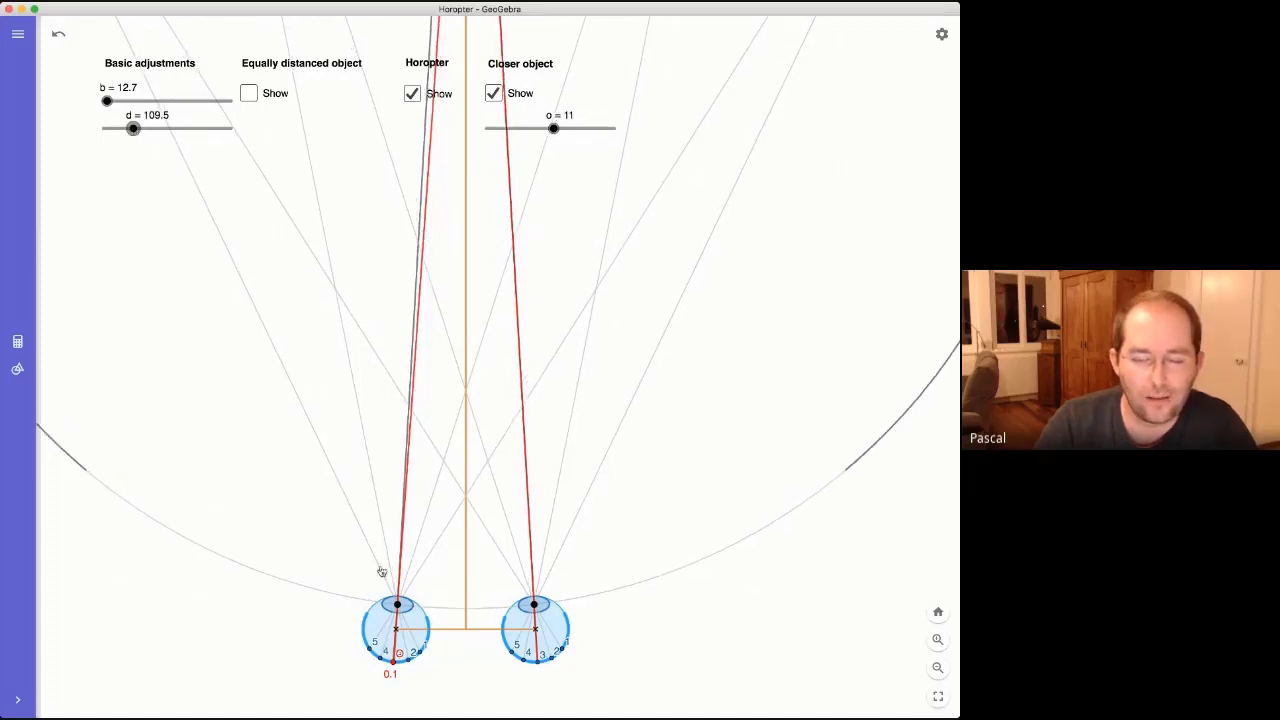
mouse_move(533, 677)
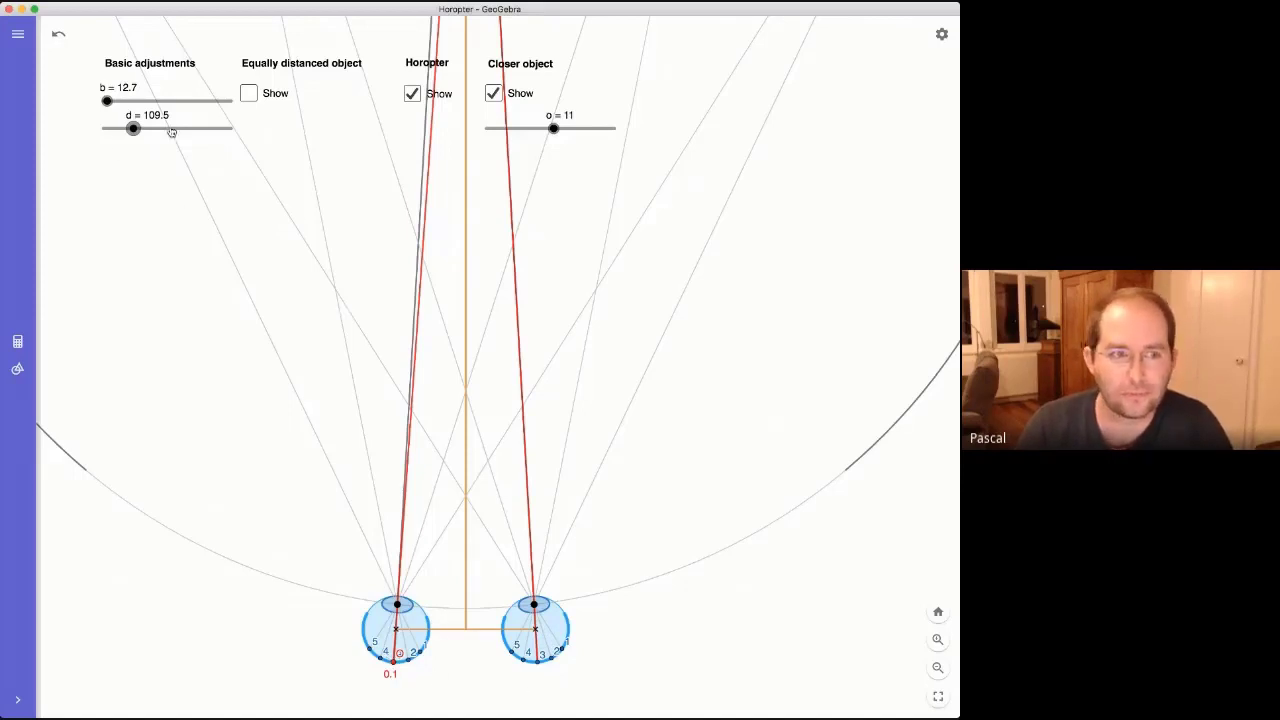
left_click_drag(133, 128, 120, 128)
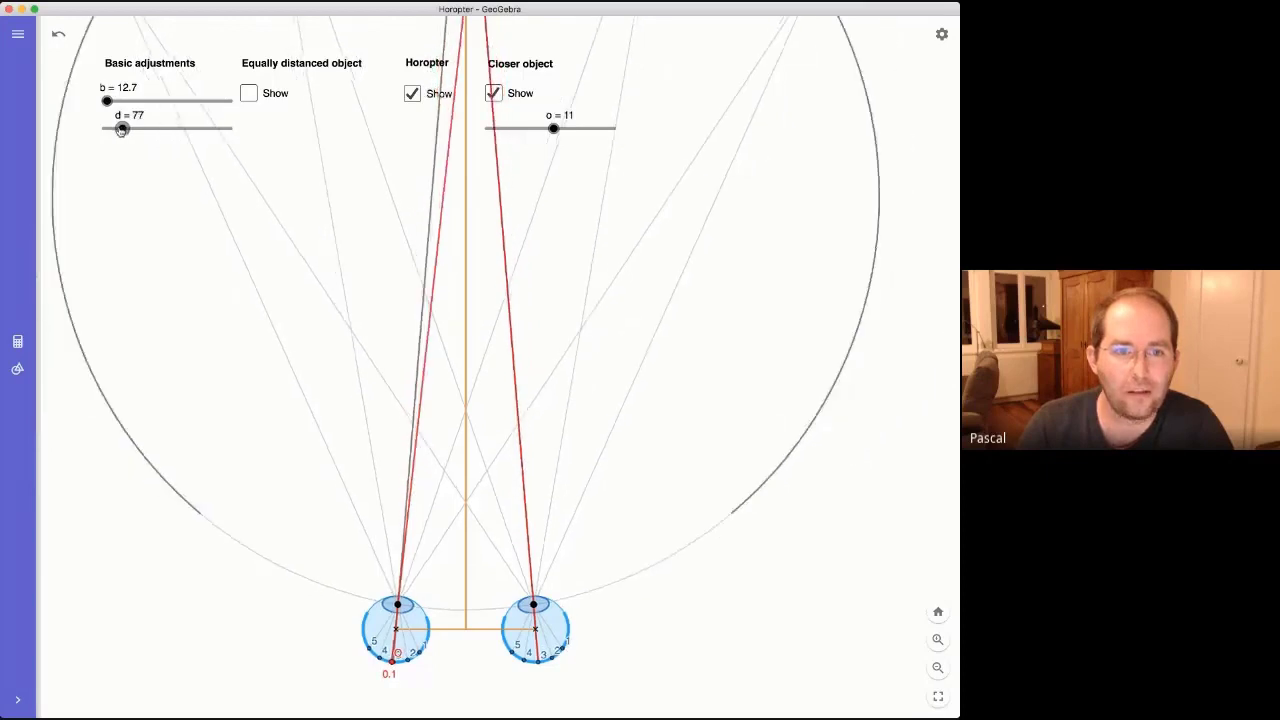
left_click_drag(122, 128, 108, 128)
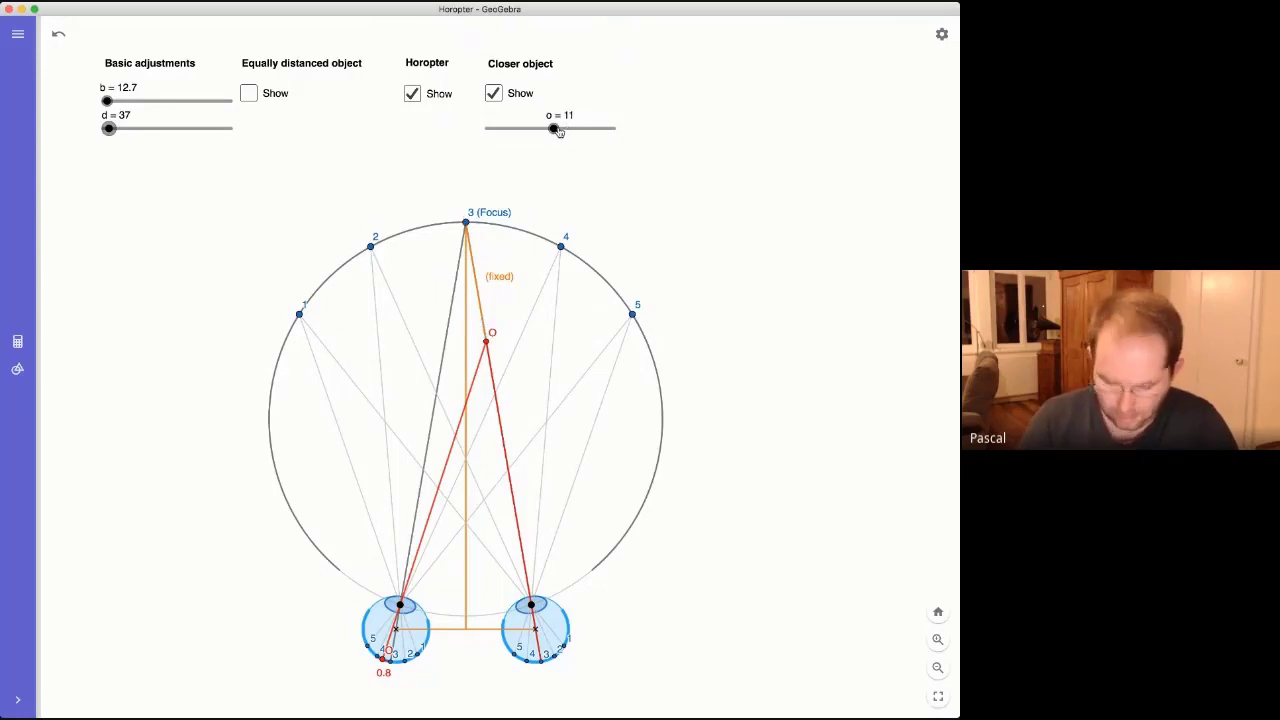
mouse_move(110, 130)
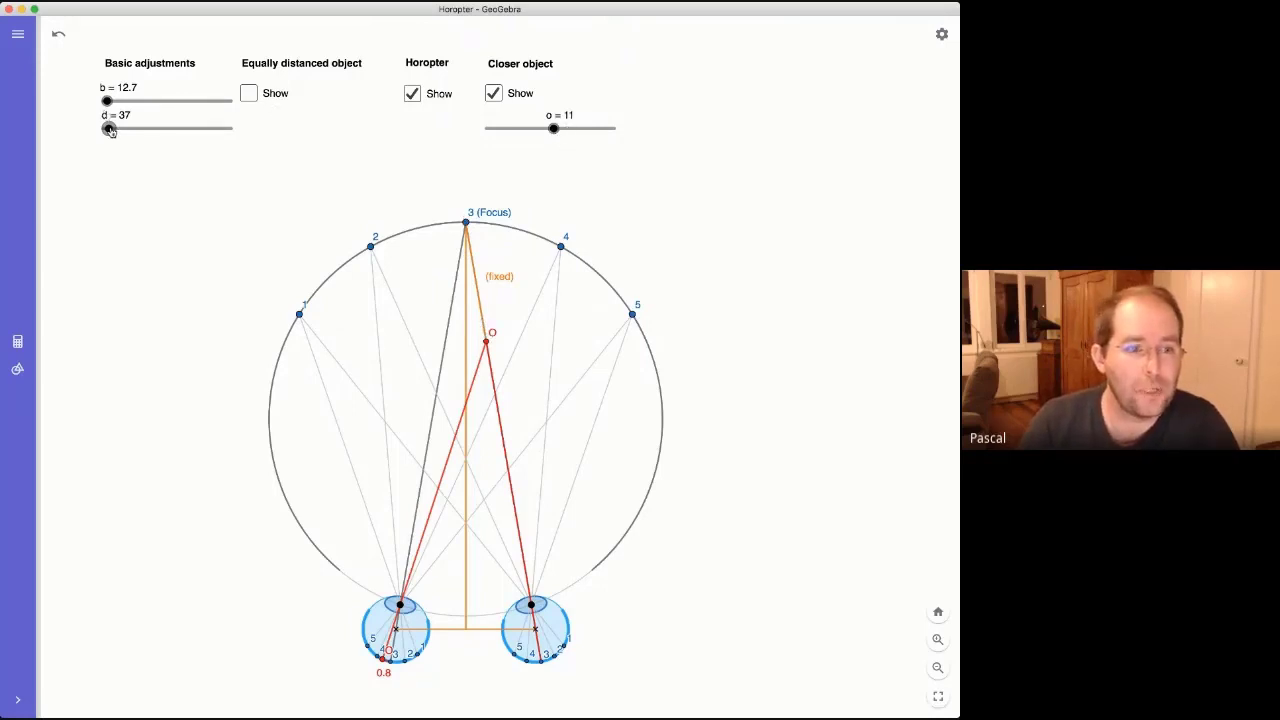
Raise d from 37 through about 71.5 to 145.5, flattening the horopter
left_click_drag(108, 128, 114, 128)
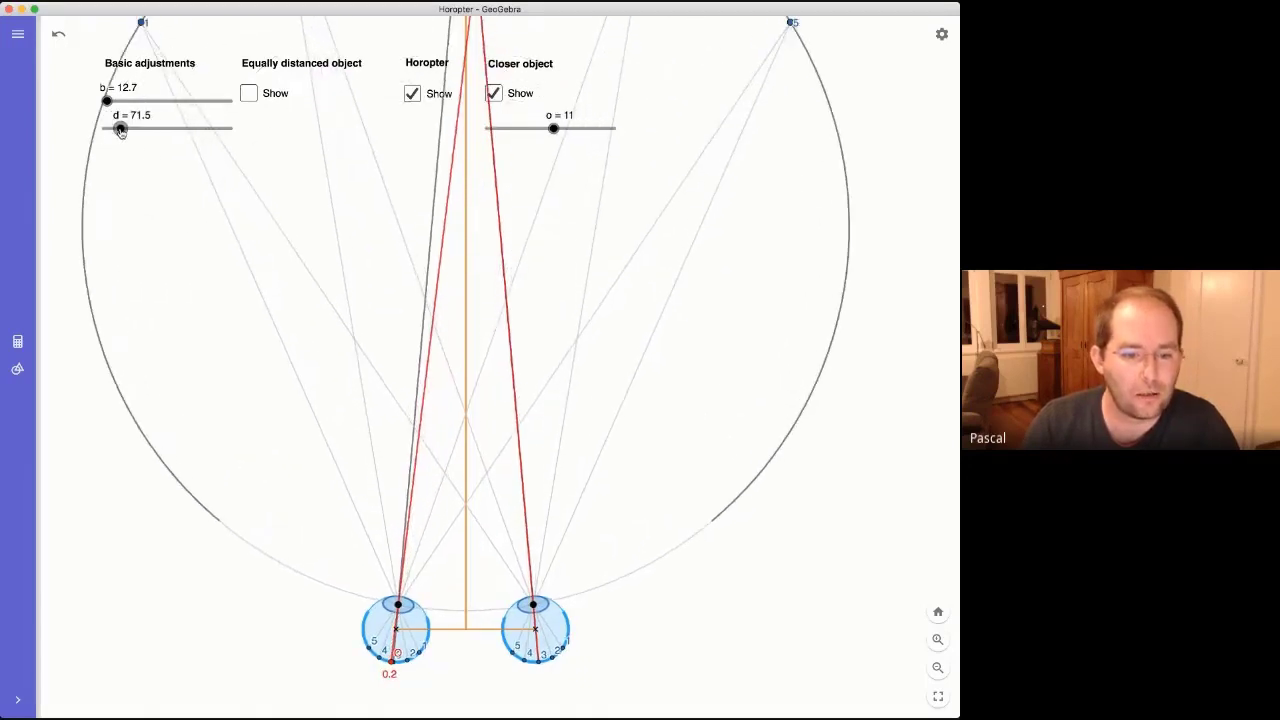
left_click_drag(120, 129, 128, 129)
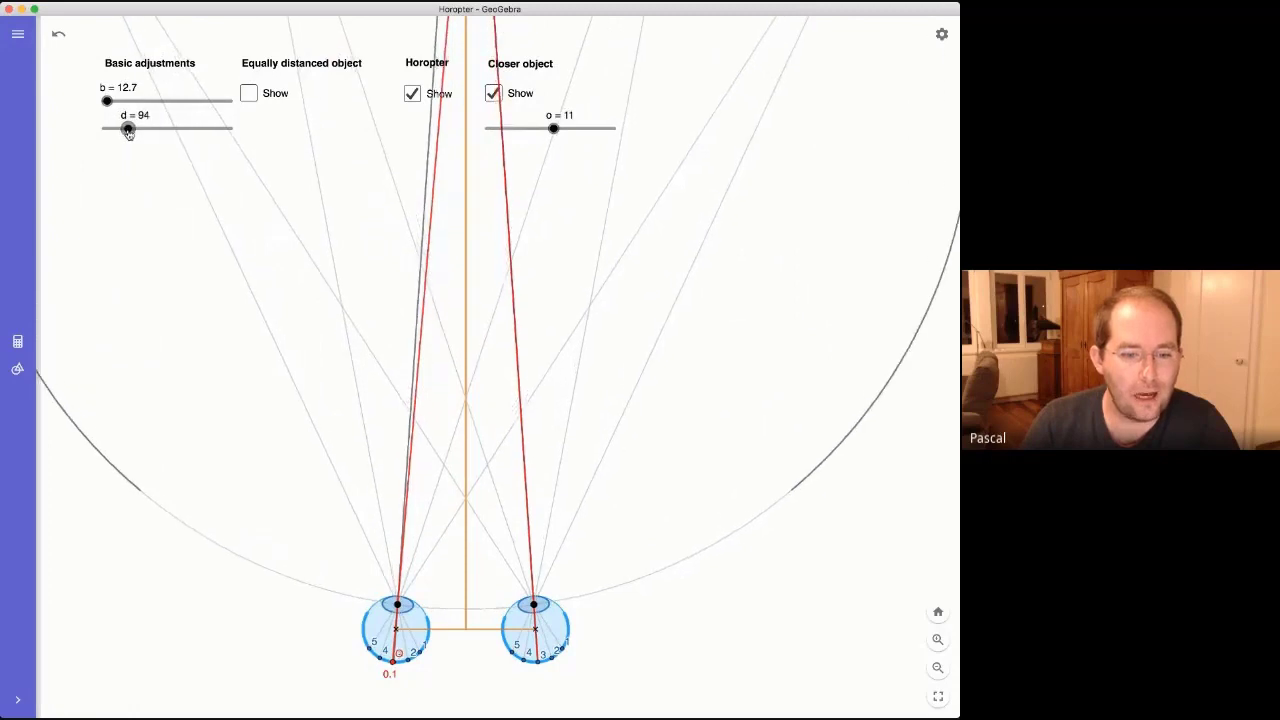
left_click_drag(127, 129, 145, 129)
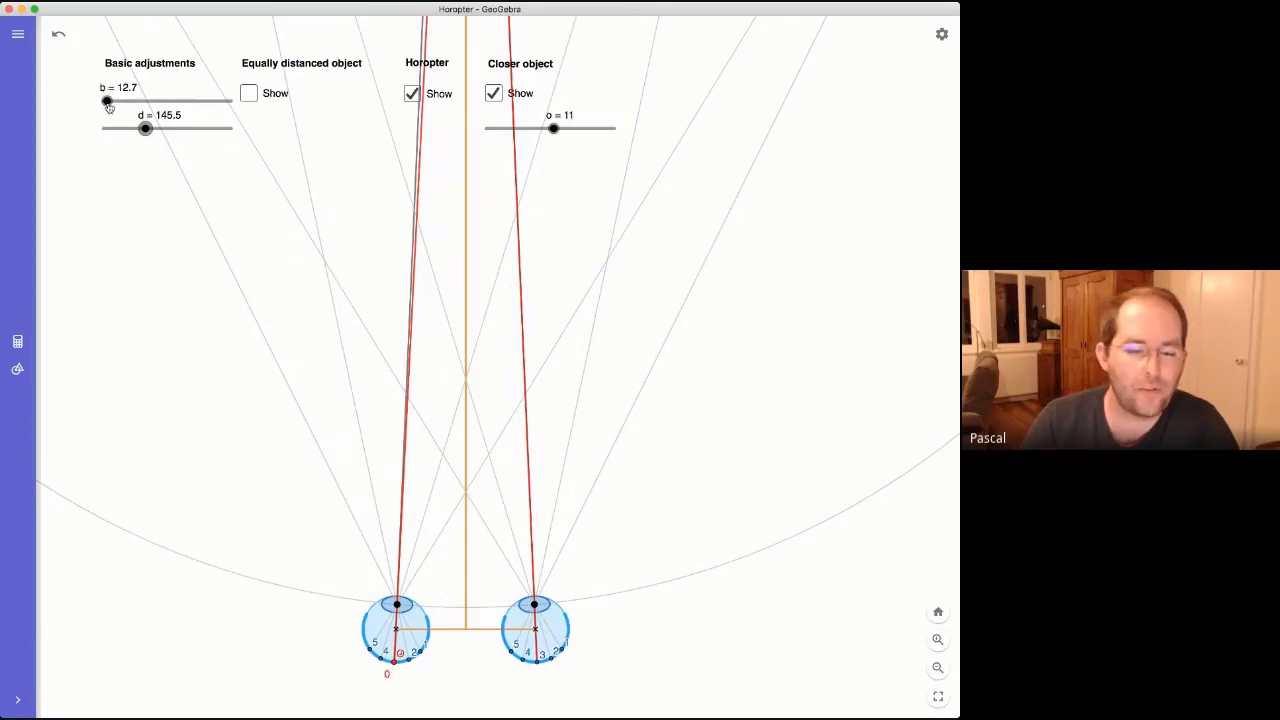
Widen eye separation b to 100, then shrink it to about 28.9
left_click_drag(107, 101, 115, 101)
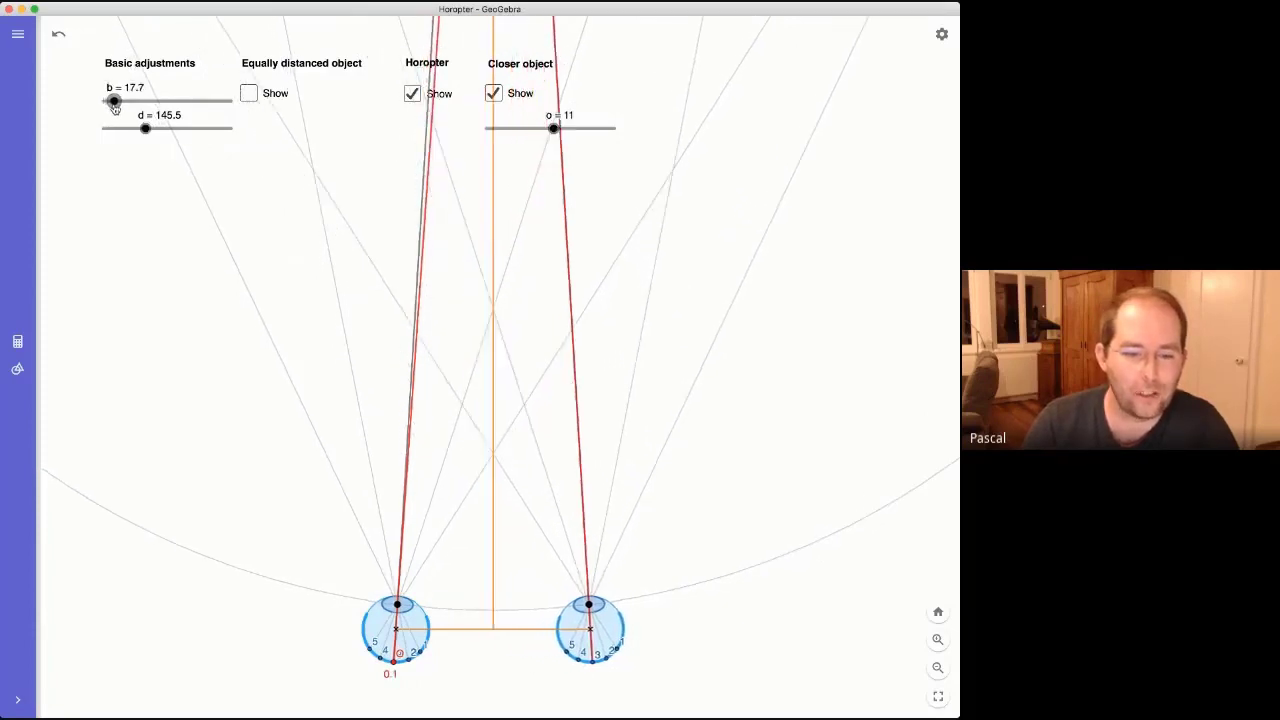
left_click_drag(113, 100, 146, 100)
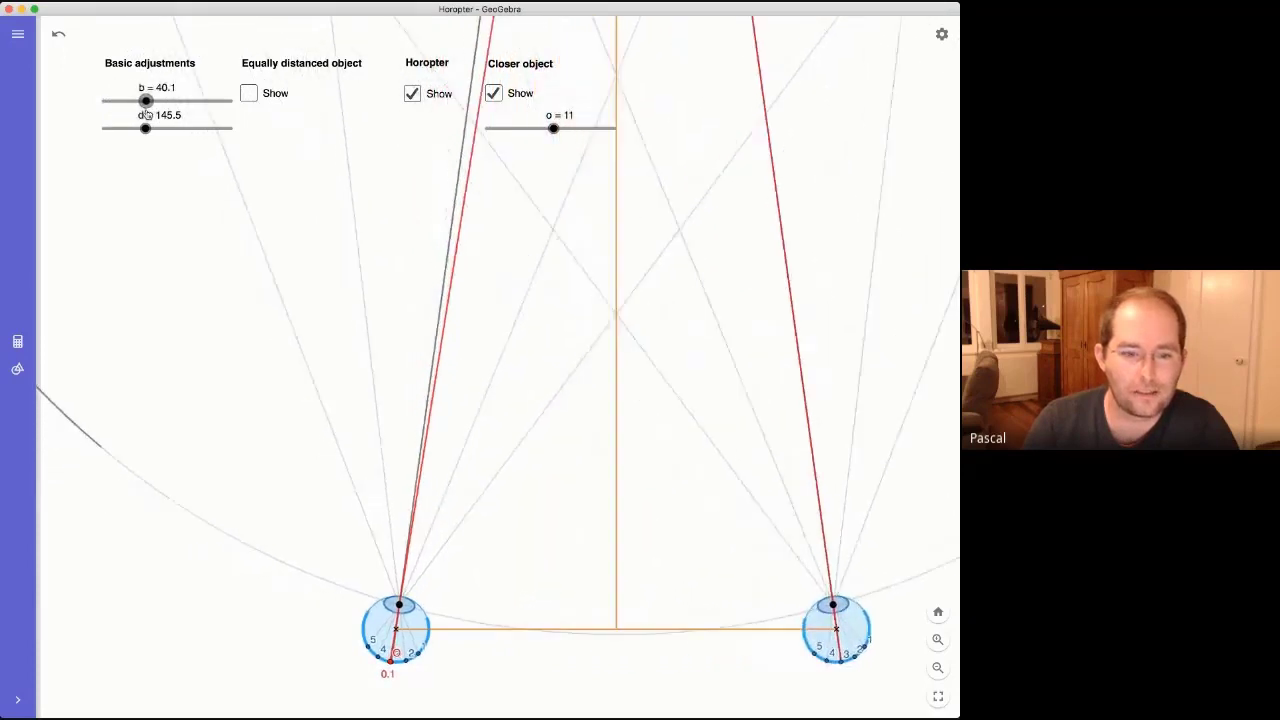
left_click_drag(145, 100, 227, 100)
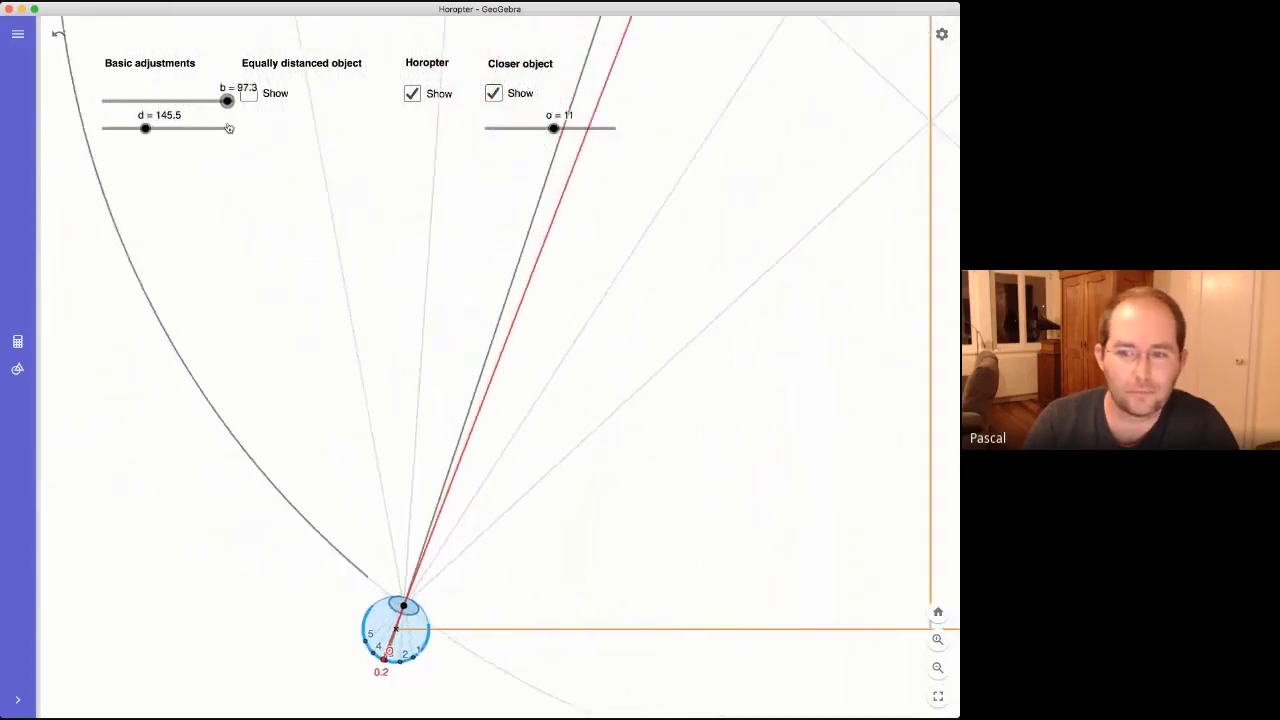
left_click_drag(227, 101, 231, 101)
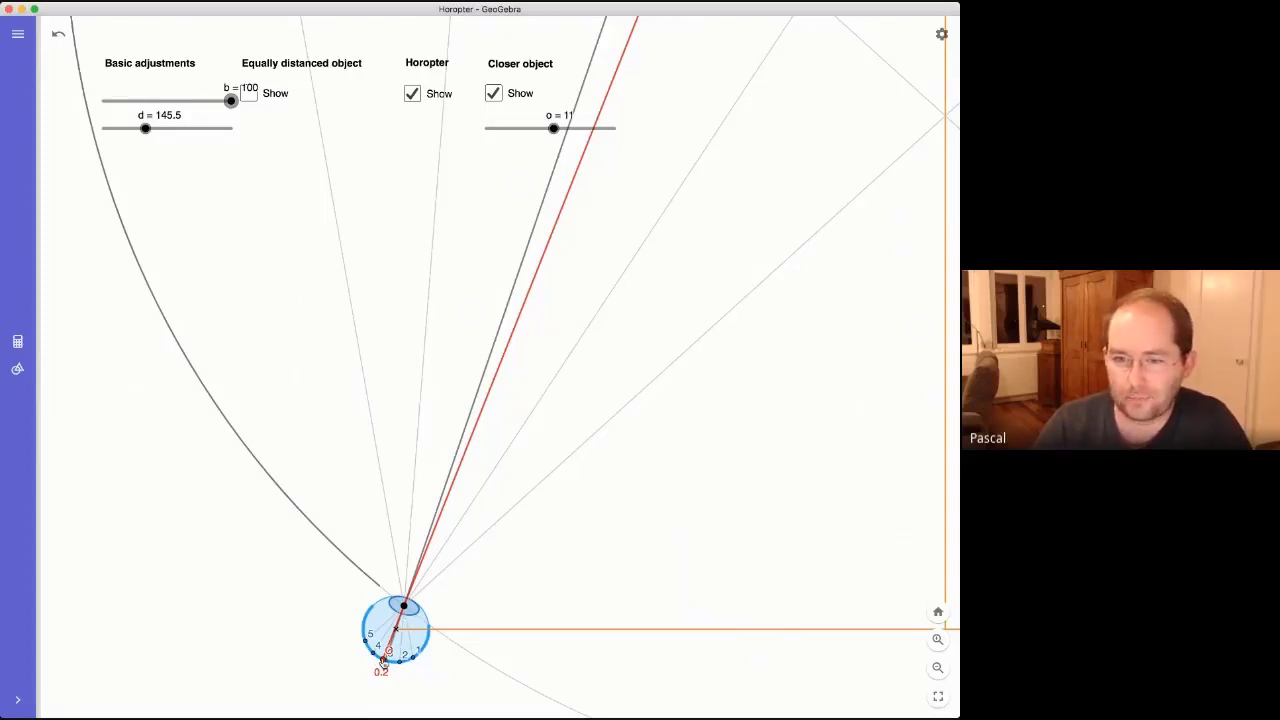
mouse_move(536, 433)
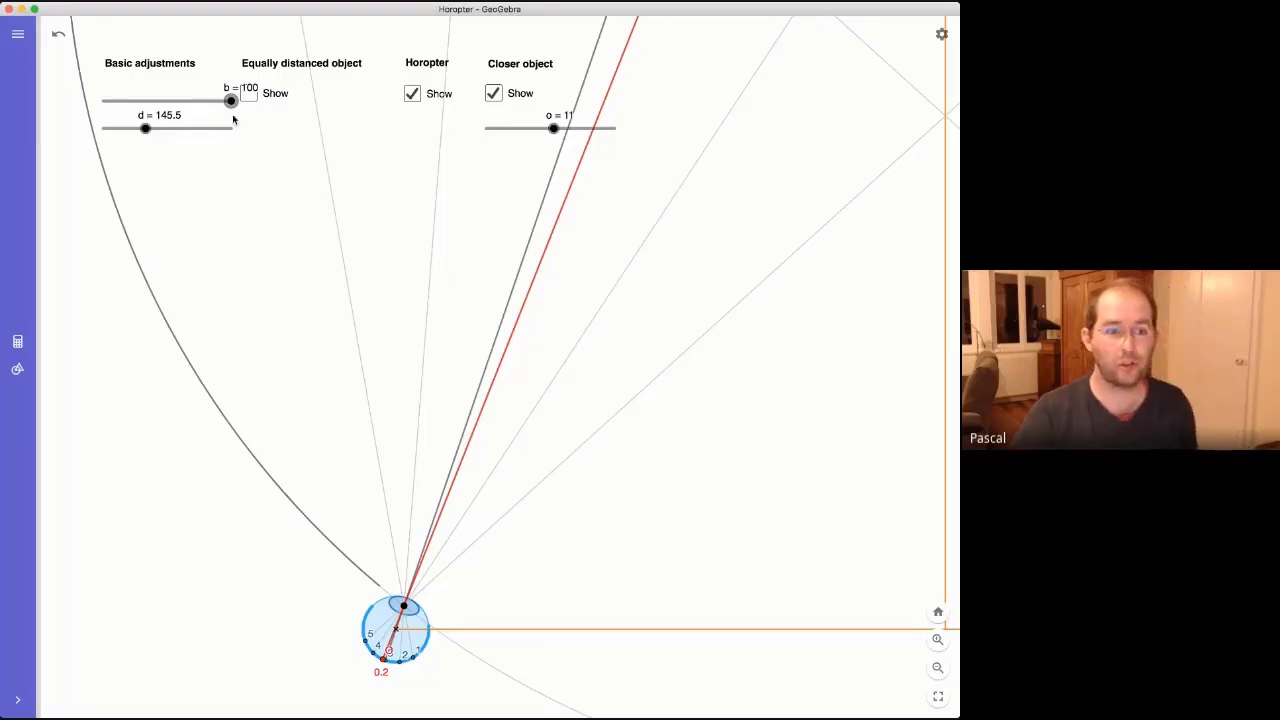
left_click_drag(230, 100, 194, 100)
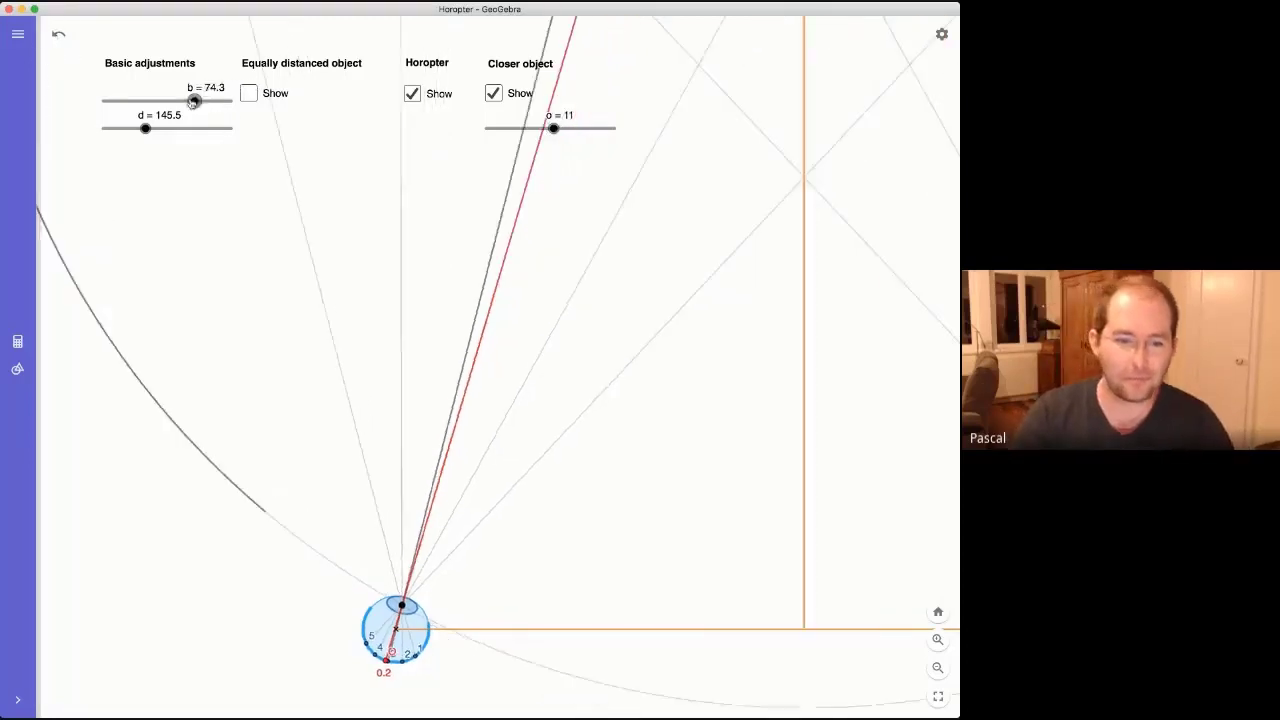
left_click_drag(195, 100, 129, 100)
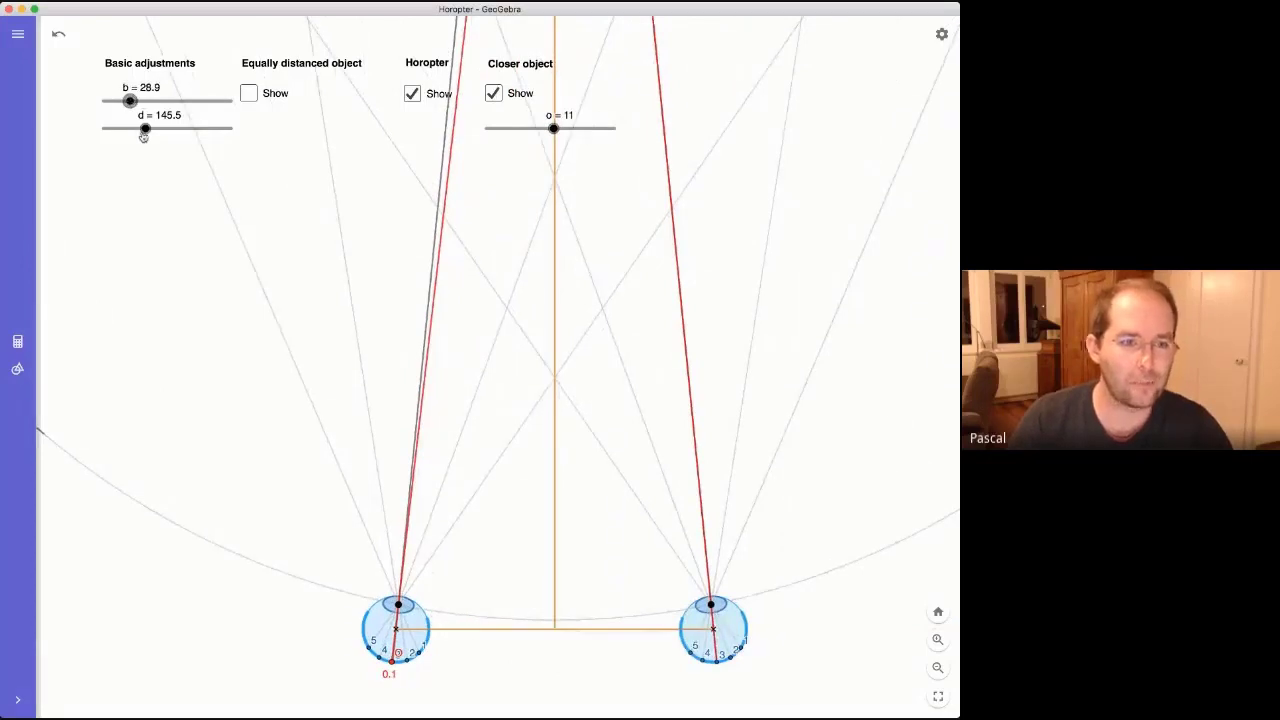
left_click_drag(144, 129, 107, 129)
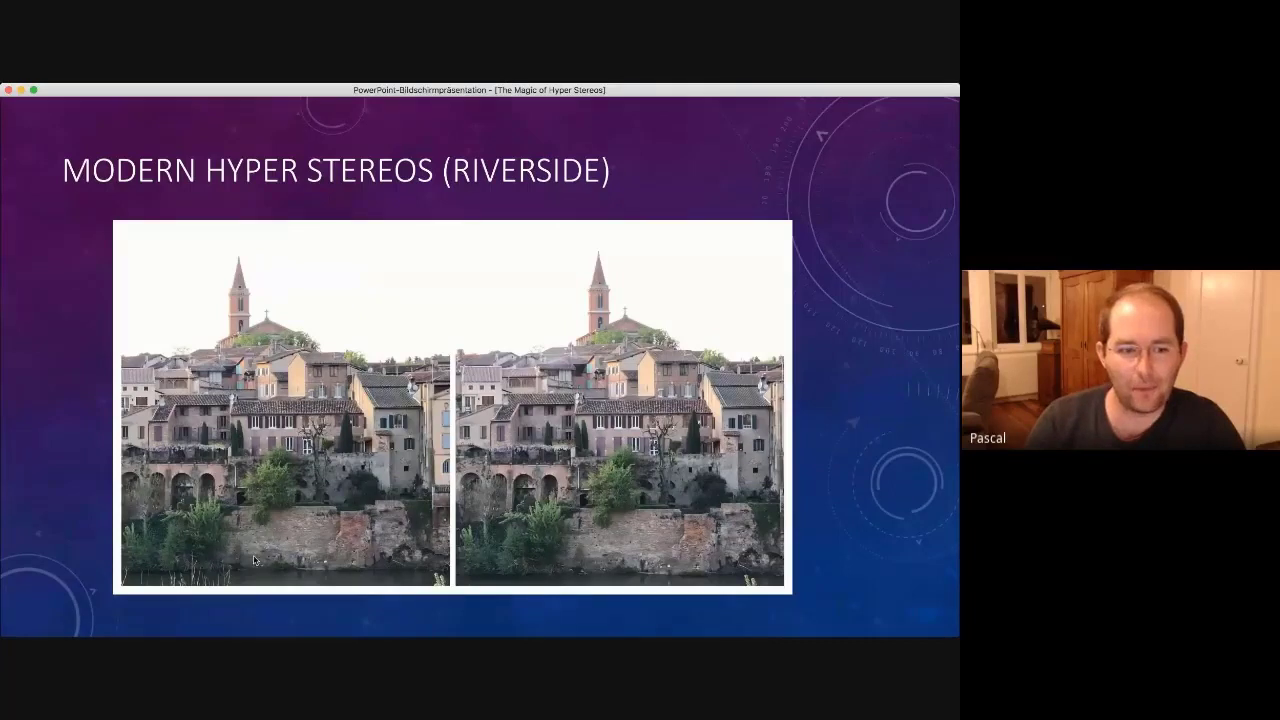
mouse_move(163, 555)
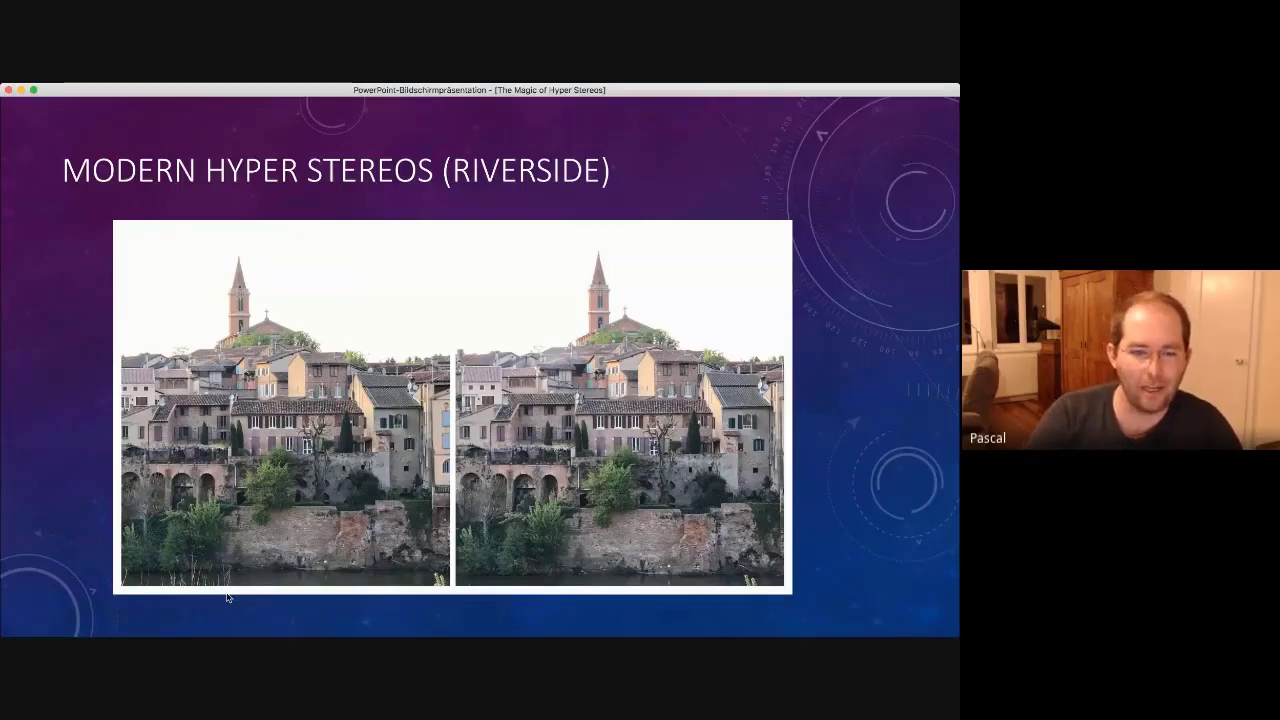
mouse_move(511, 610)
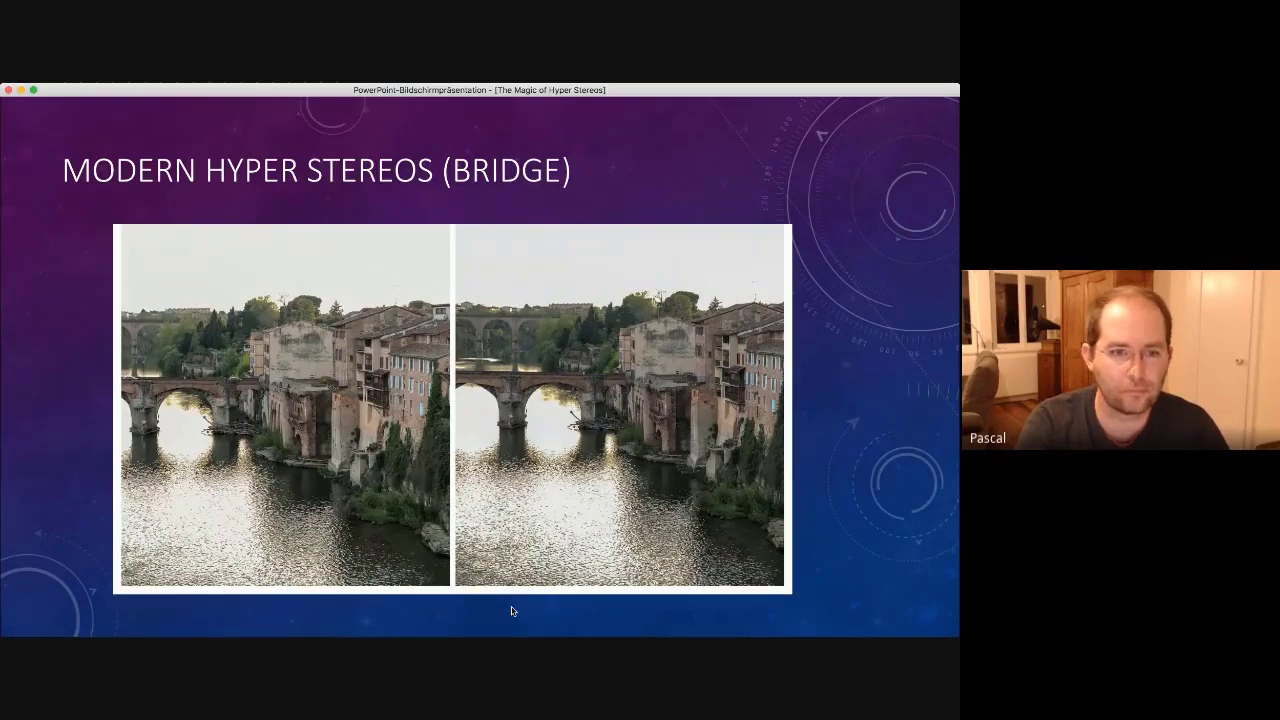
Advance past the Bridge stereo pair to the Modern Hyper Stereos (Buildings) slide
key("right")
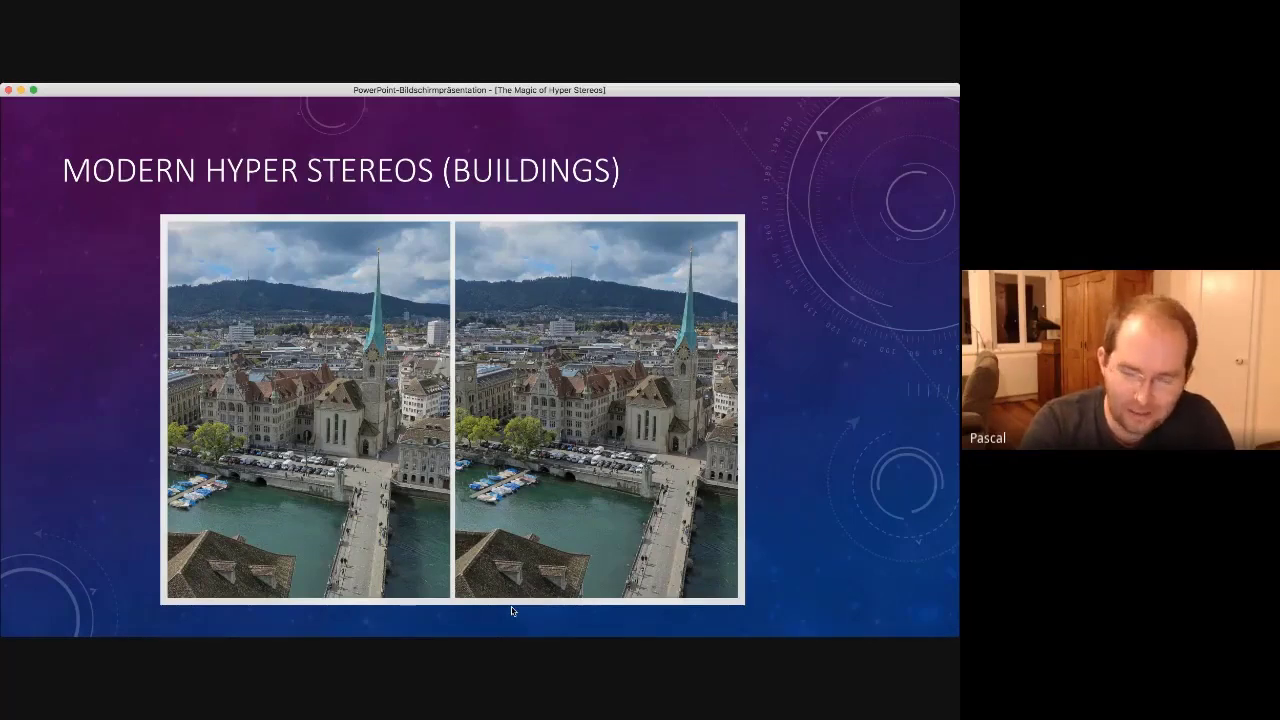
Advance from the Buildings slide to the historic black-and-white panorama stereo card
key("right")
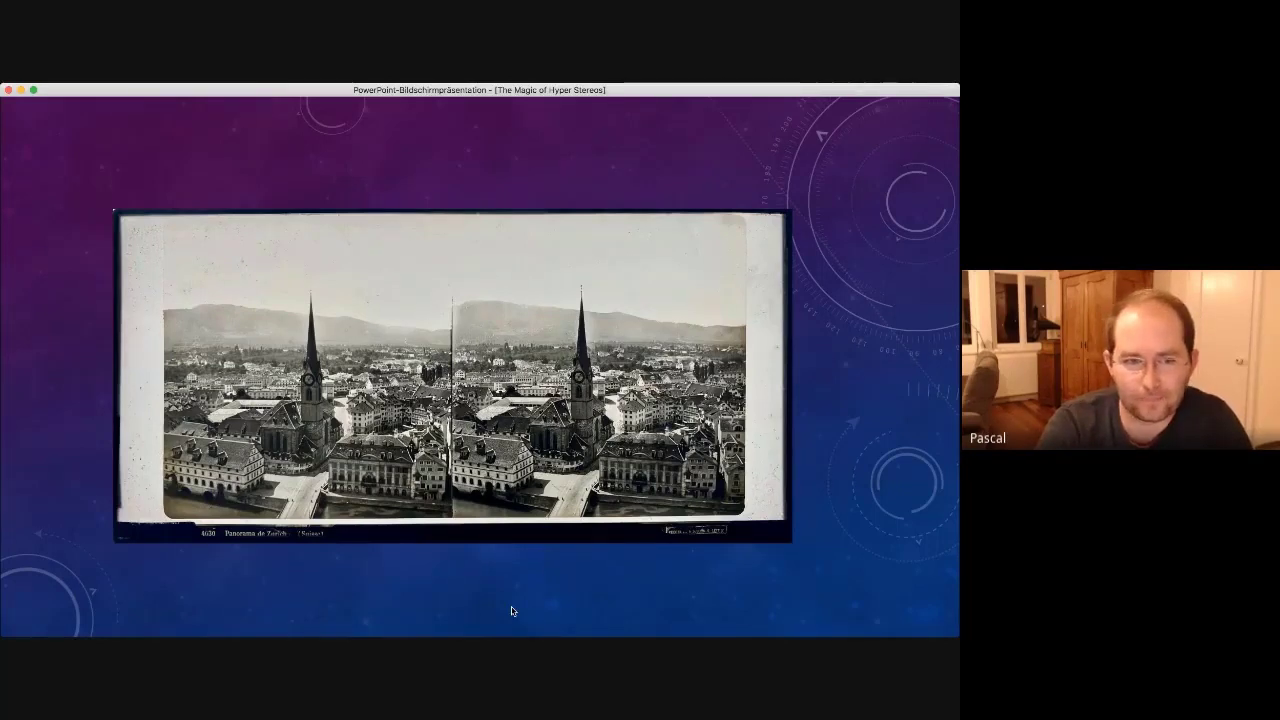
Advance through the Vehicles train stereo pair to the Modern Hyper Stereos (Planes) slide
key("right")
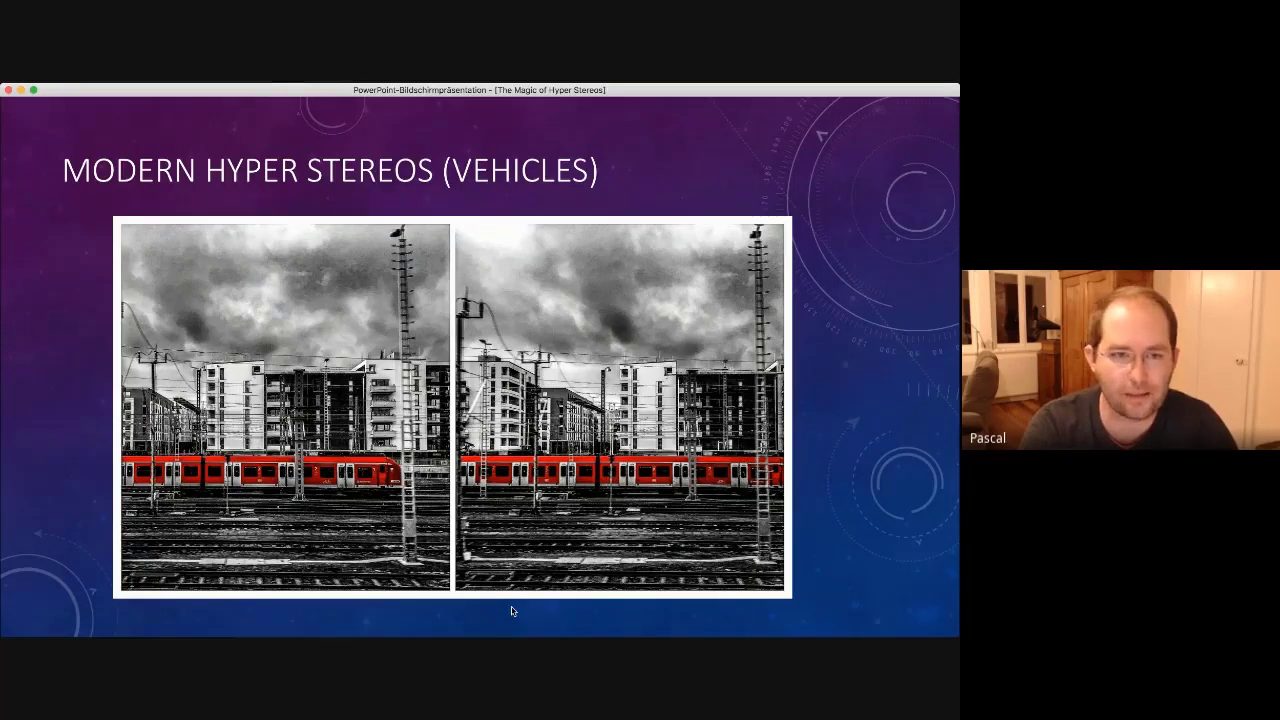
key("right")
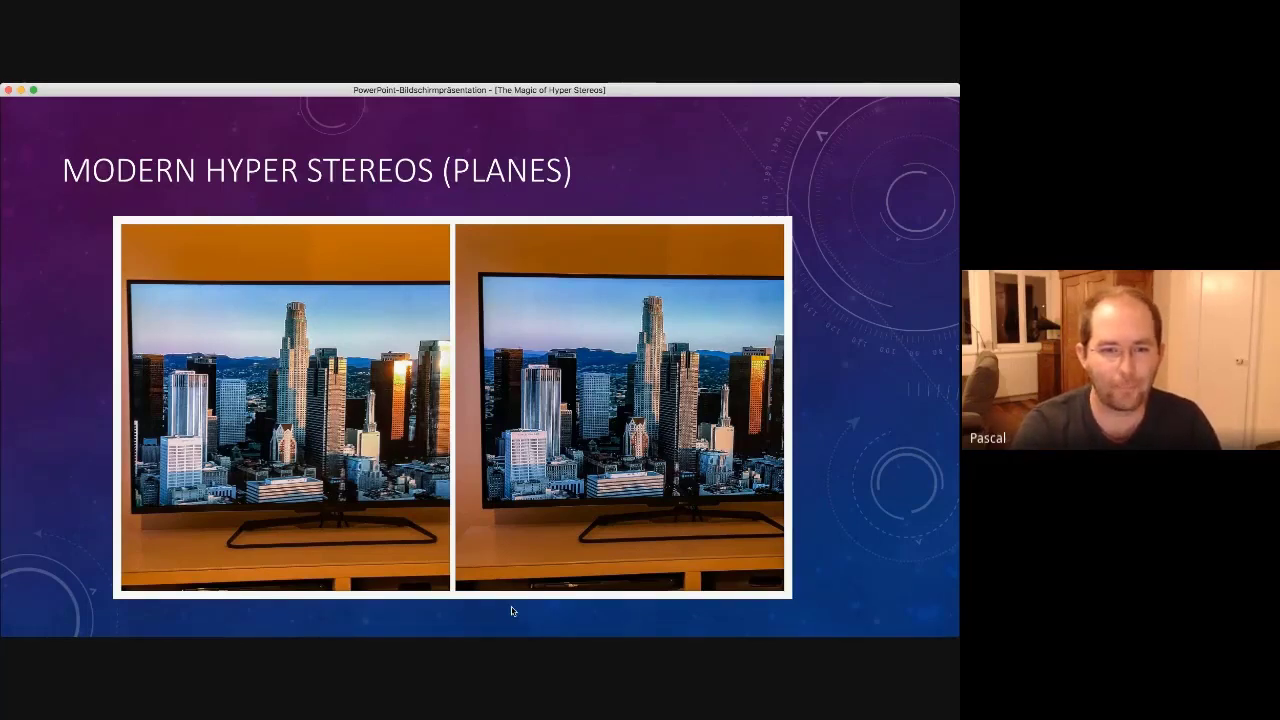
Advance through the Using Movement cloud pair to the historic Château de Rheinstein card
key("right")
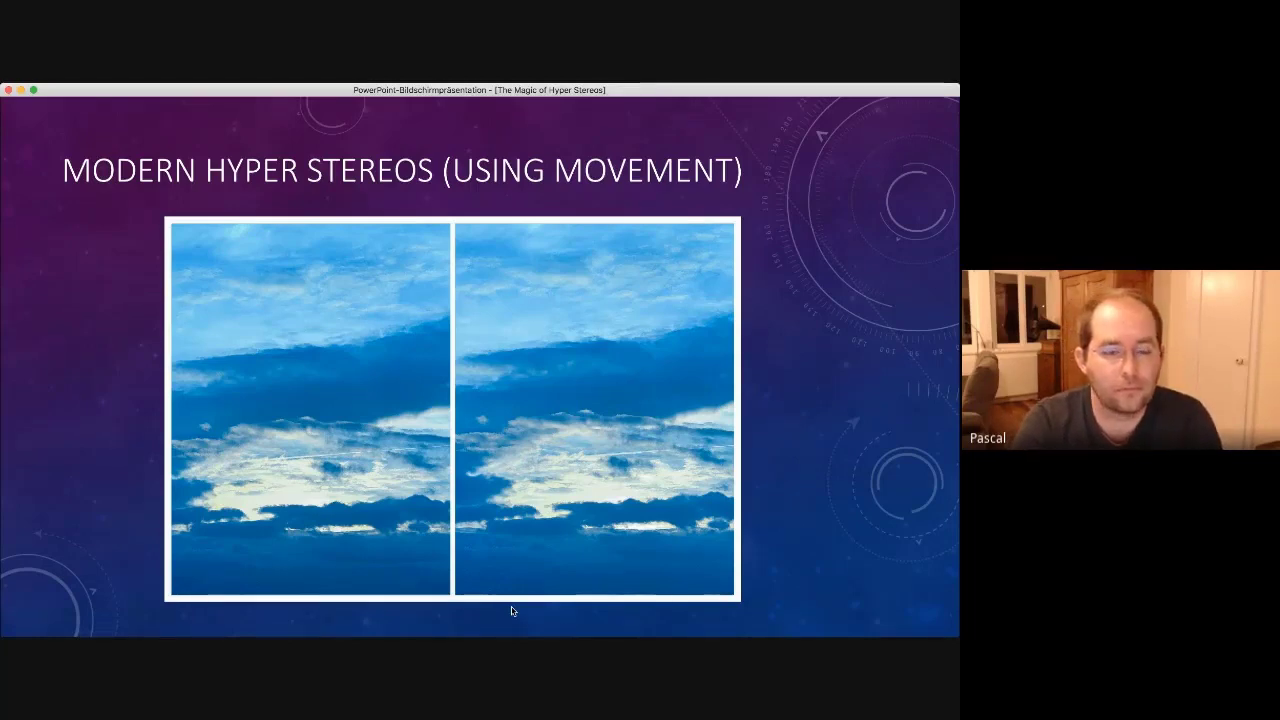
key("right")
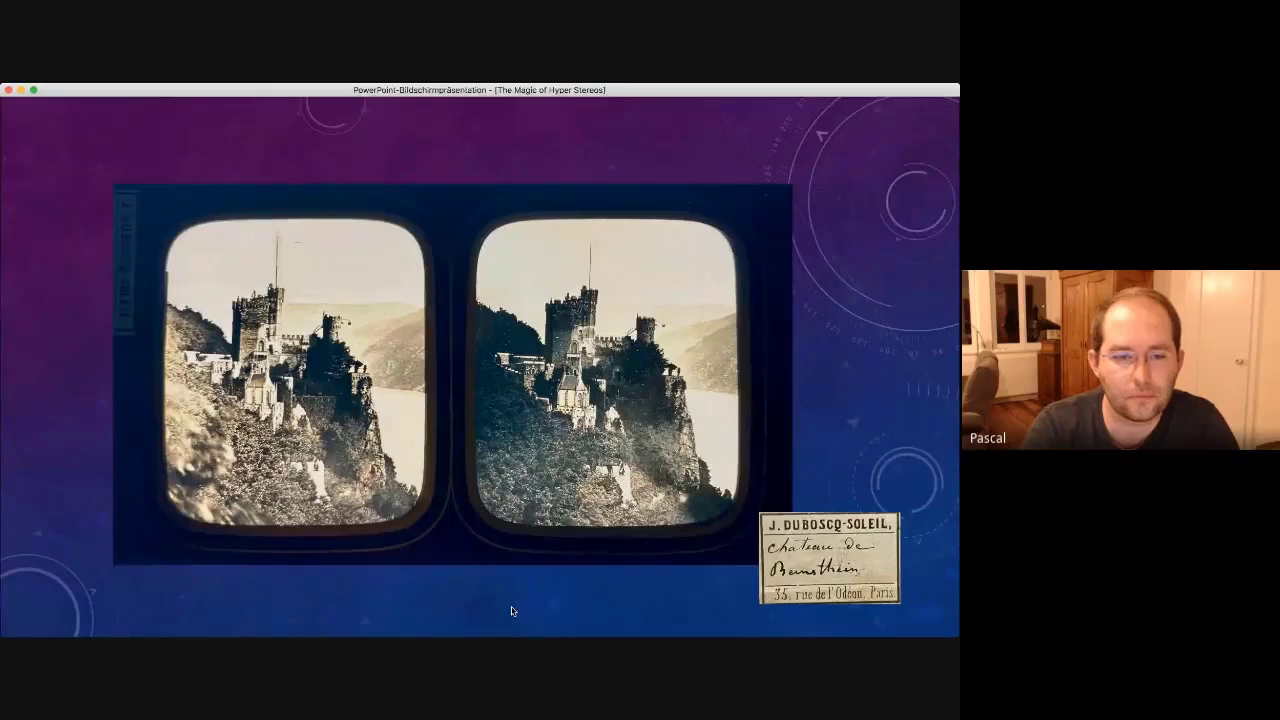
Advance from the Rheinstein stereo card to the Drone Hyper Stereos castle tower slide
key("right")
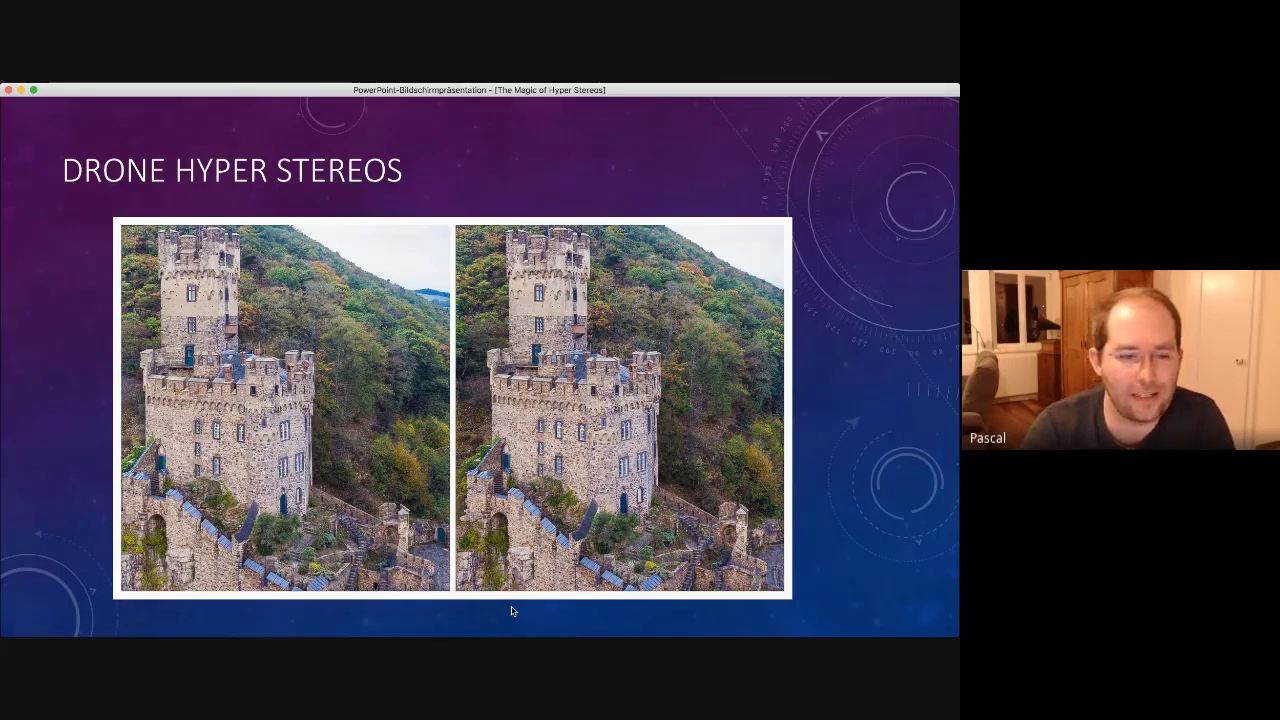
Advance the slideshow to the red riverside church drone stereo pair
key("right")
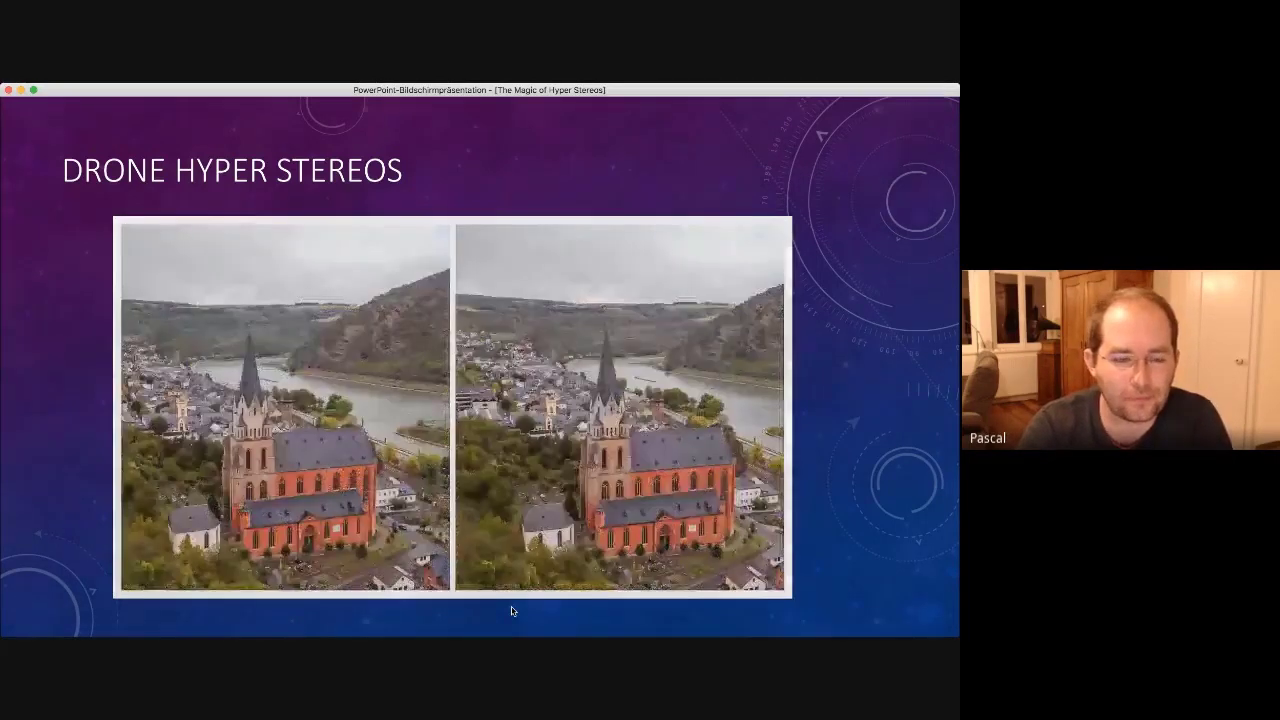